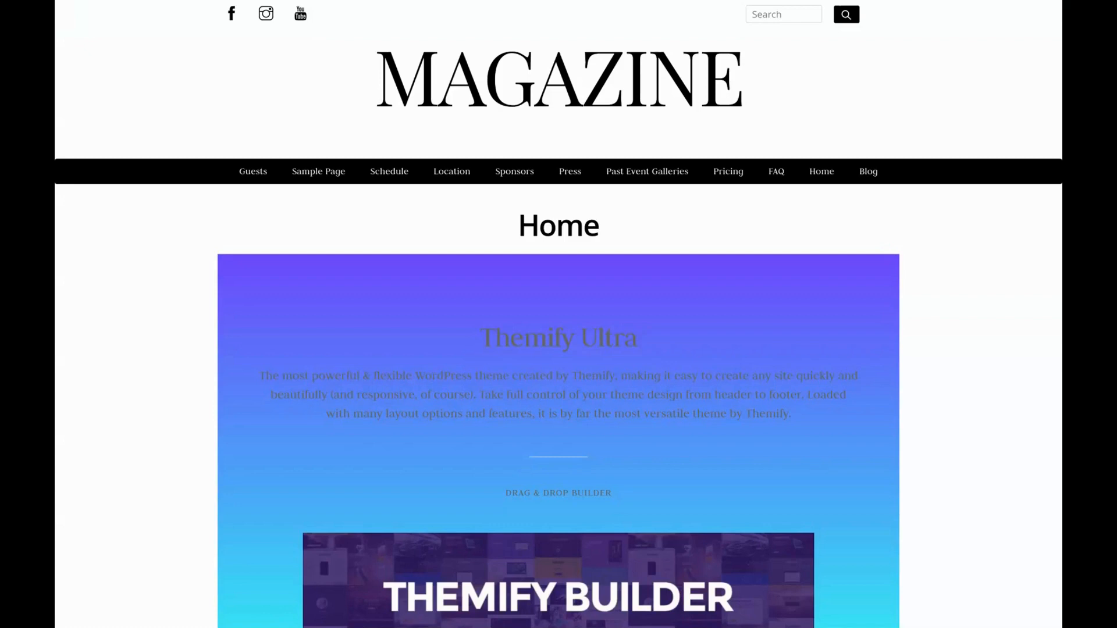
Step: Start a new template from the Themify Pro Templates list
scroll(down, 3)
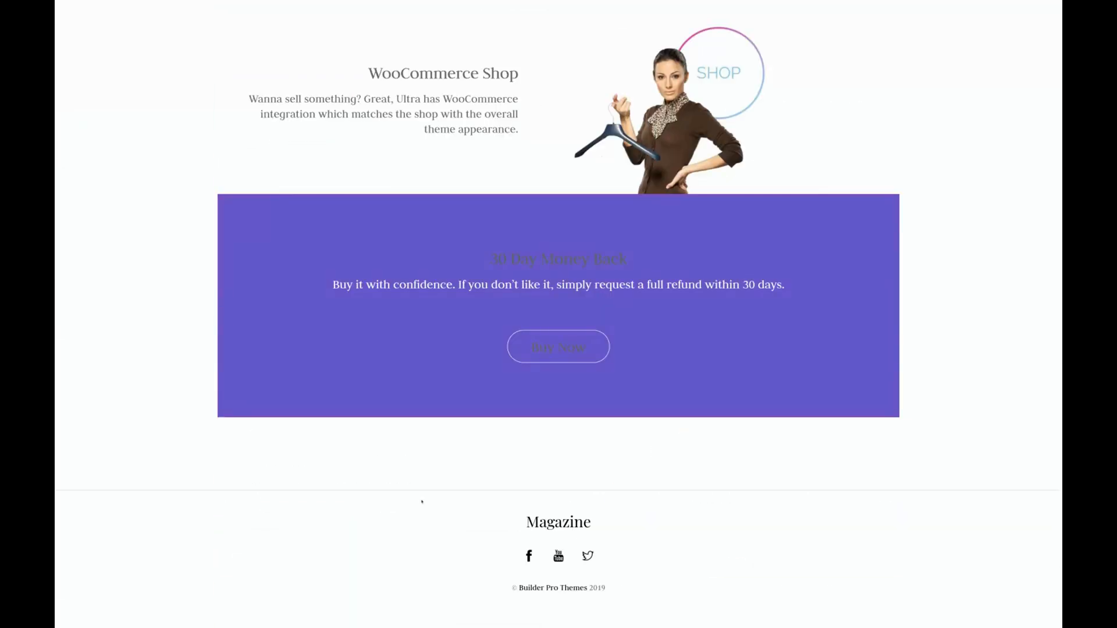
mouse_move(528, 556)
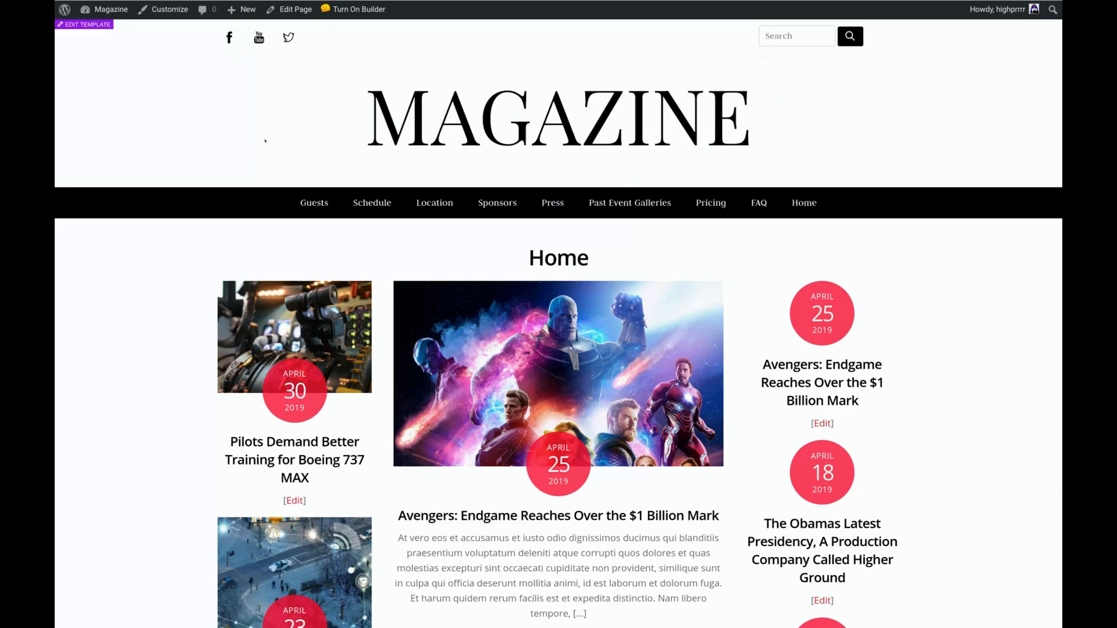
click(358, 8)
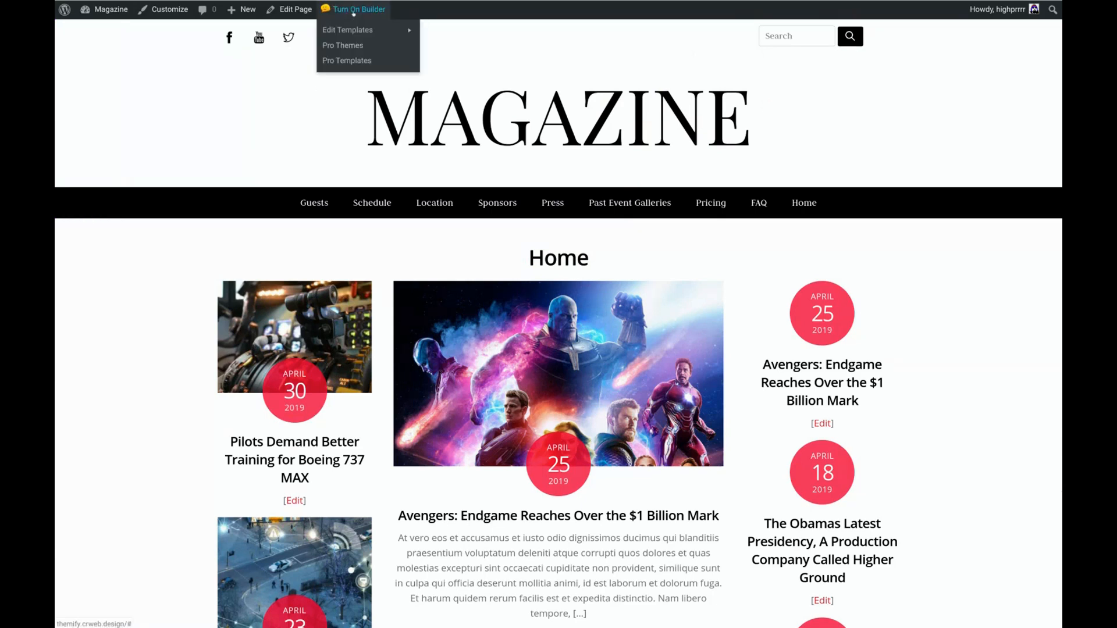
mouse_move(347, 61)
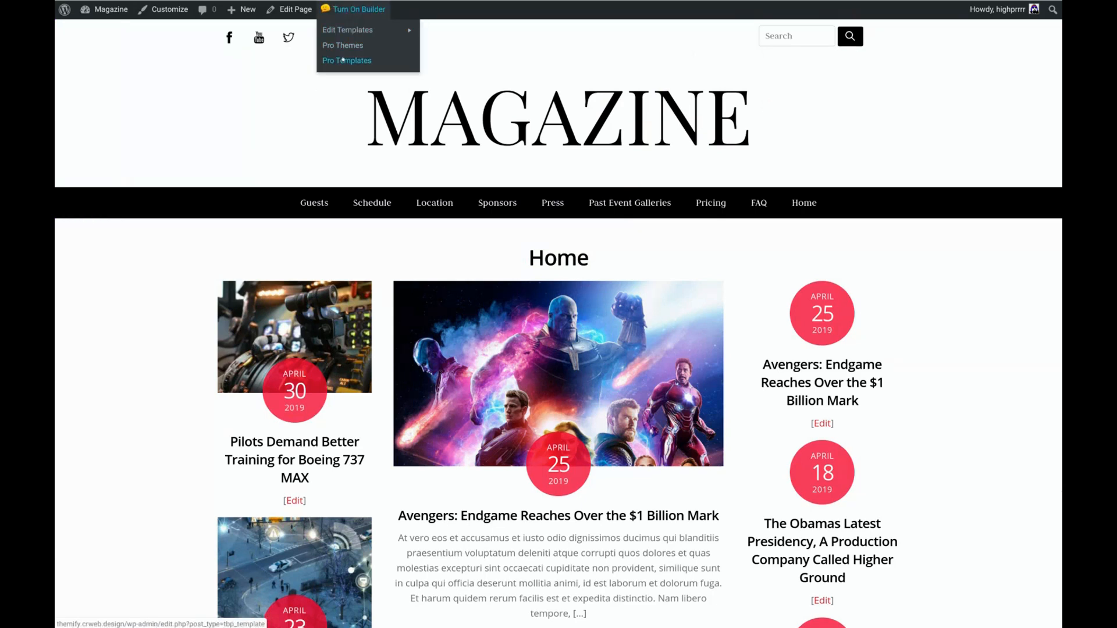
click(347, 59)
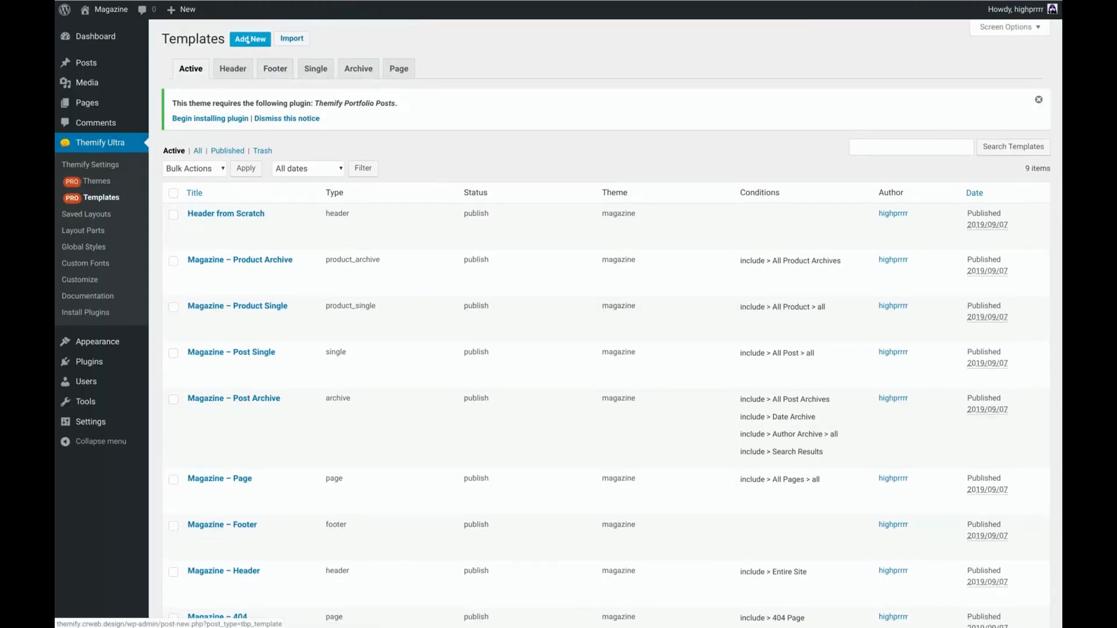
click(249, 38)
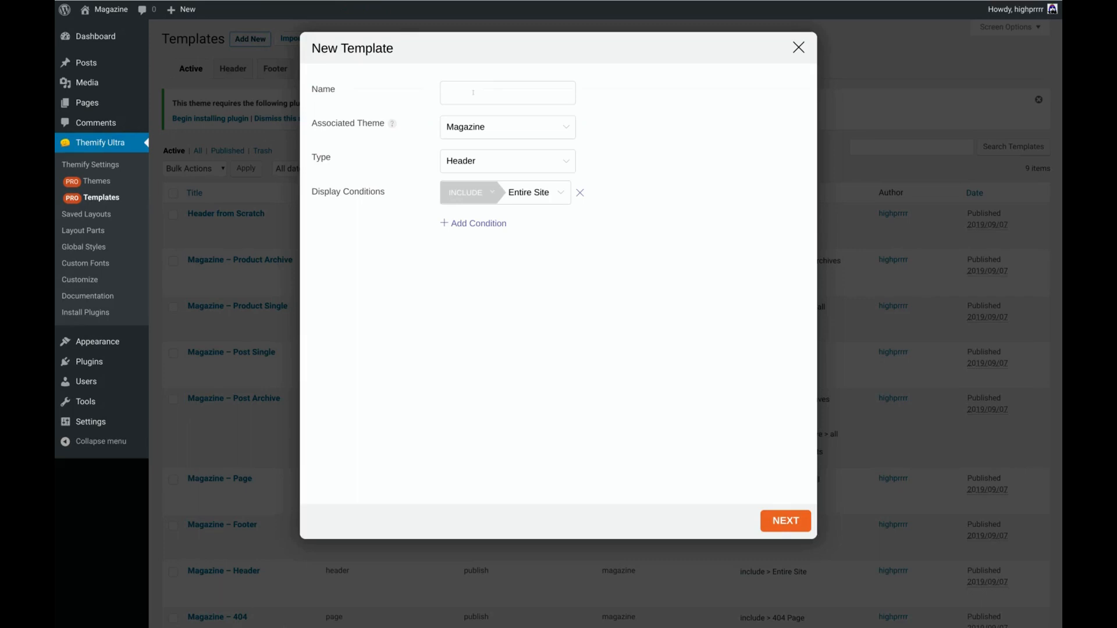
Step: Name the template 'Custom Footer' and set its type to Footer
text(Custom)
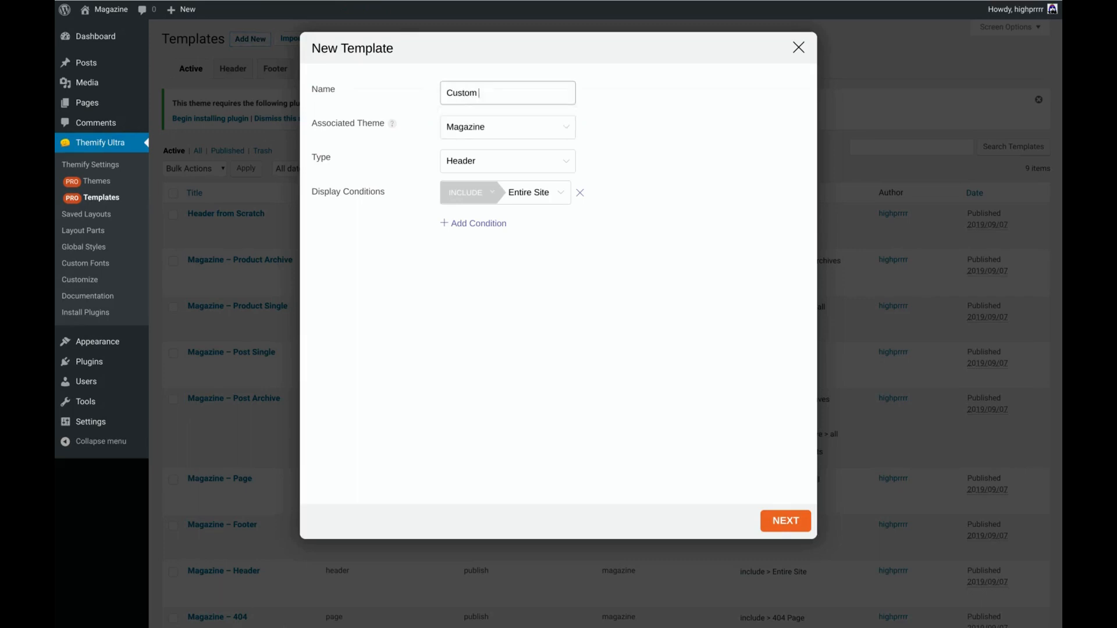
text(Footer)
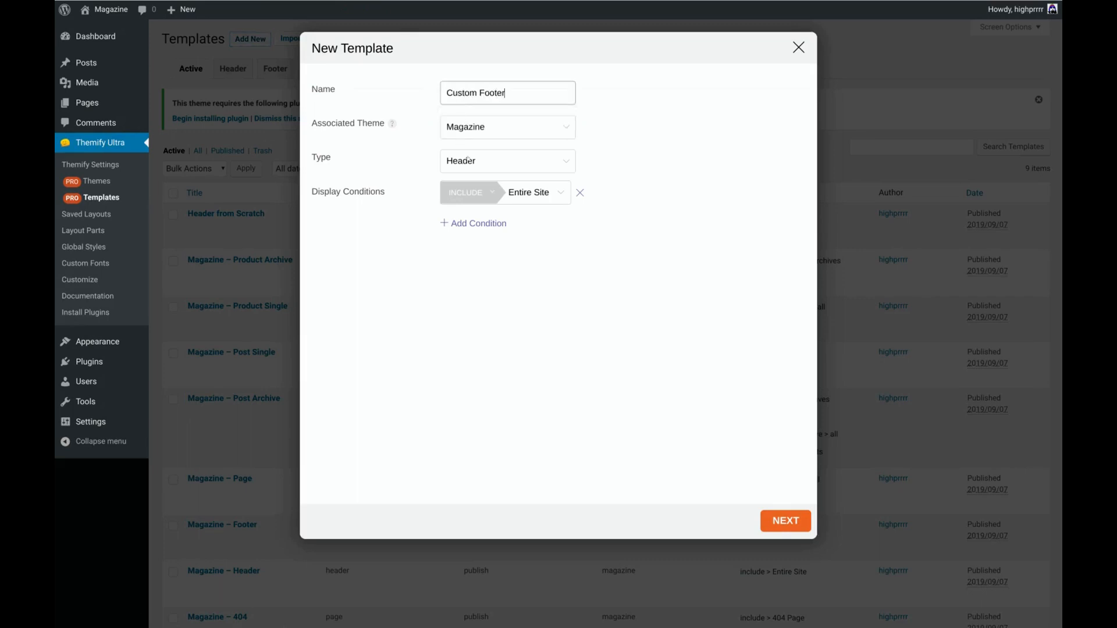
click(506, 160)
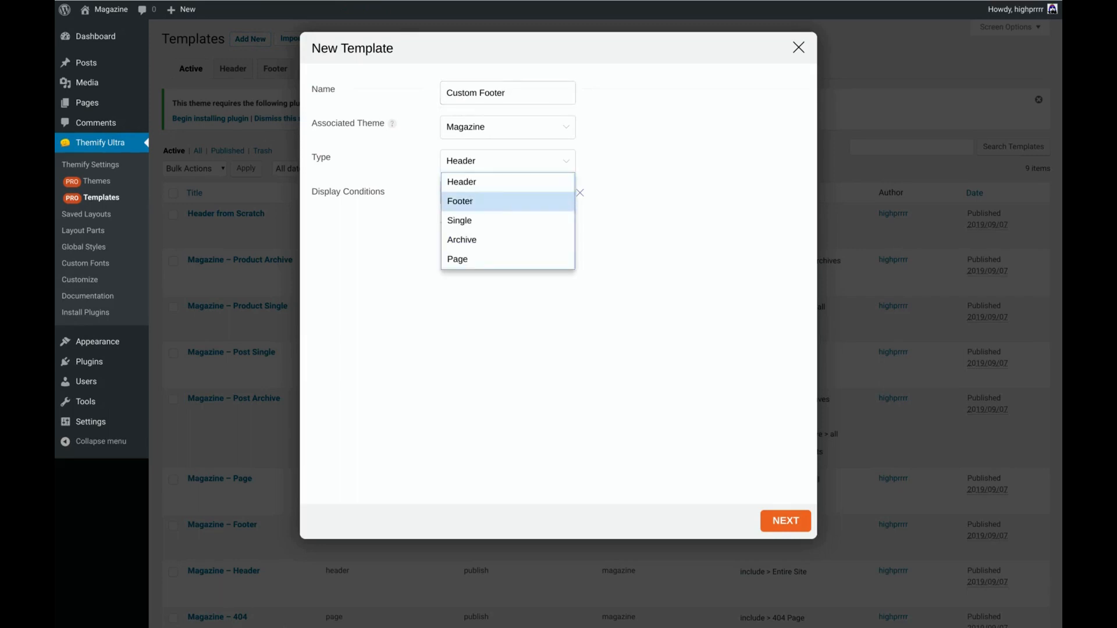
click(459, 201)
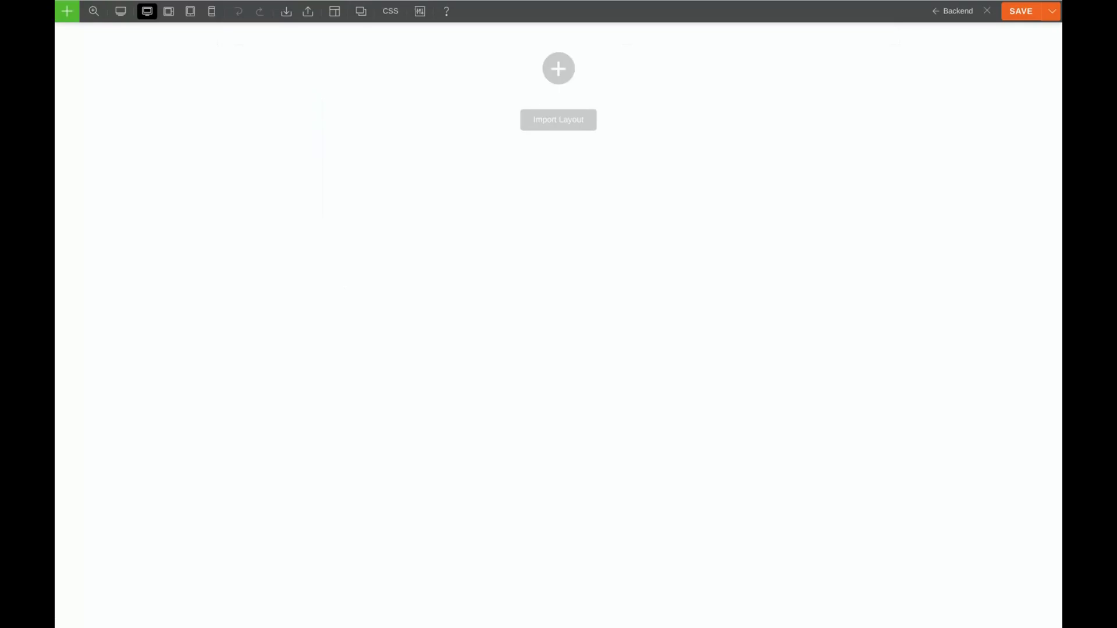
mouse_move(490, 51)
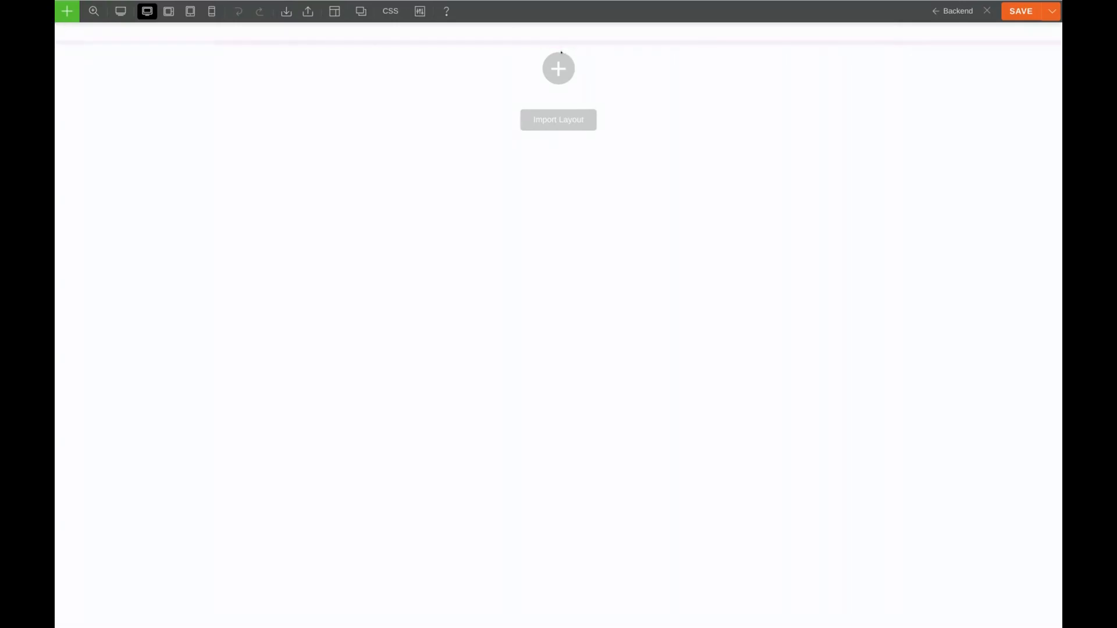
Step: Add a Site Logo module showing 'Magazine' and set its HTML tag to H1
click(559, 68)
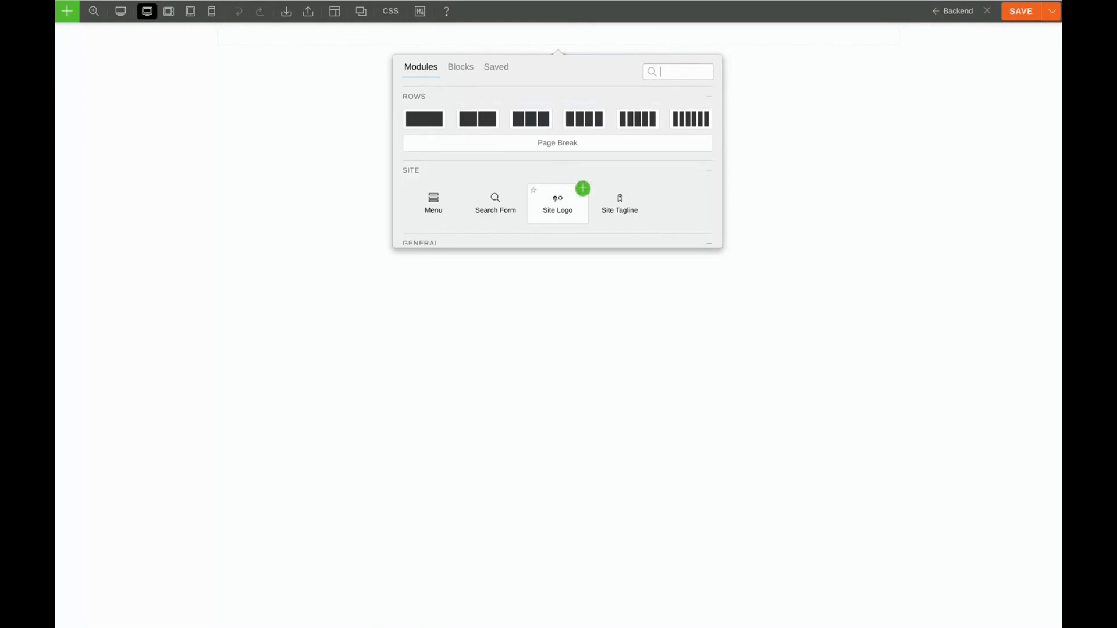
click(583, 189)
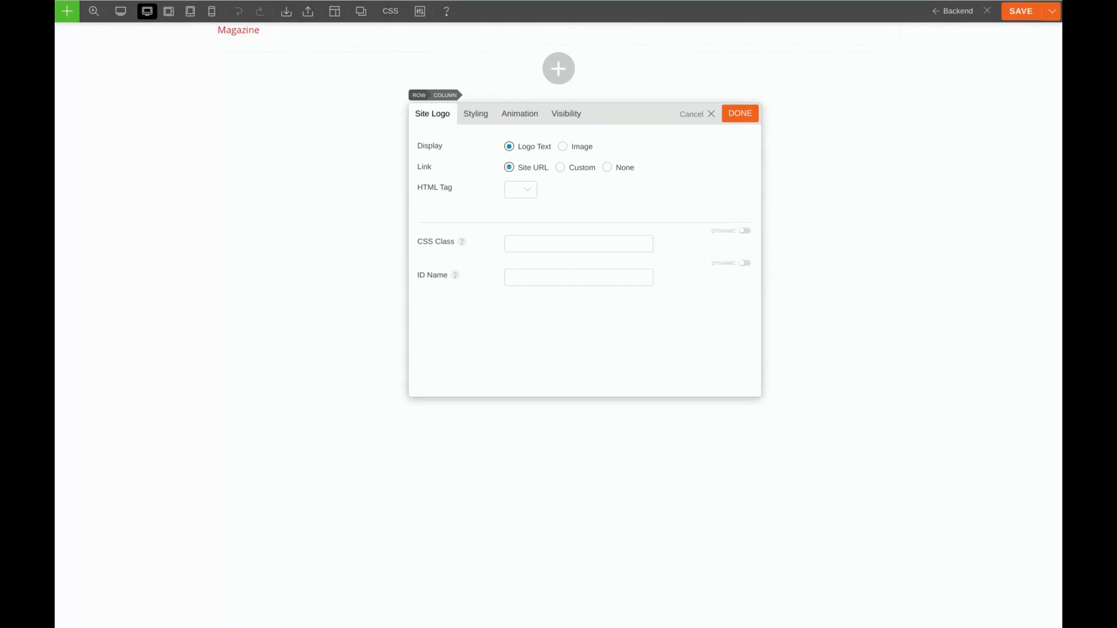
click(520, 189)
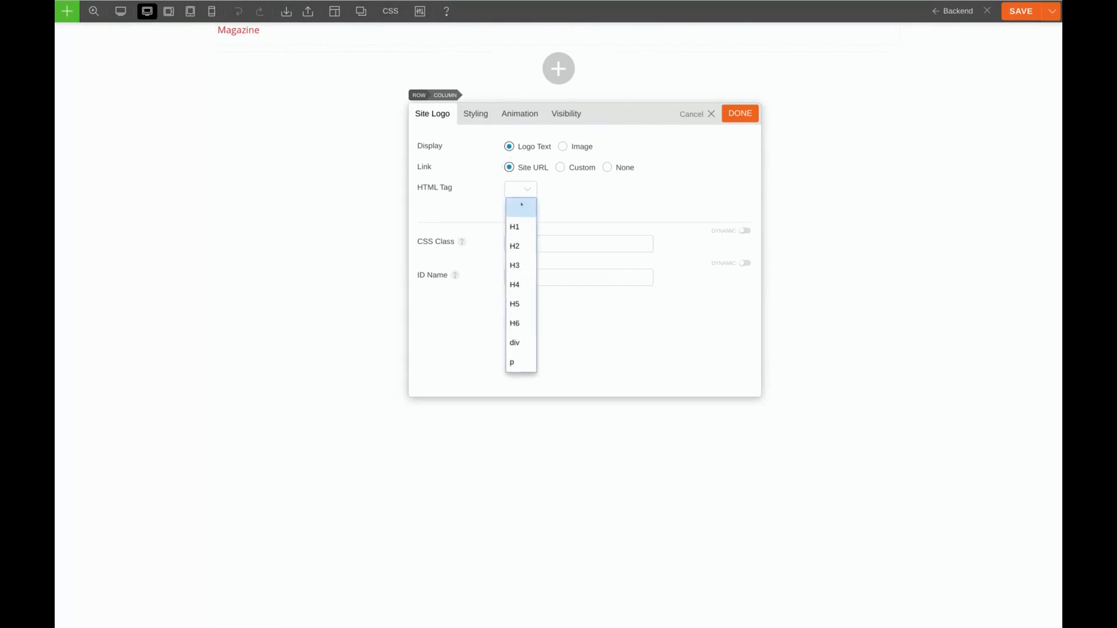
click(515, 227)
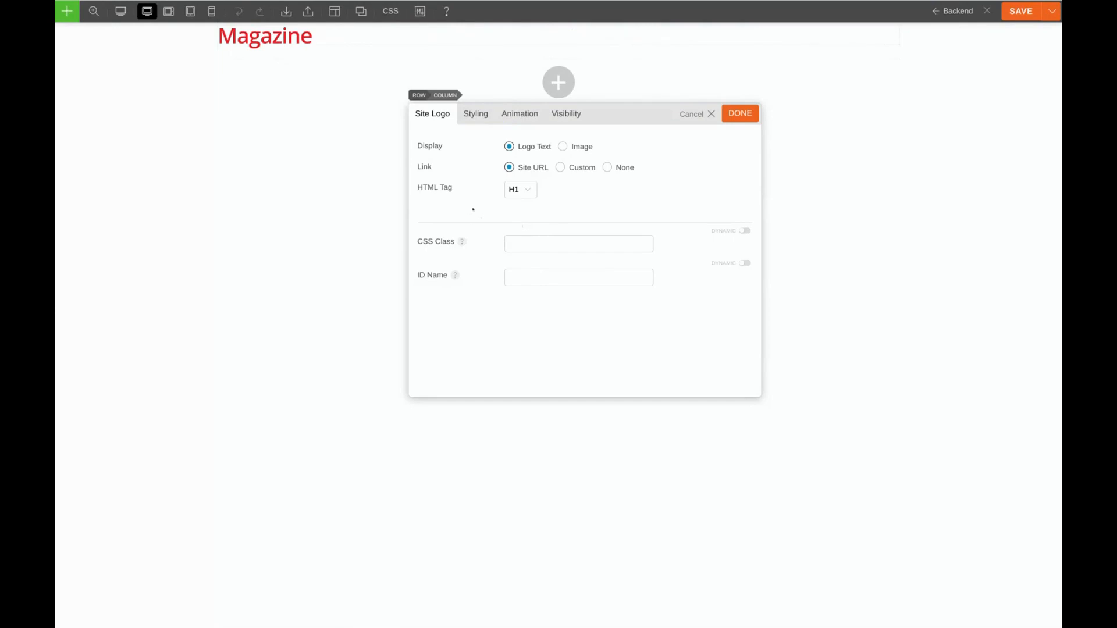
Step: Set the logo font color to black #000000 and its hover color to gray #999999
click(475, 112)
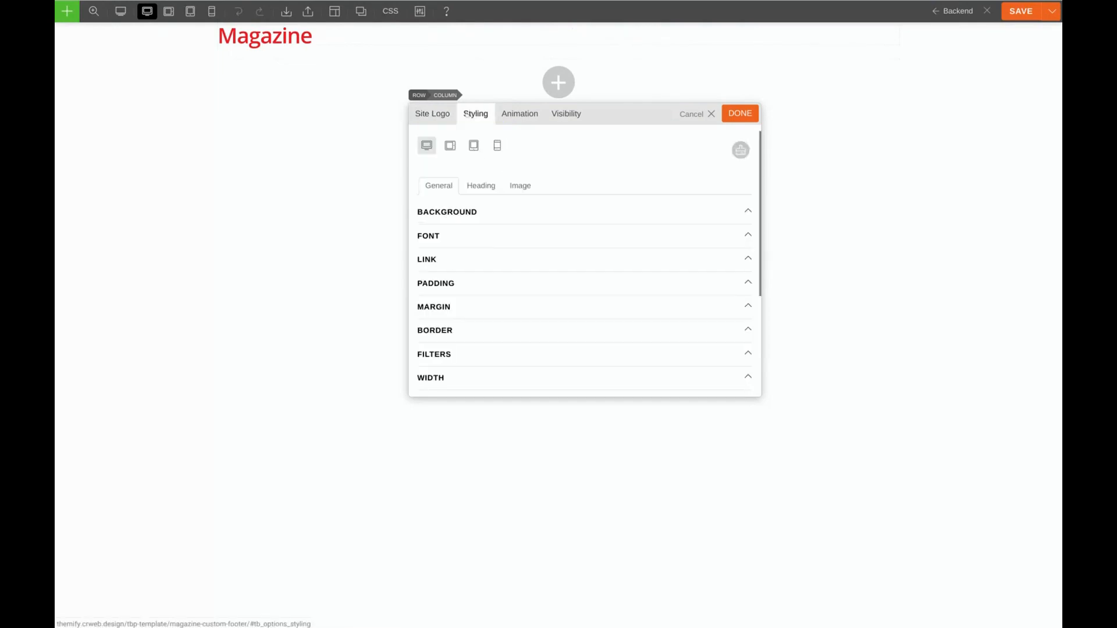
click(428, 236)
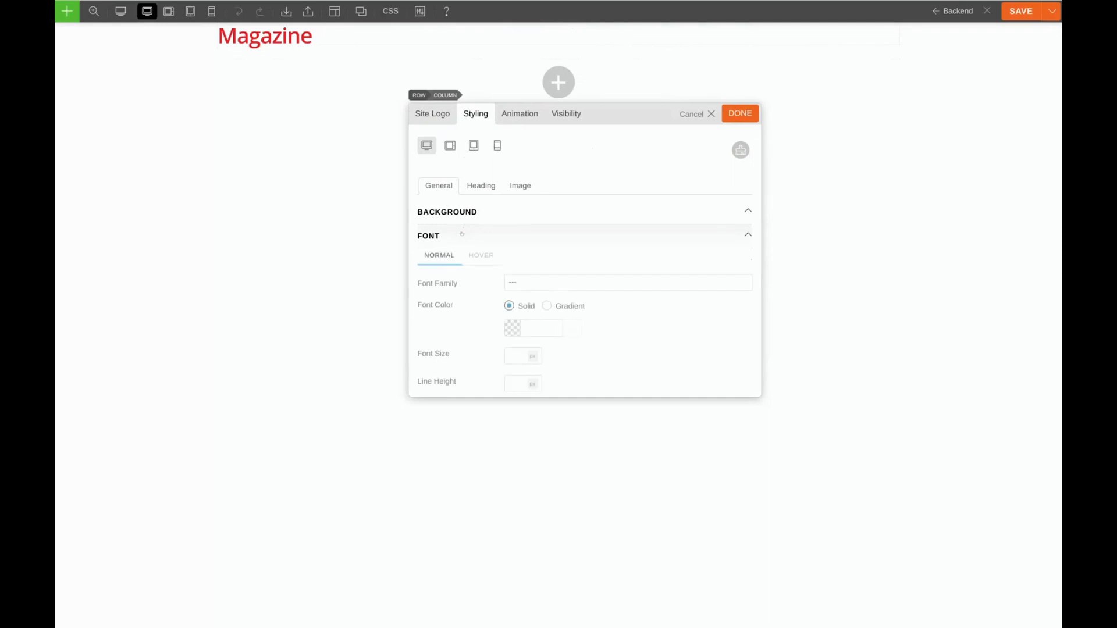
click(542, 328)
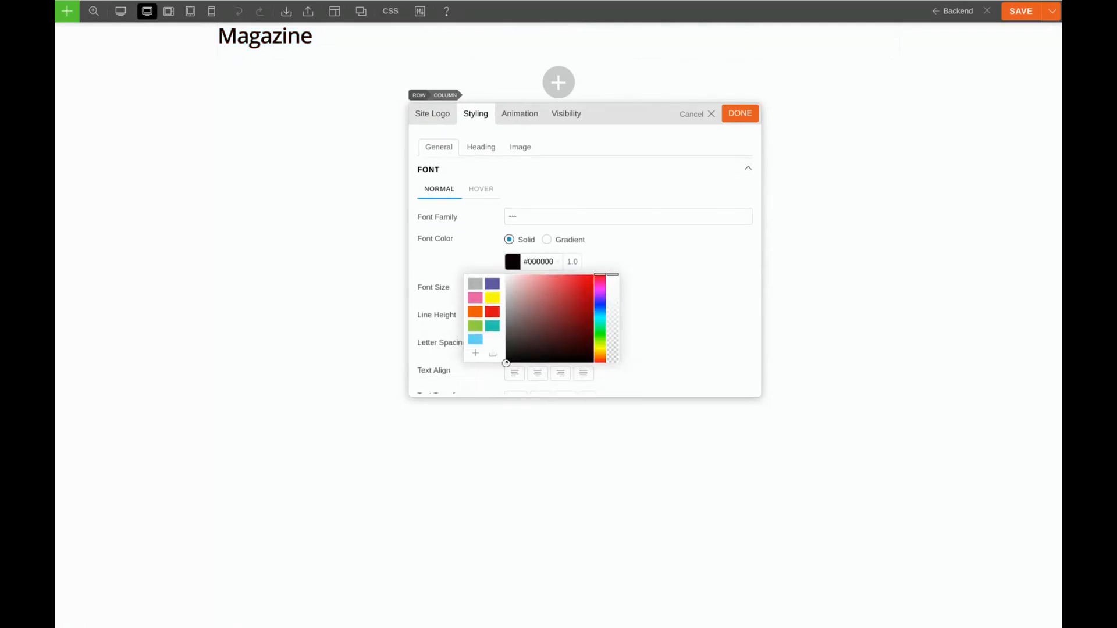
click(475, 221)
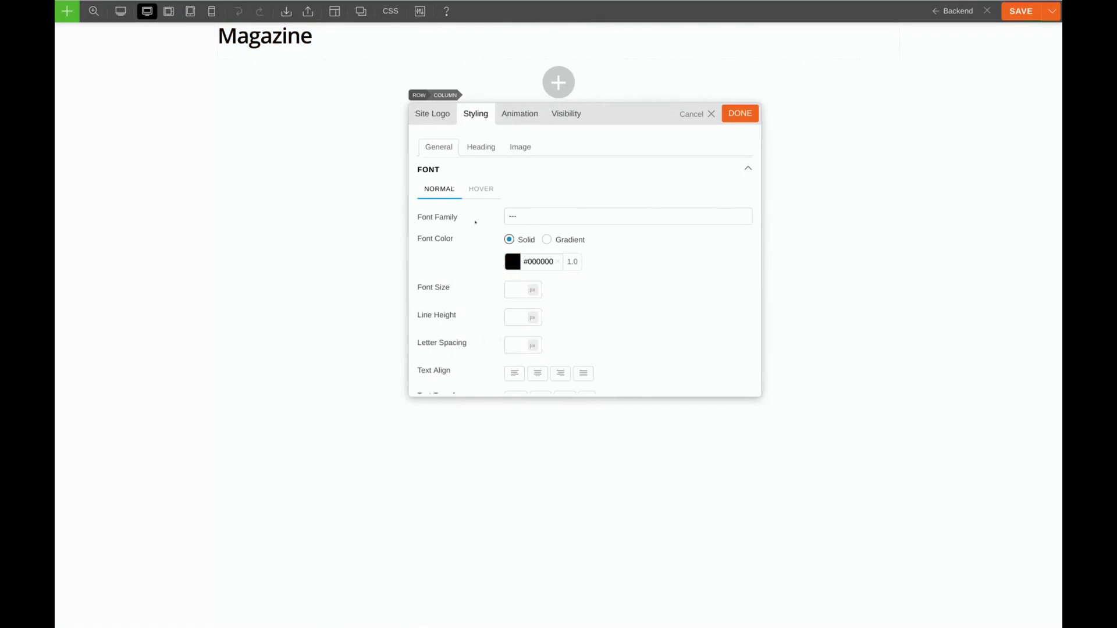
click(480, 189)
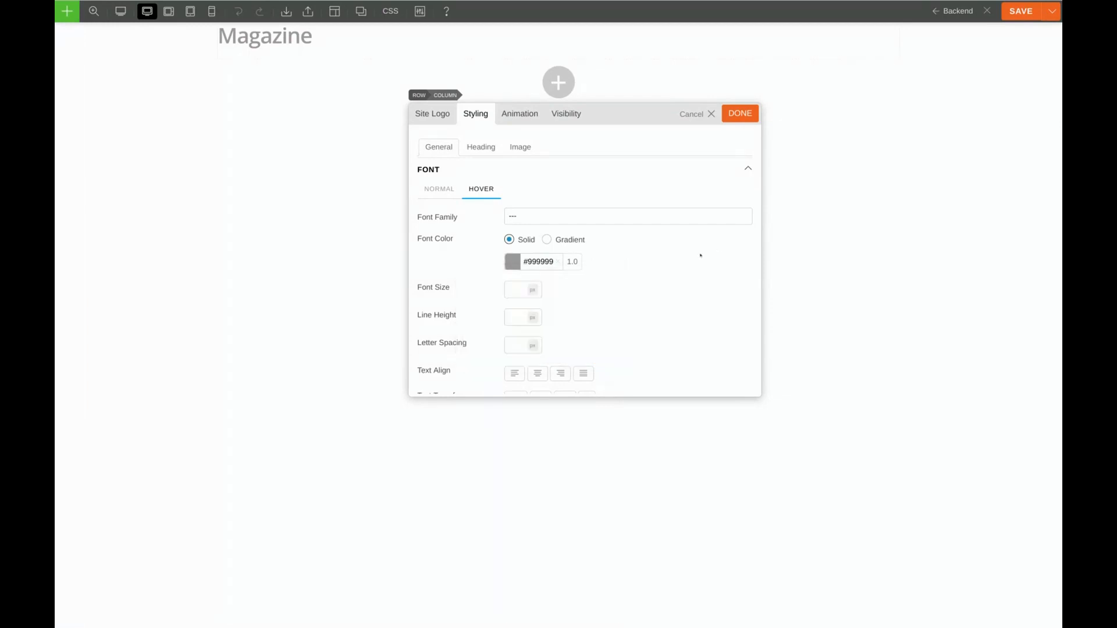
Step: Center the logo in Playfair Display at 26px size and line height, then finish its settings
click(439, 189)
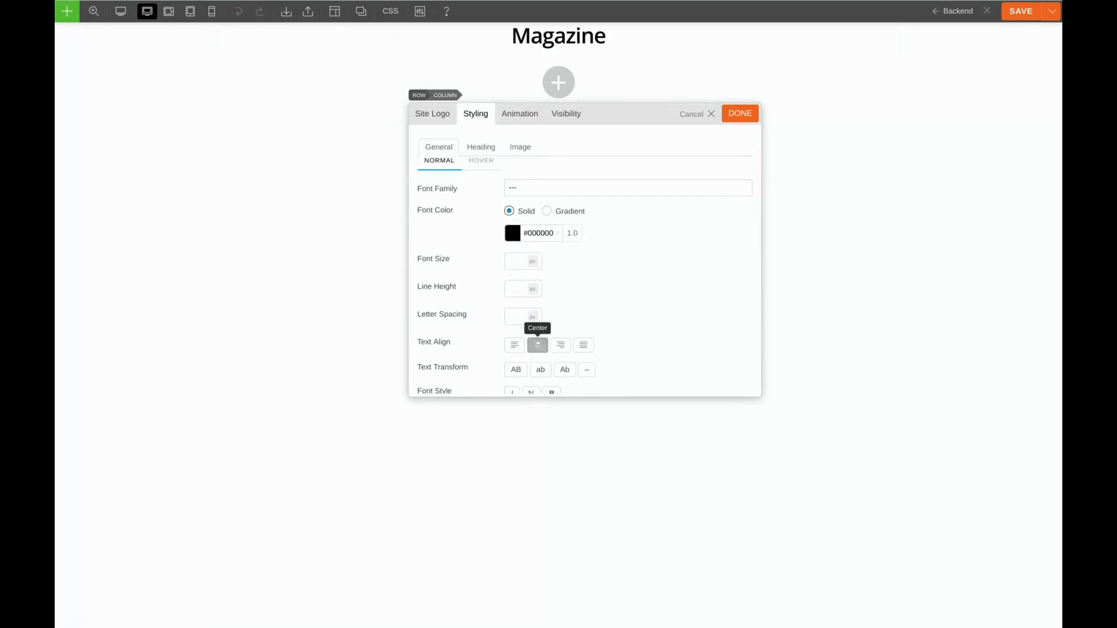
click(522, 261)
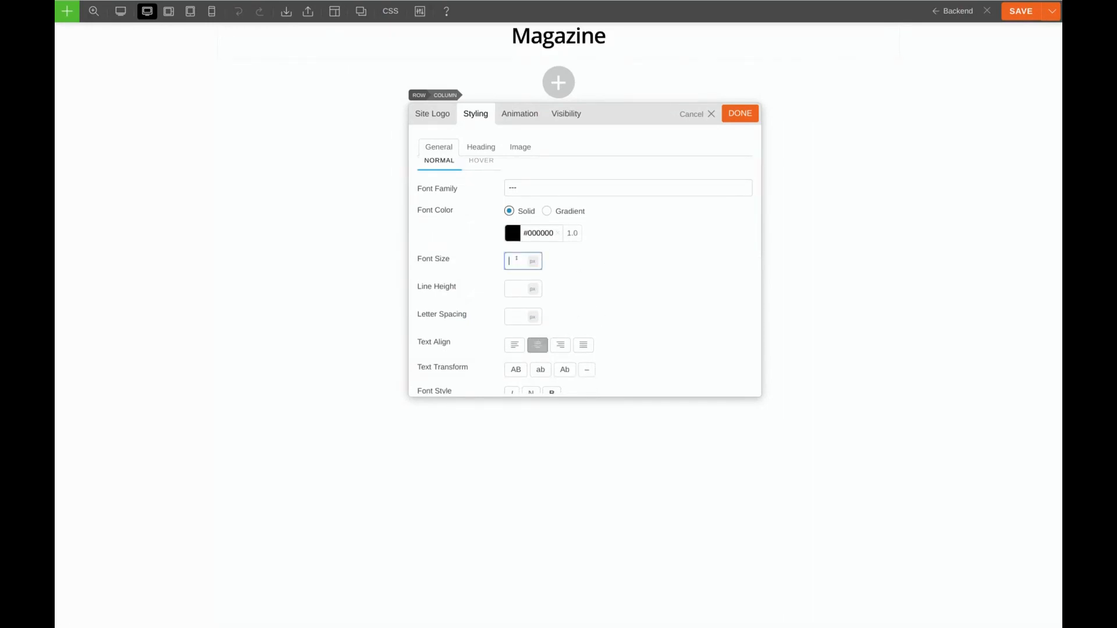
text(26)
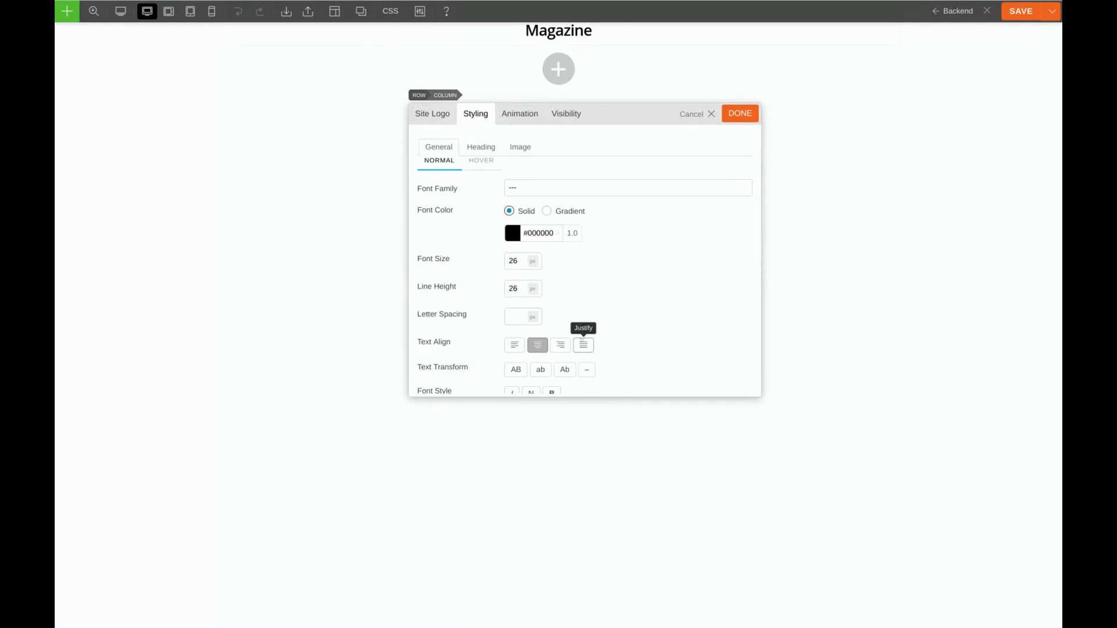
click(627, 187)
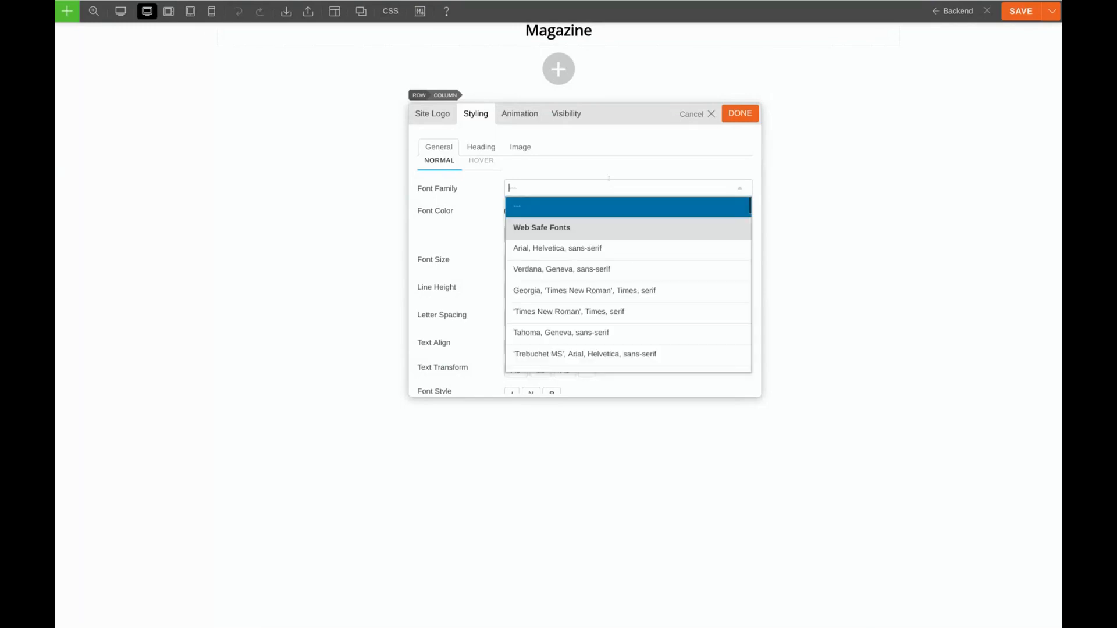
text(Playfair Display)
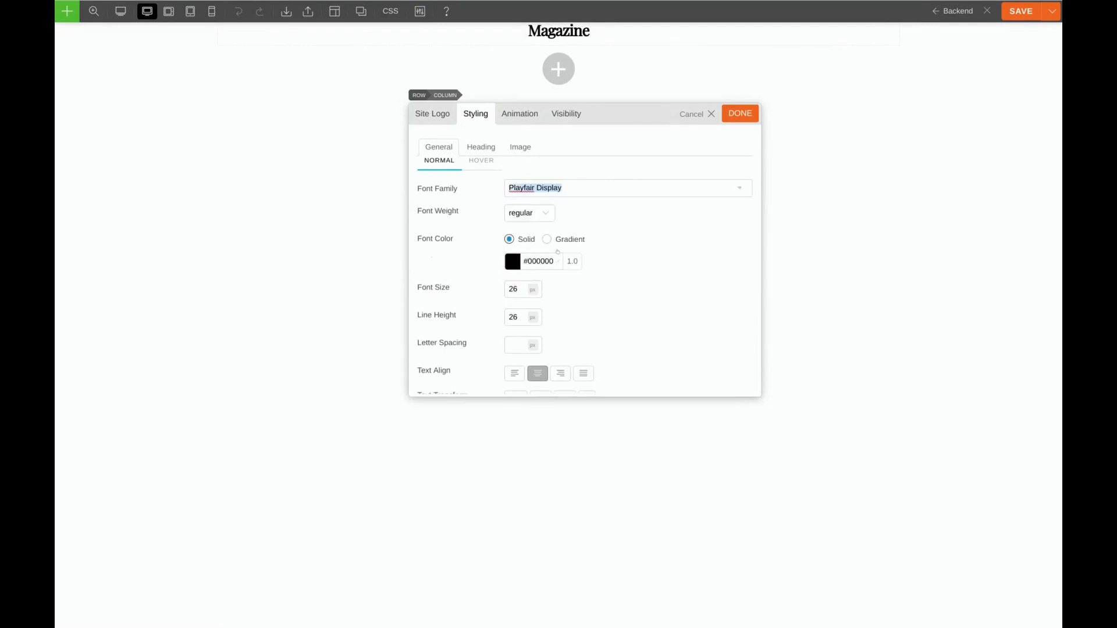
scroll(down, 3)
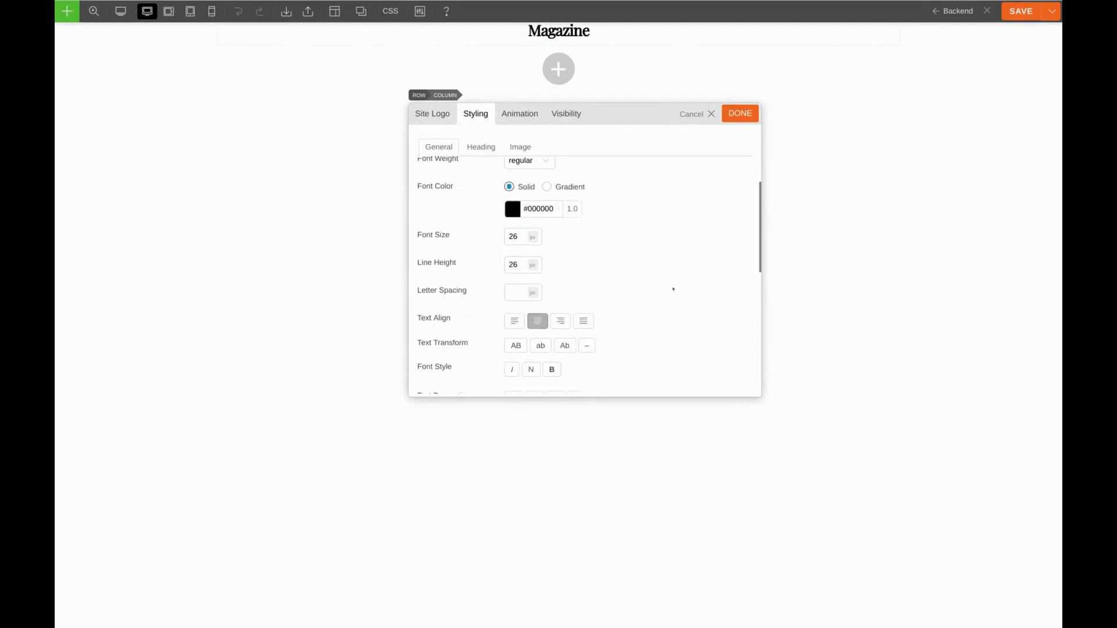
click(740, 113)
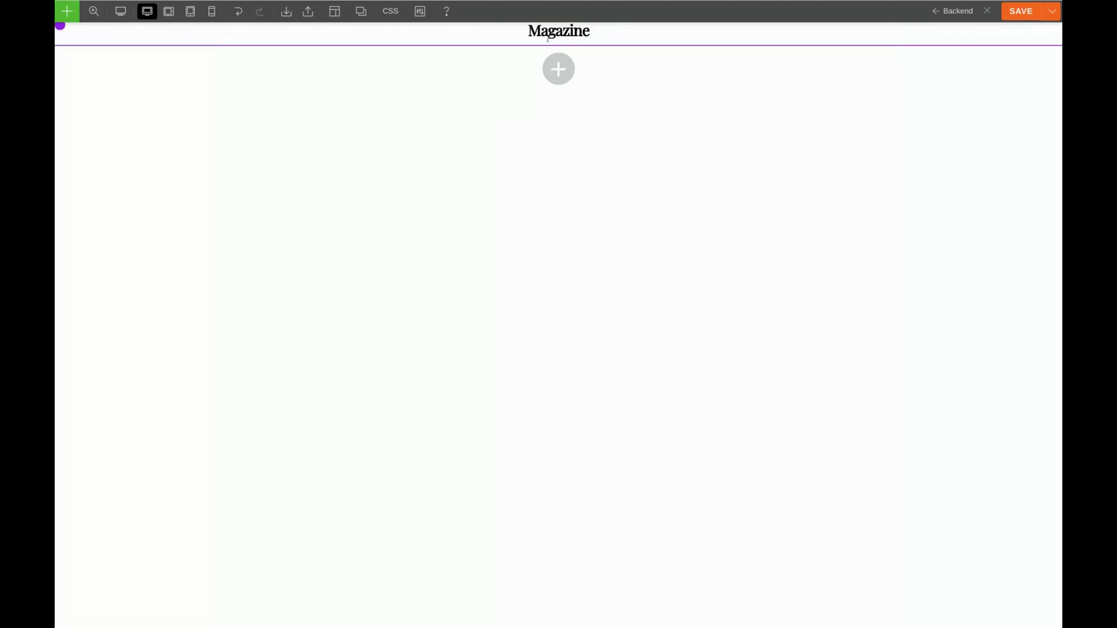
Step: Add an Icon module below the logo with a centered black ti-facebook icon
click(558, 68)
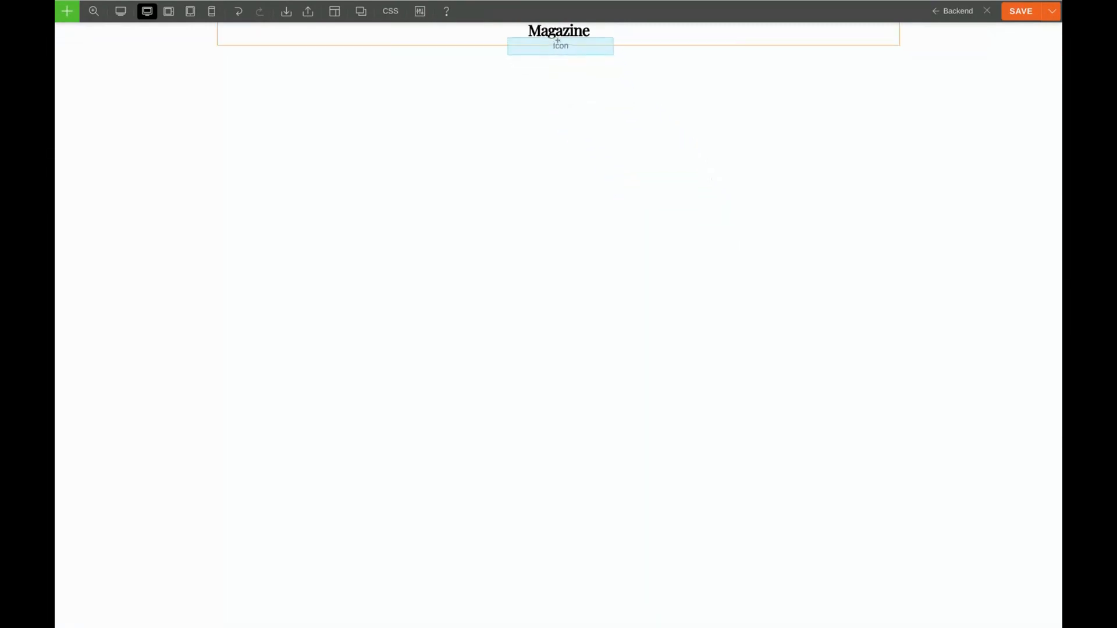
click(560, 46)
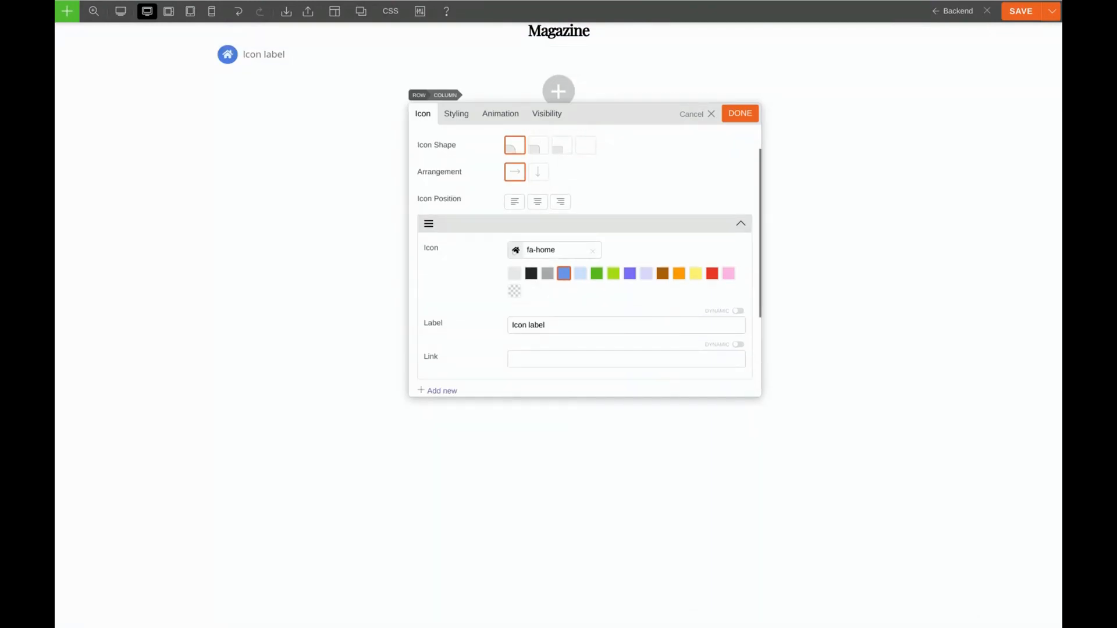
click(554, 249)
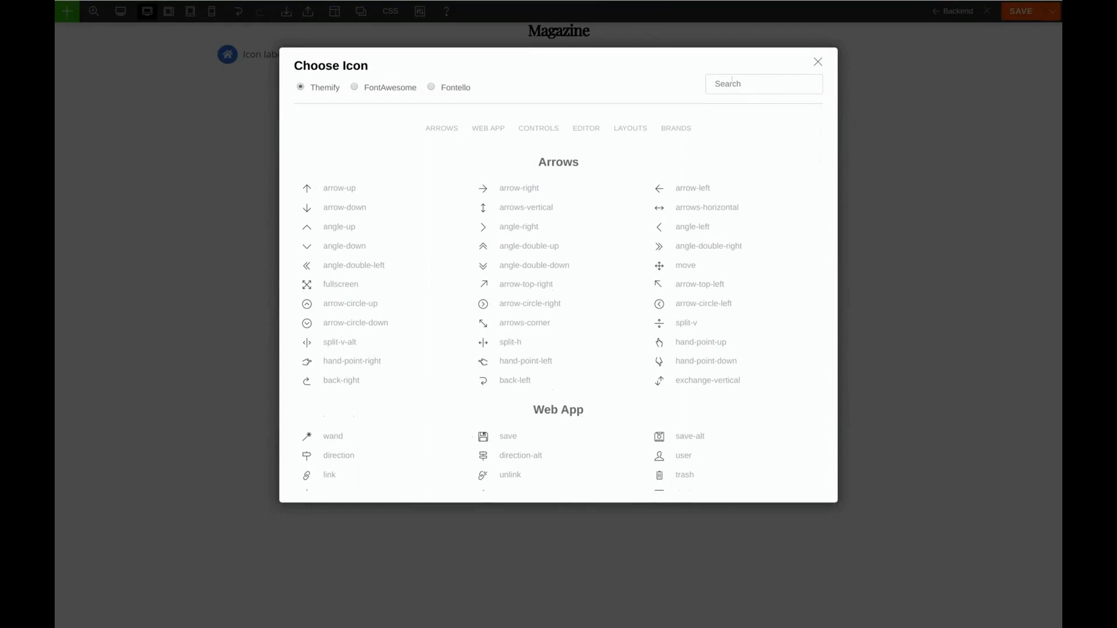
text(facebo)
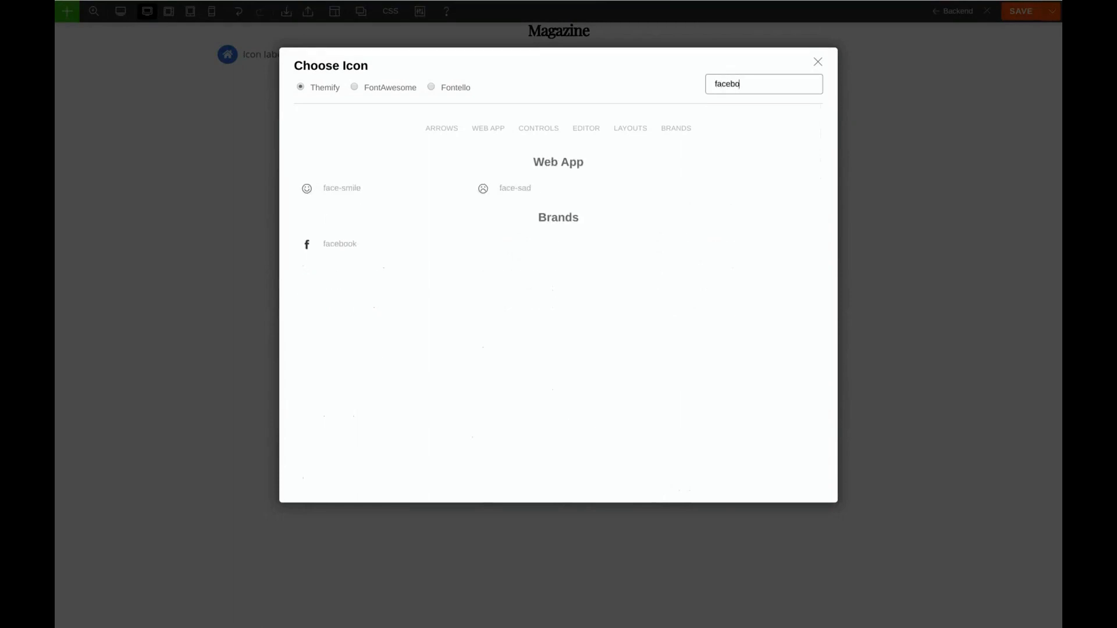
click(340, 243)
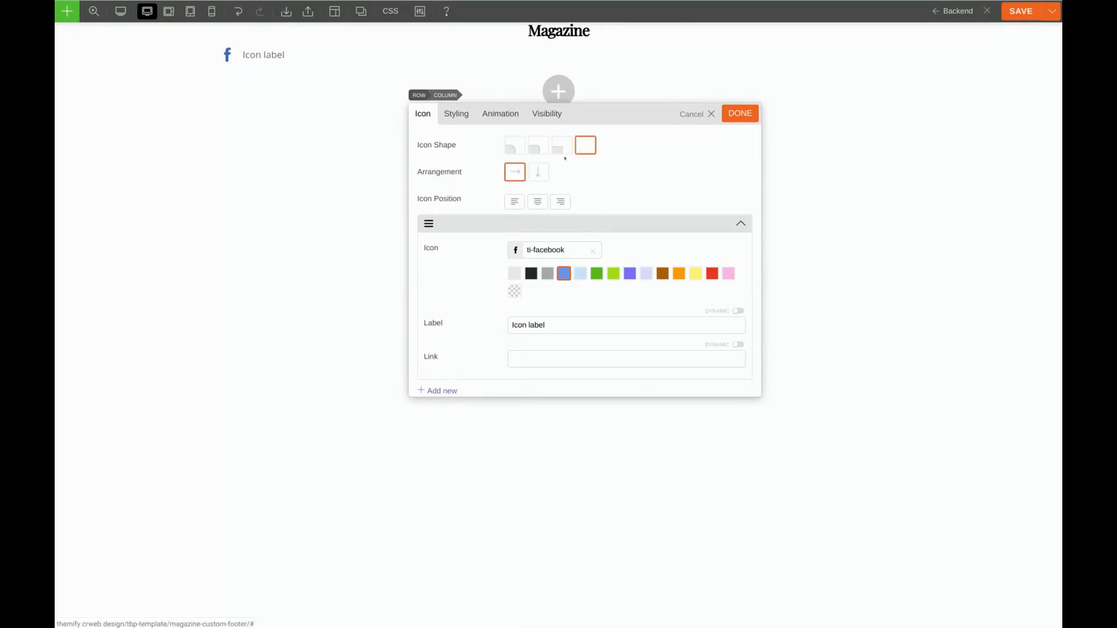
click(538, 202)
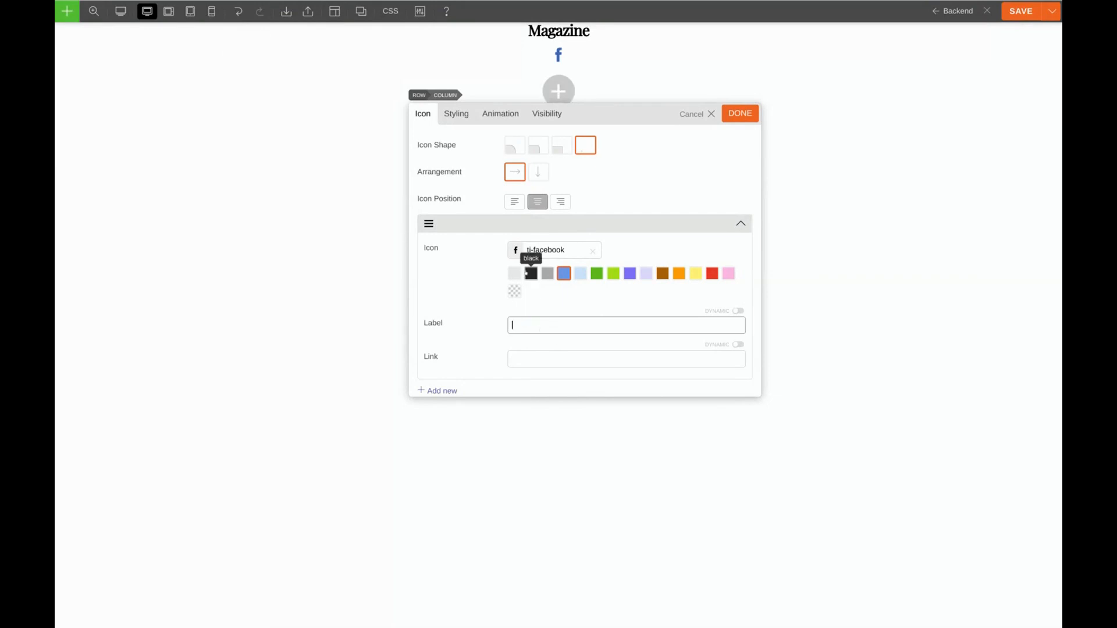
click(531, 274)
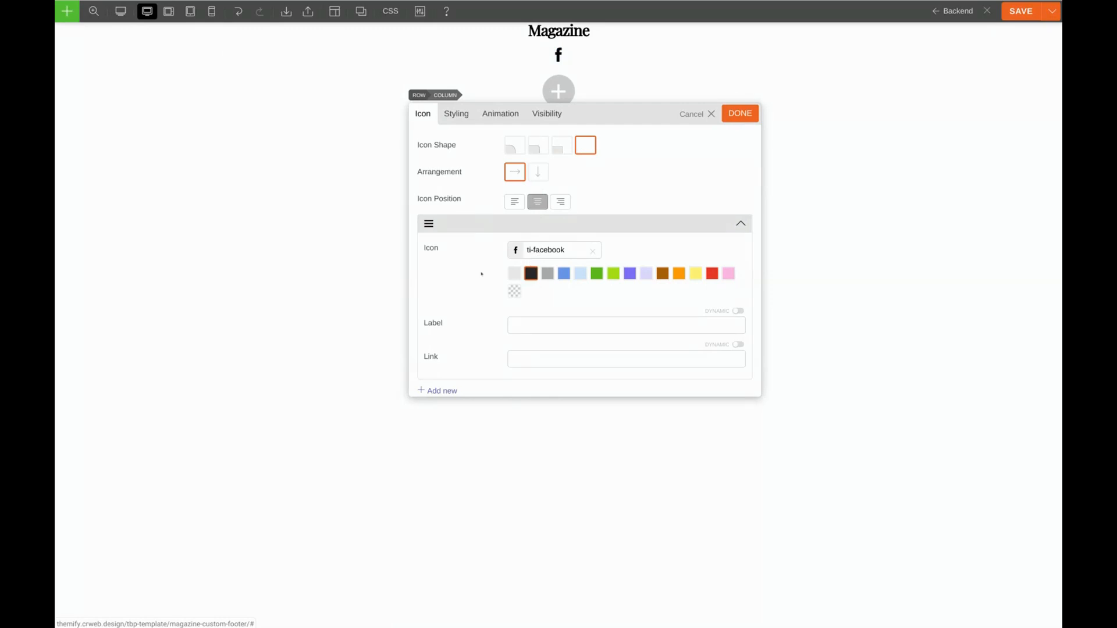
Step: Give the icon a gray #999999 hover color in its styling
click(456, 113)
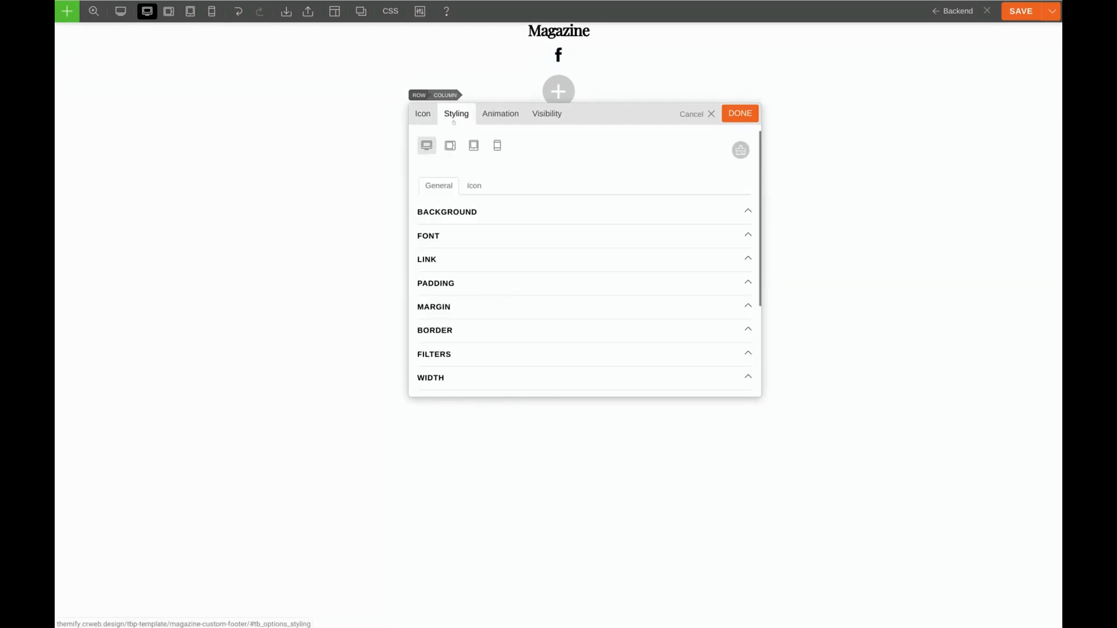
click(474, 185)
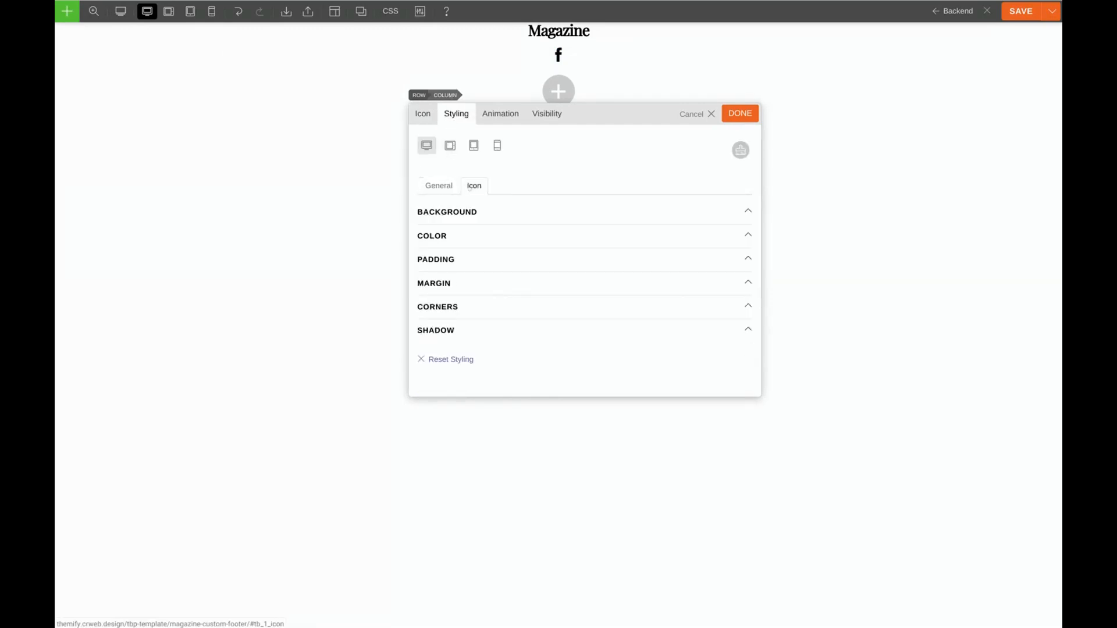
click(432, 237)
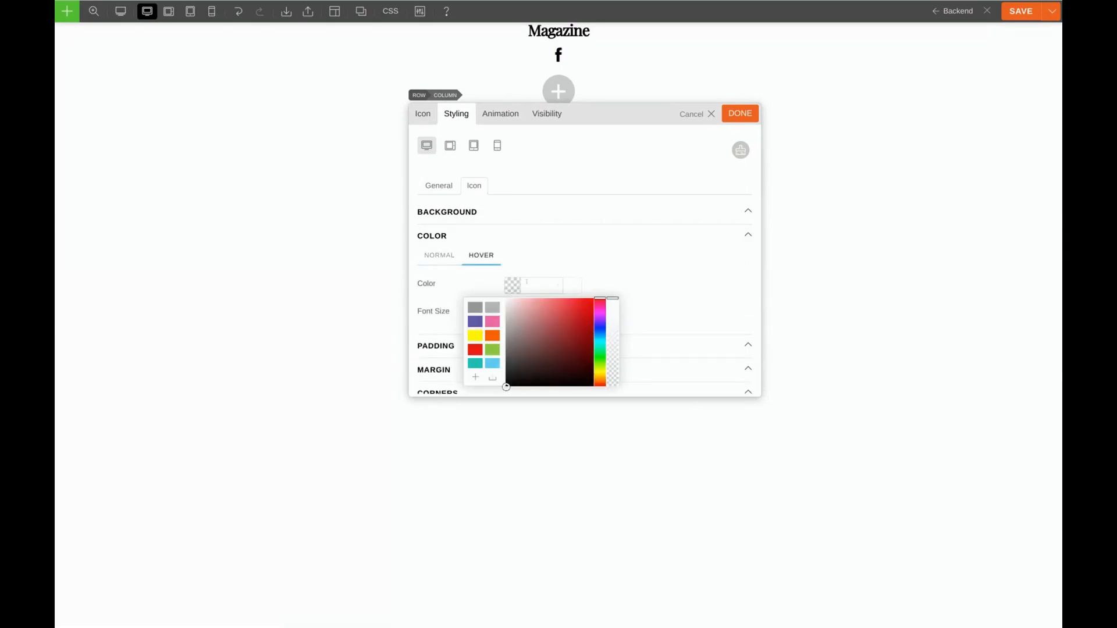
click(480, 305)
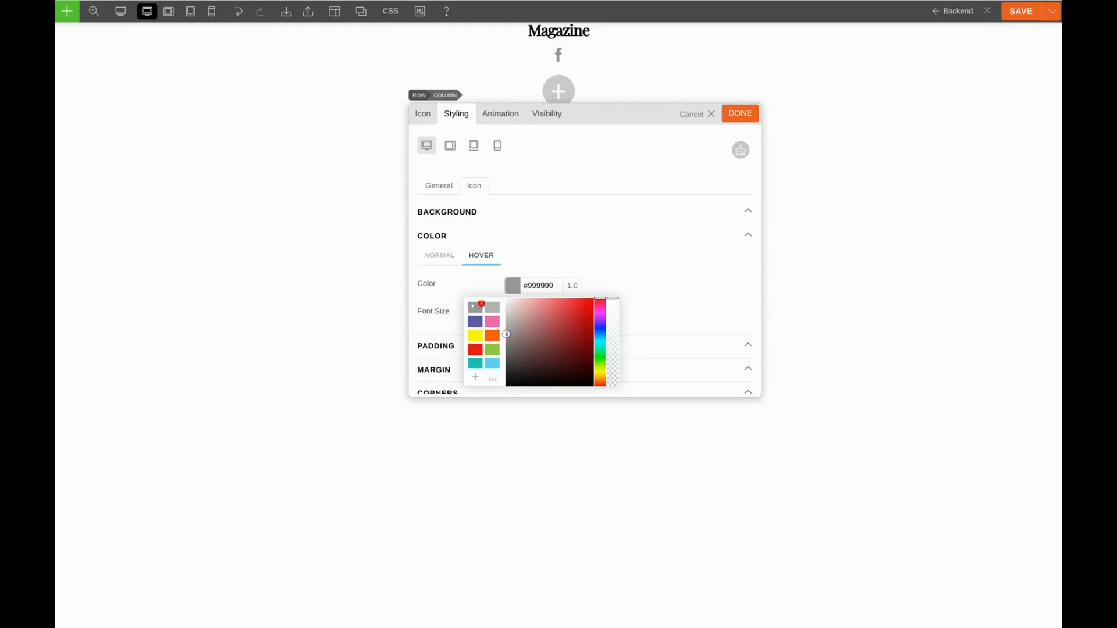
click(439, 255)
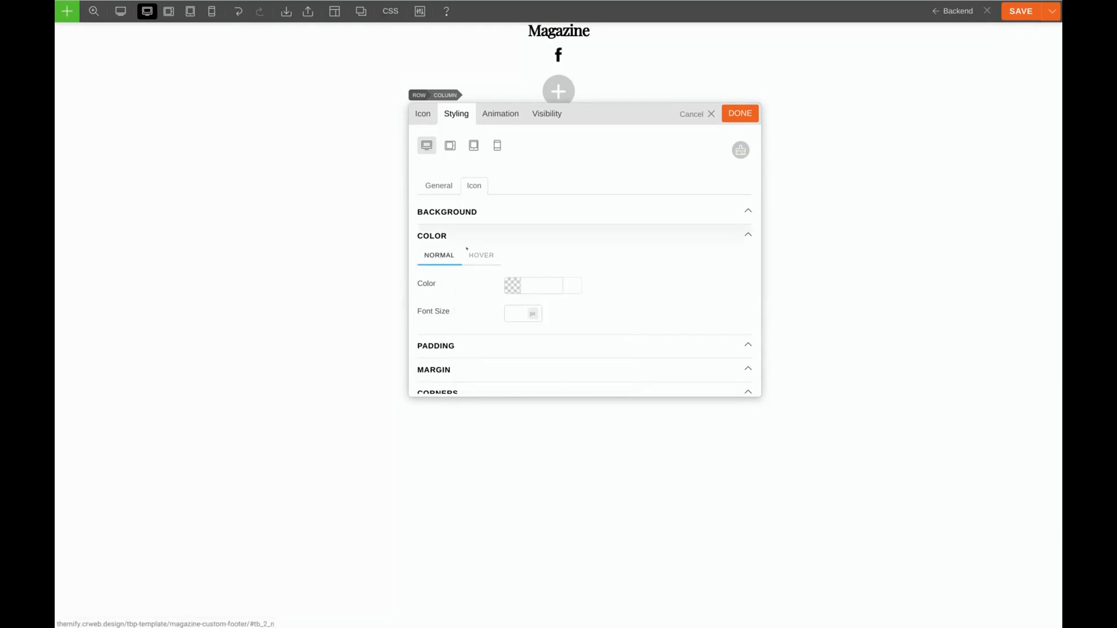
click(439, 185)
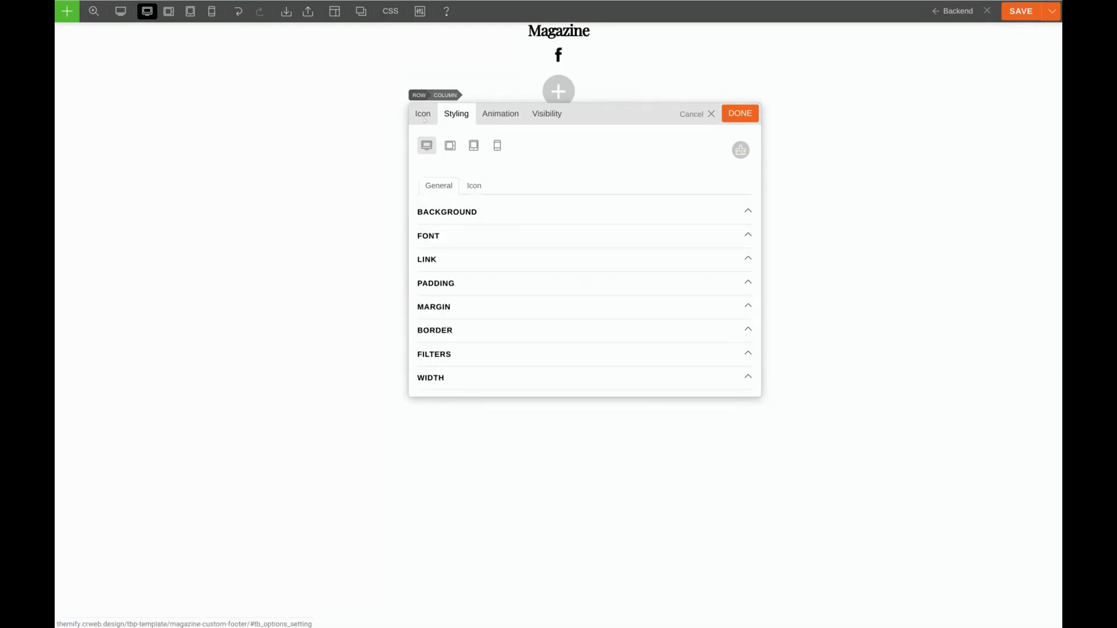
click(422, 113)
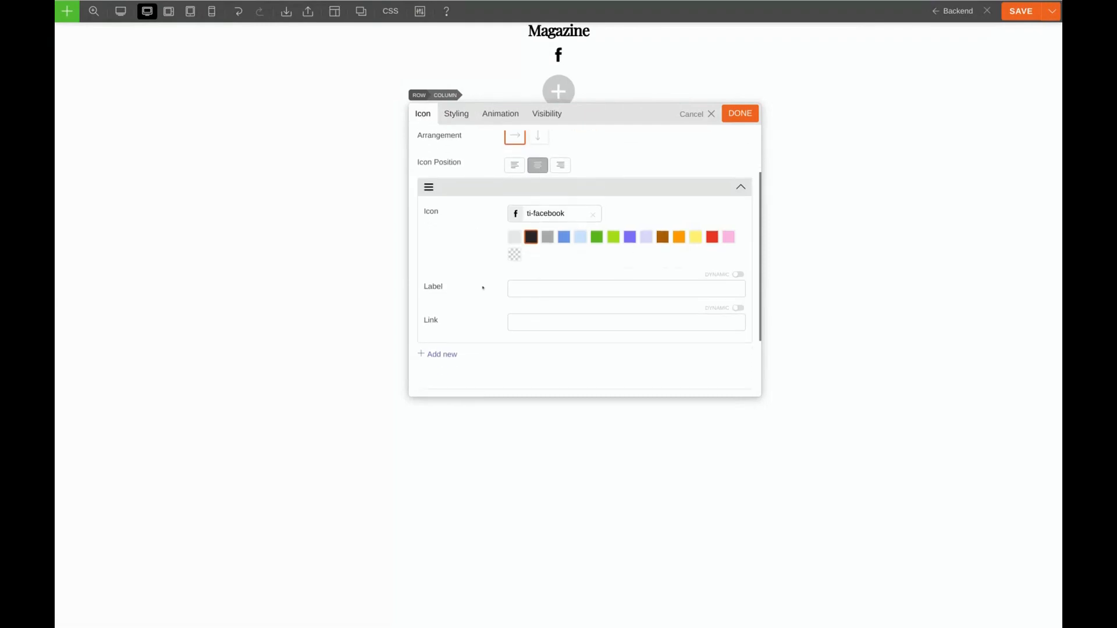
click(626, 323)
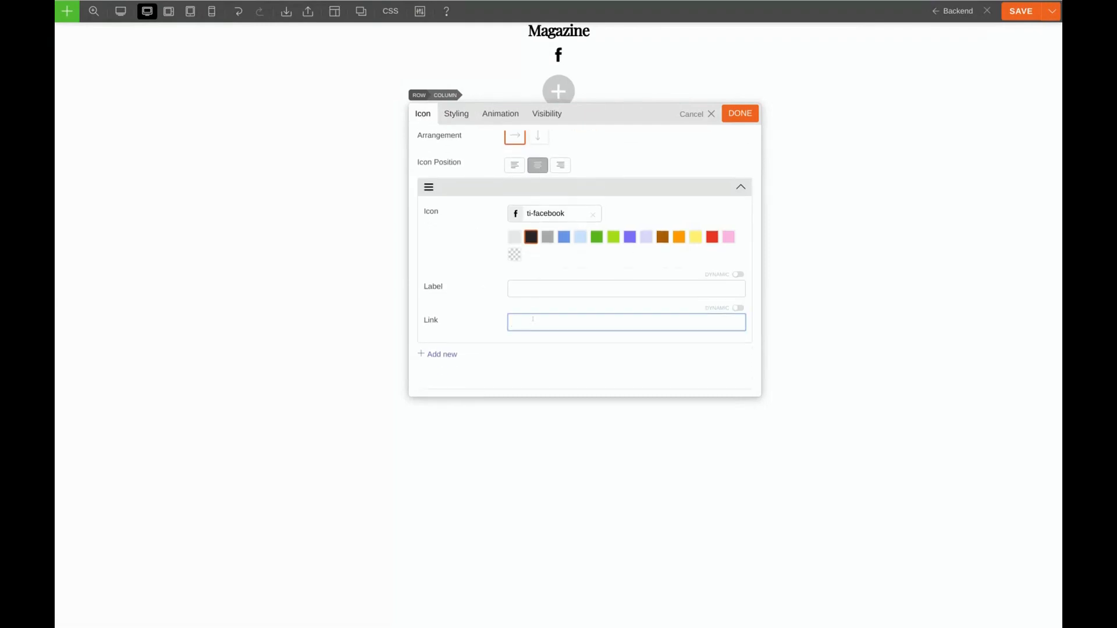
text(http://facebook.com/themify)
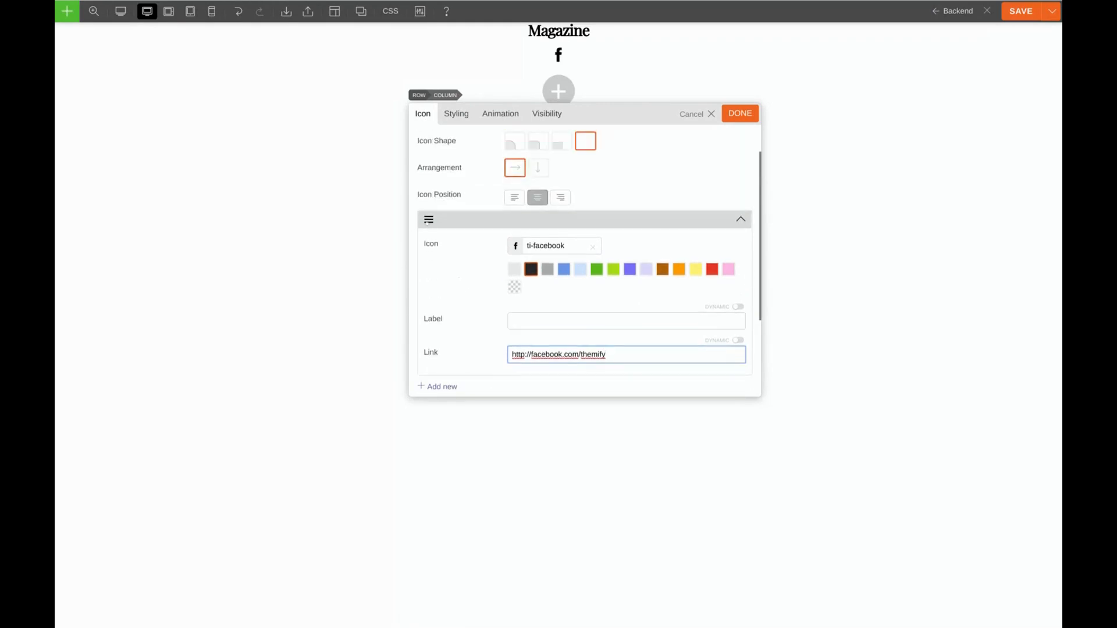
click(428, 219)
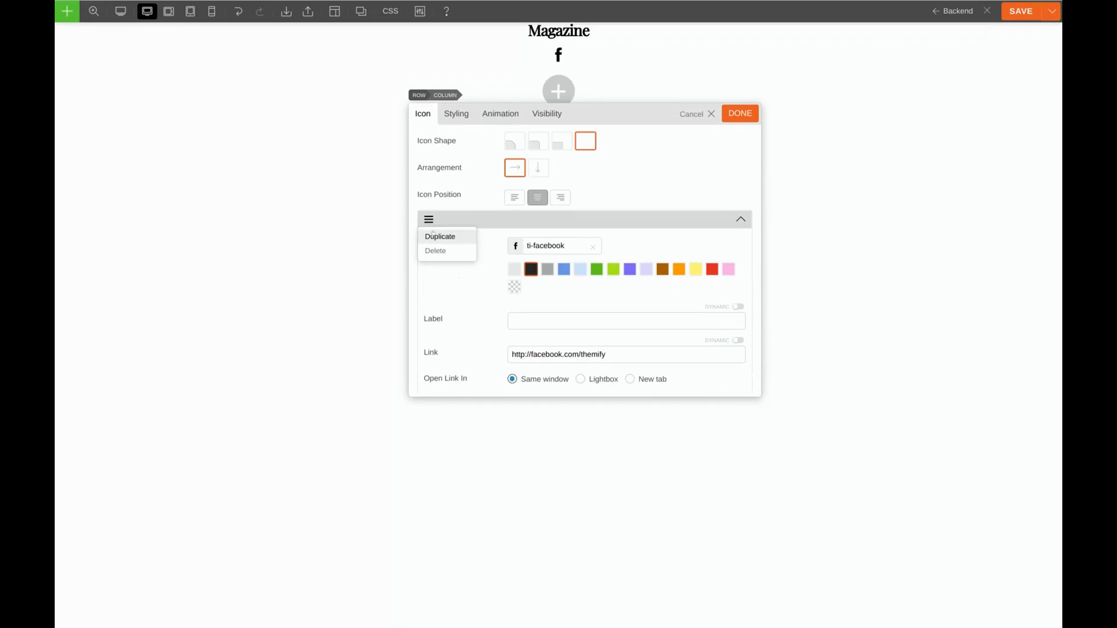
click(440, 236)
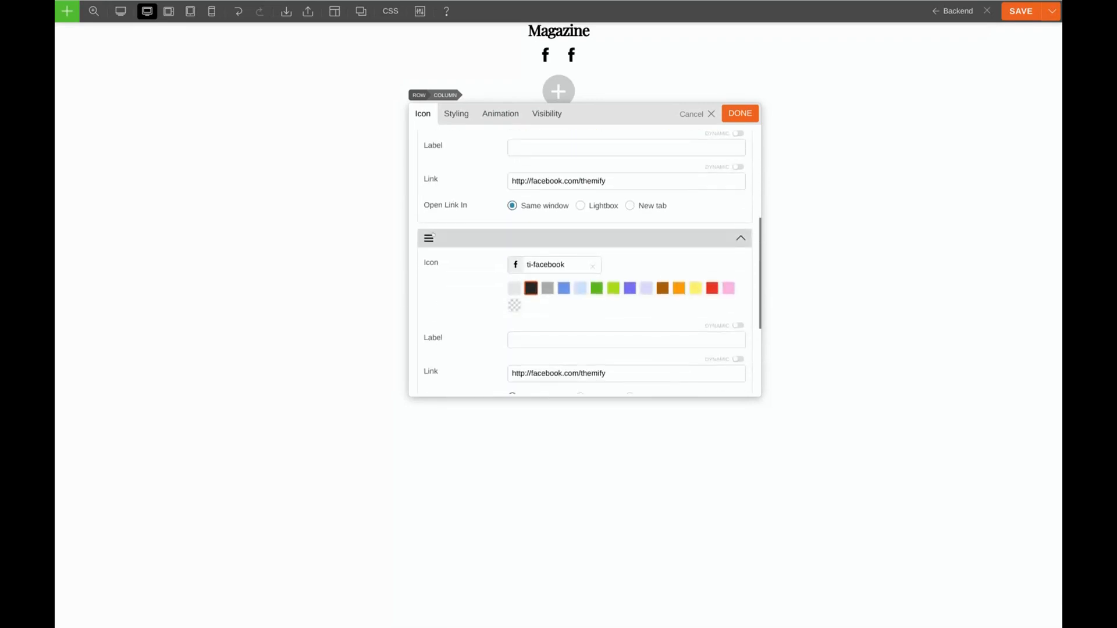
click(428, 200)
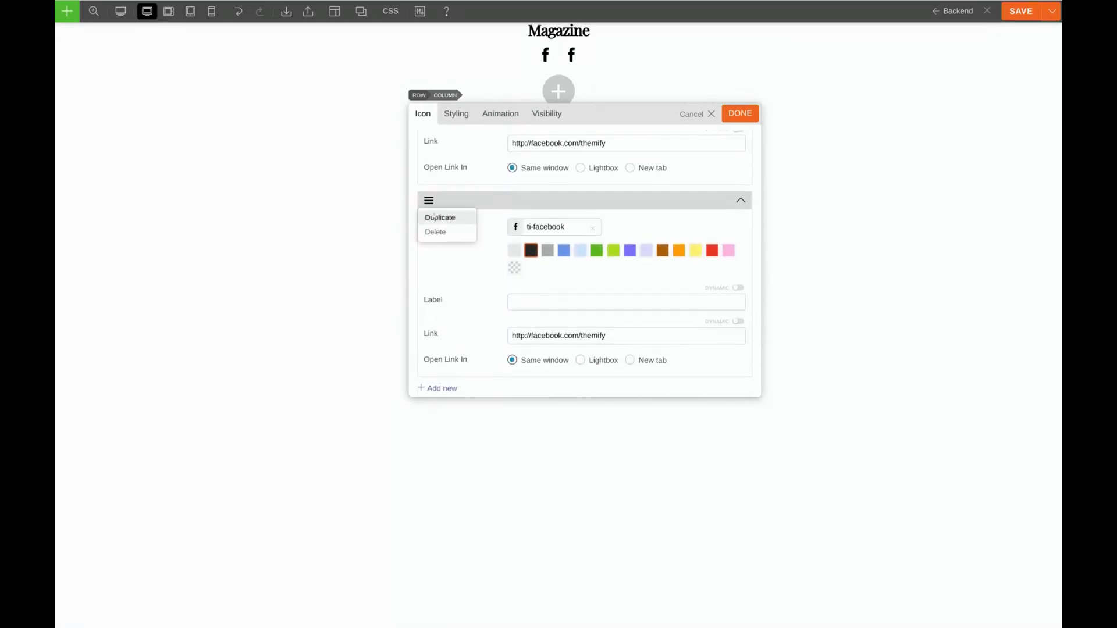
click(440, 217)
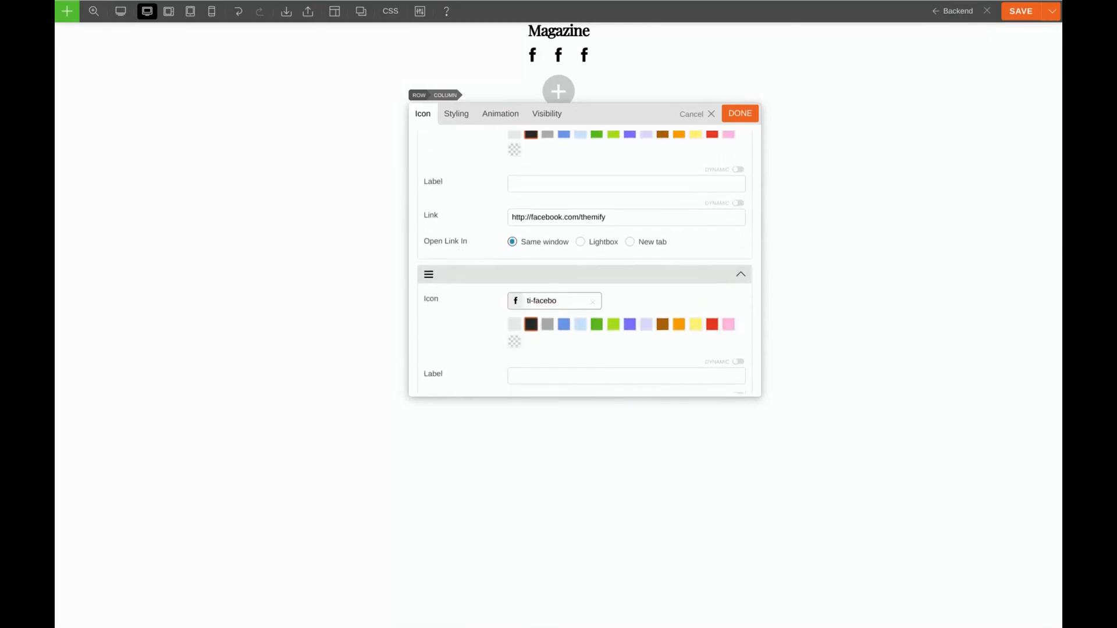
text(ti-youtube)
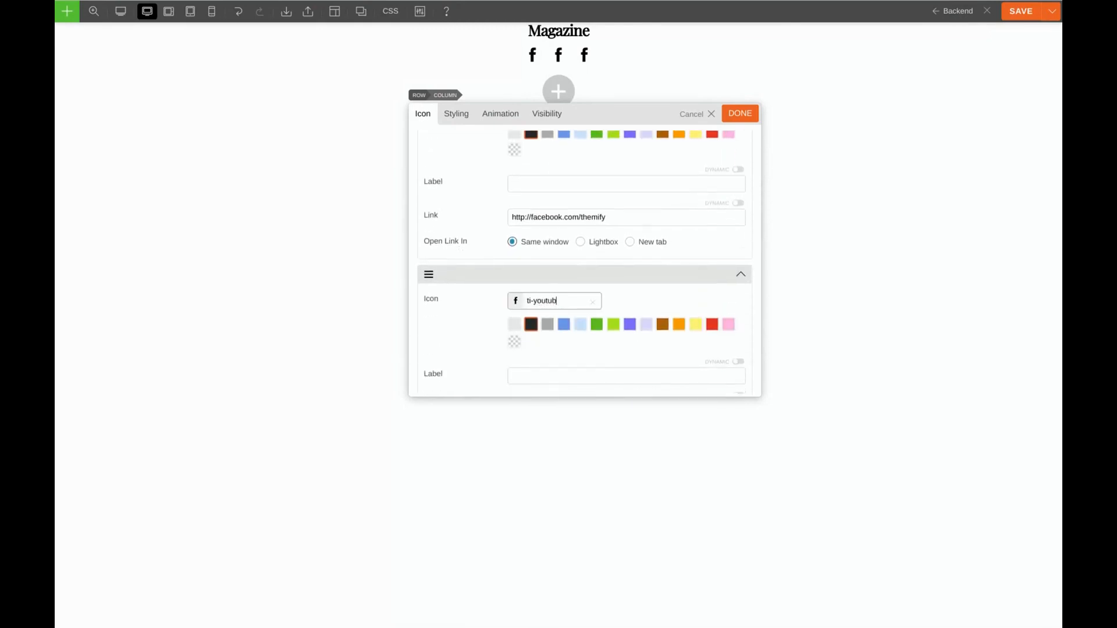
scroll(down, 3)
text(http://youtube.com/themify)
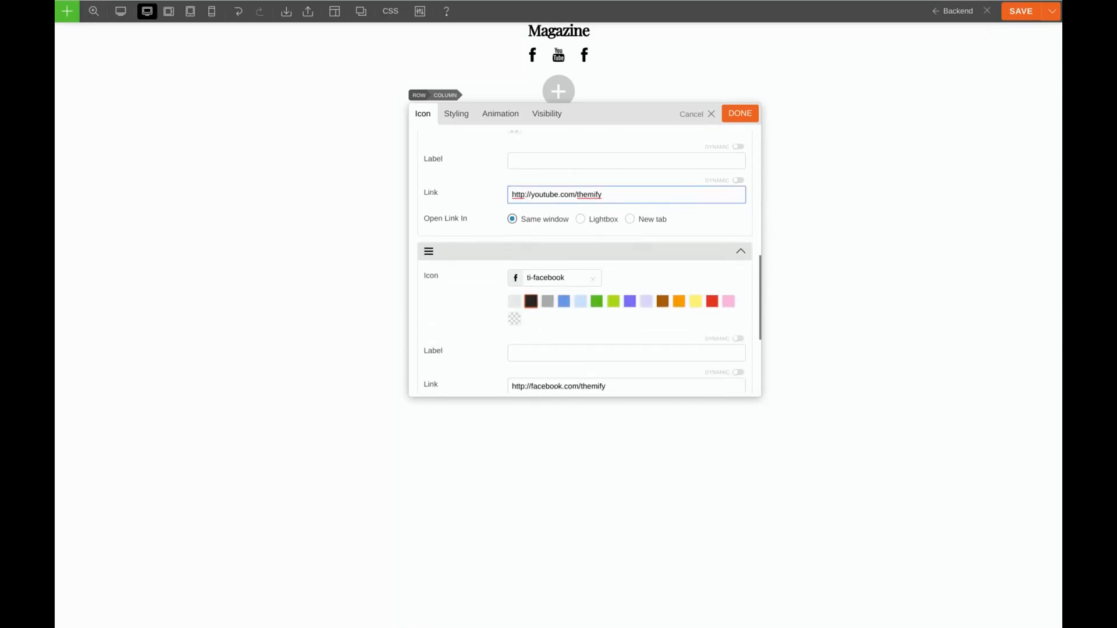
click(554, 277)
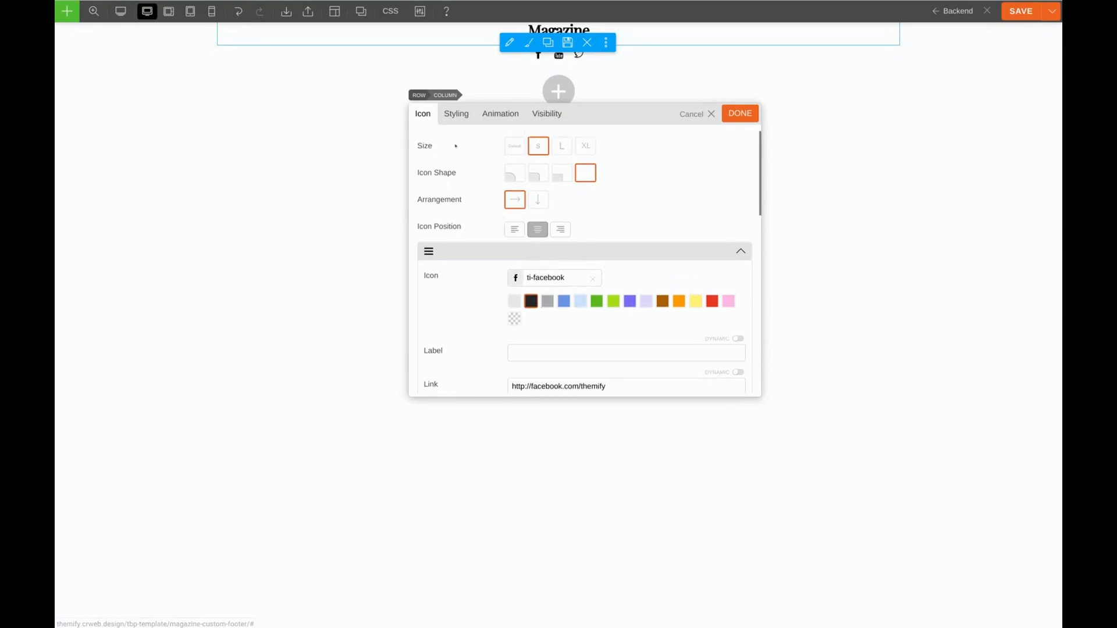
Step: Give the icon module 15px top and bottom padding and close its settings
click(456, 113)
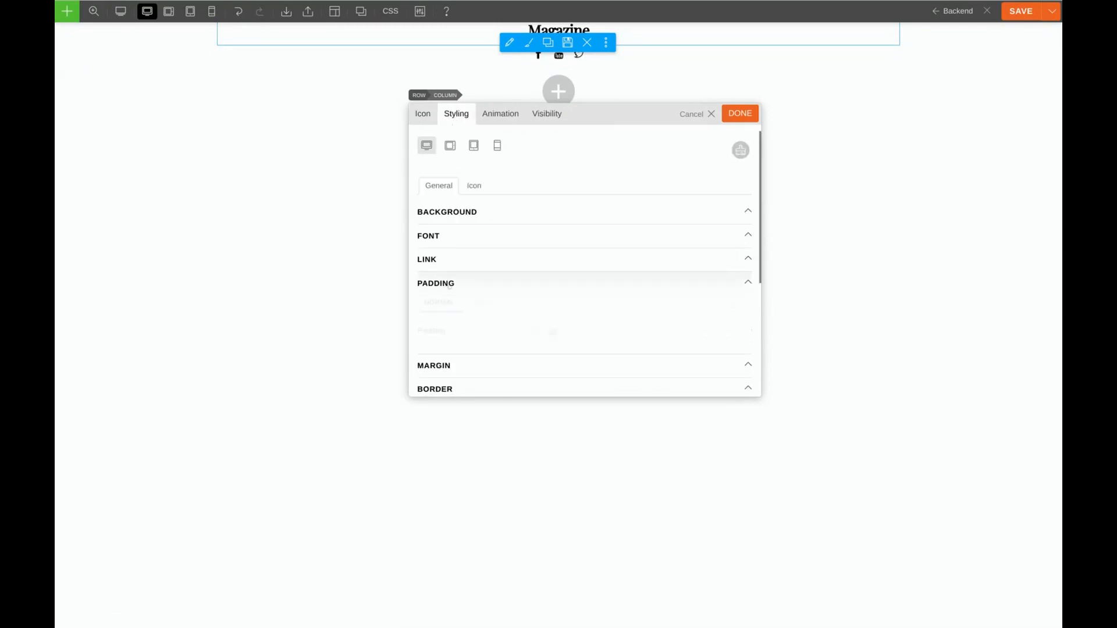
click(435, 283)
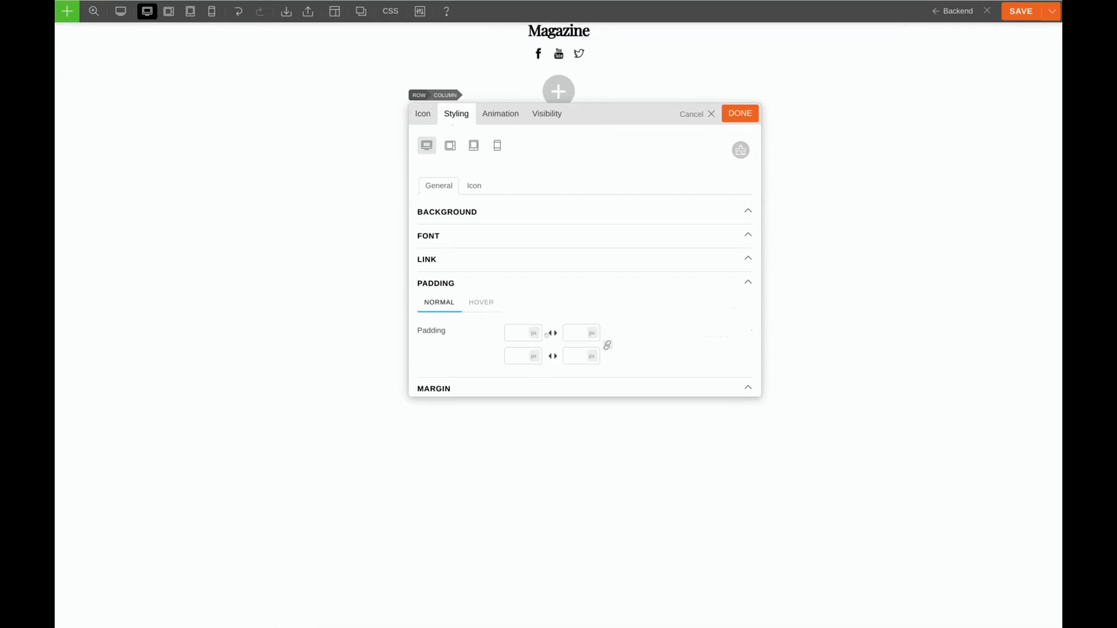
click(522, 333)
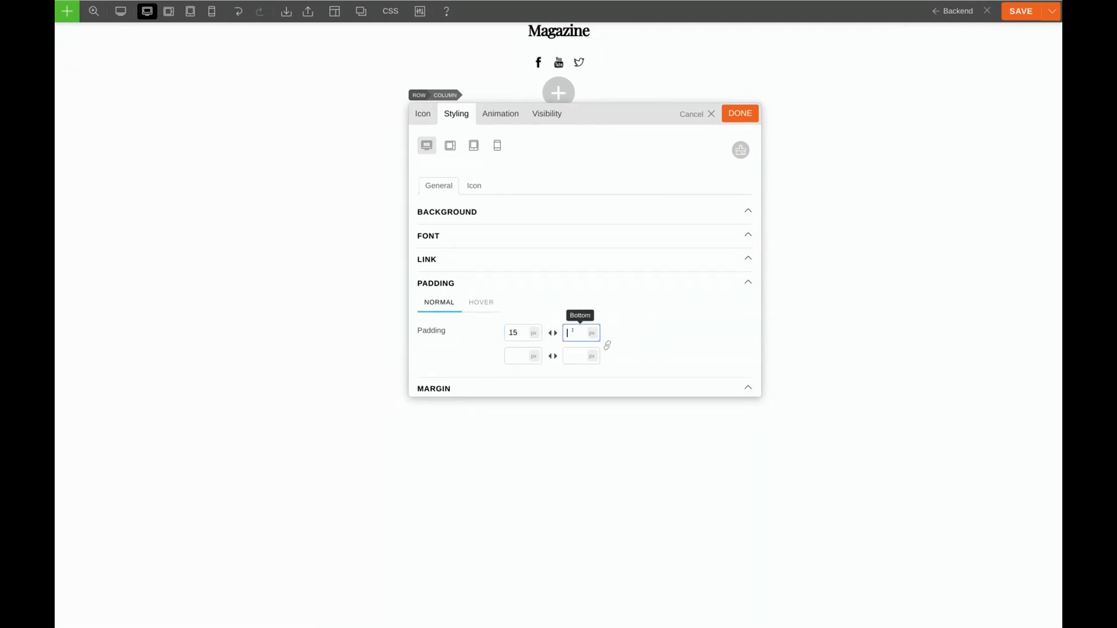
text(15)
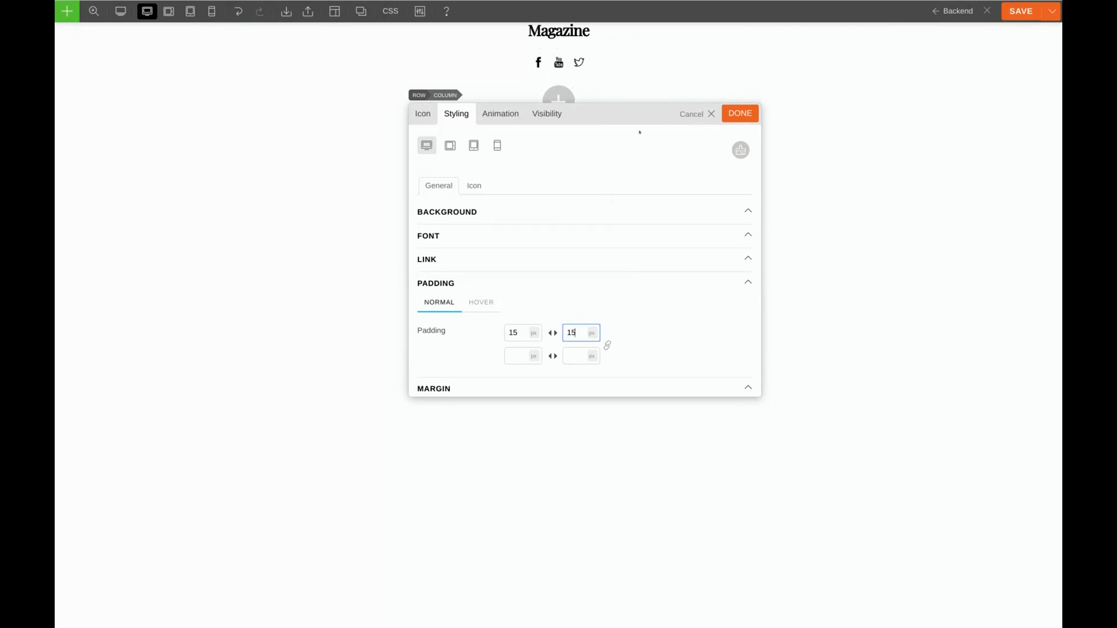
click(740, 113)
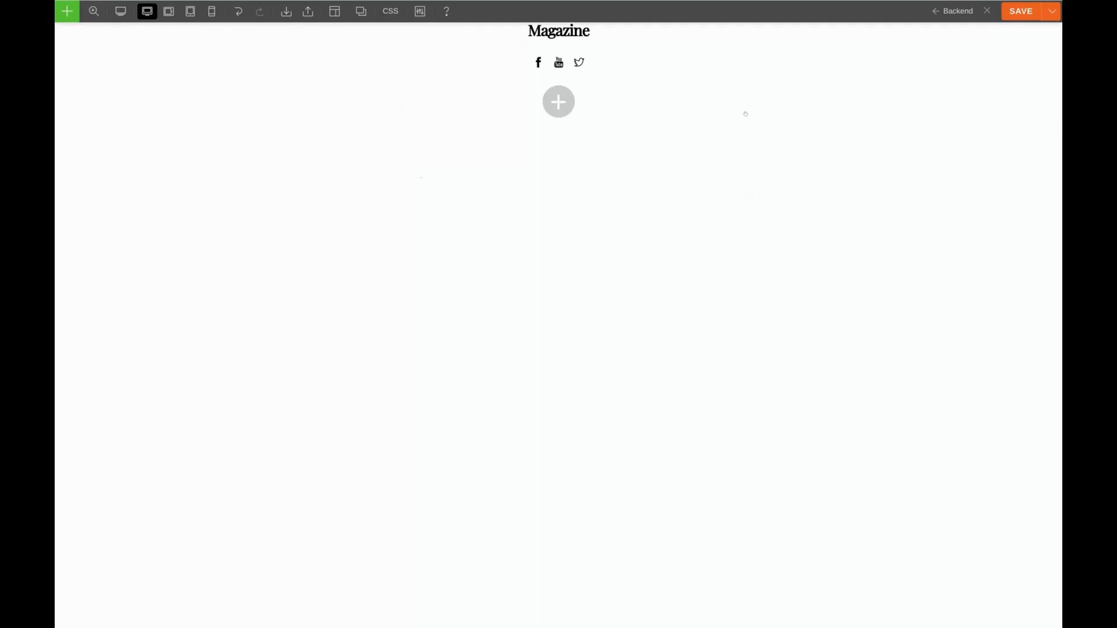
mouse_move(504, 102)
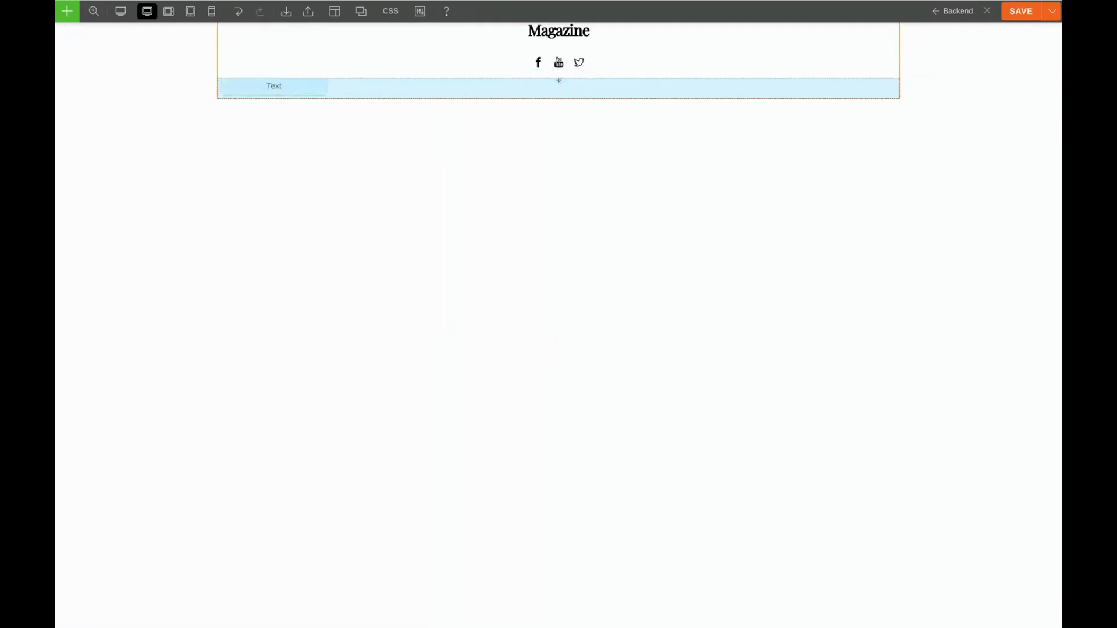
Step: Place a Text module in a new row below the social icons
click(274, 85)
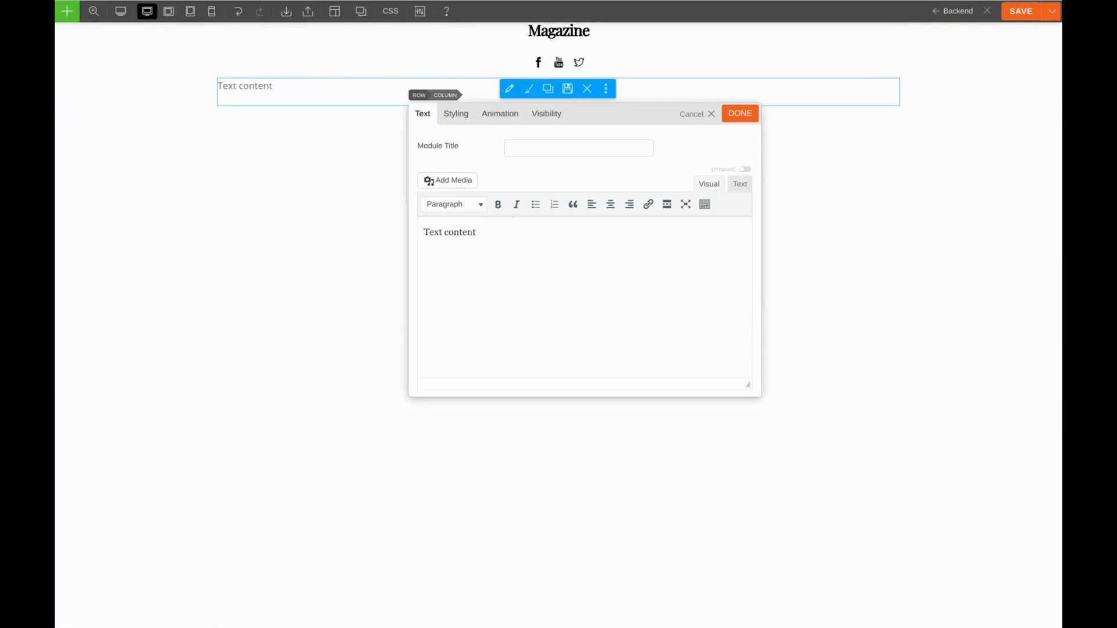
Step: Replace the placeholder with '© Builder Pro Themes 2019' using &copy; in the HTML view
click(739, 184)
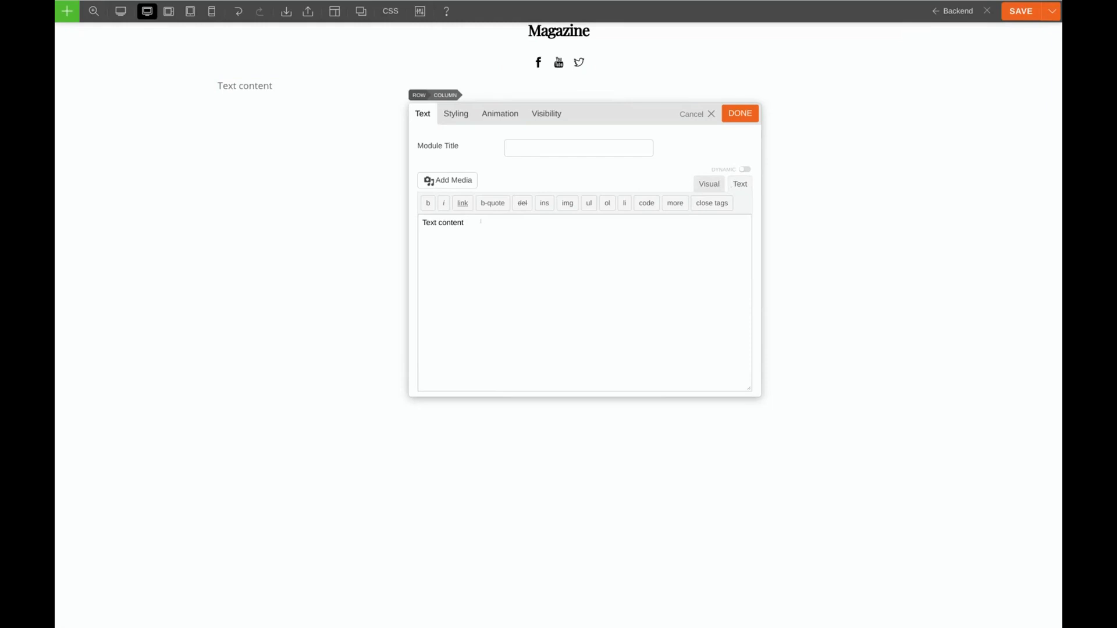
double_click(442, 222)
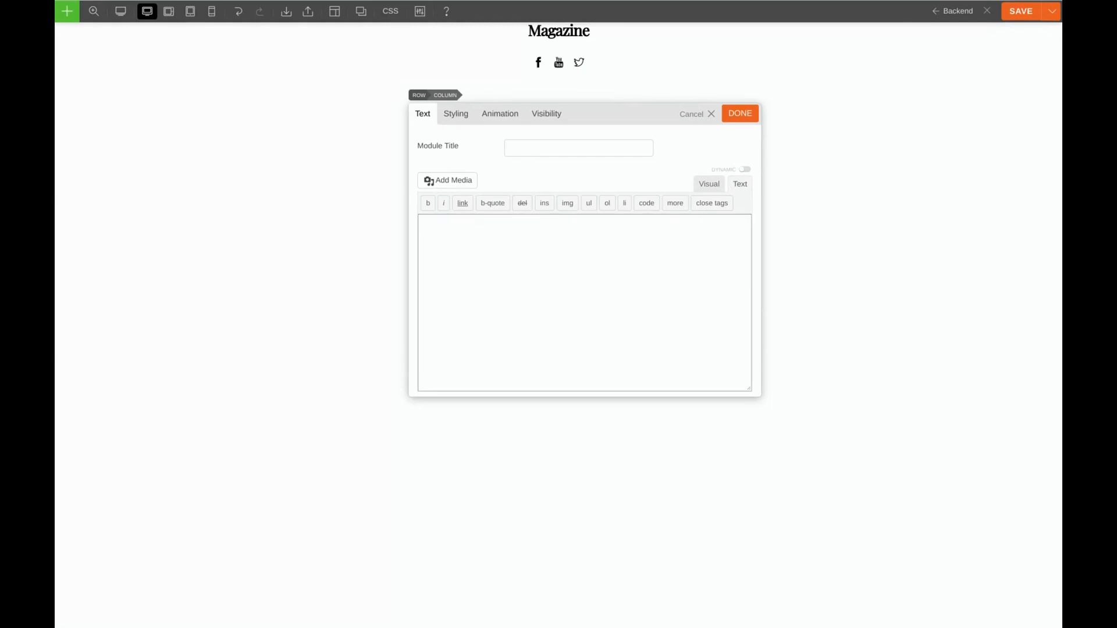
text(&copy;)
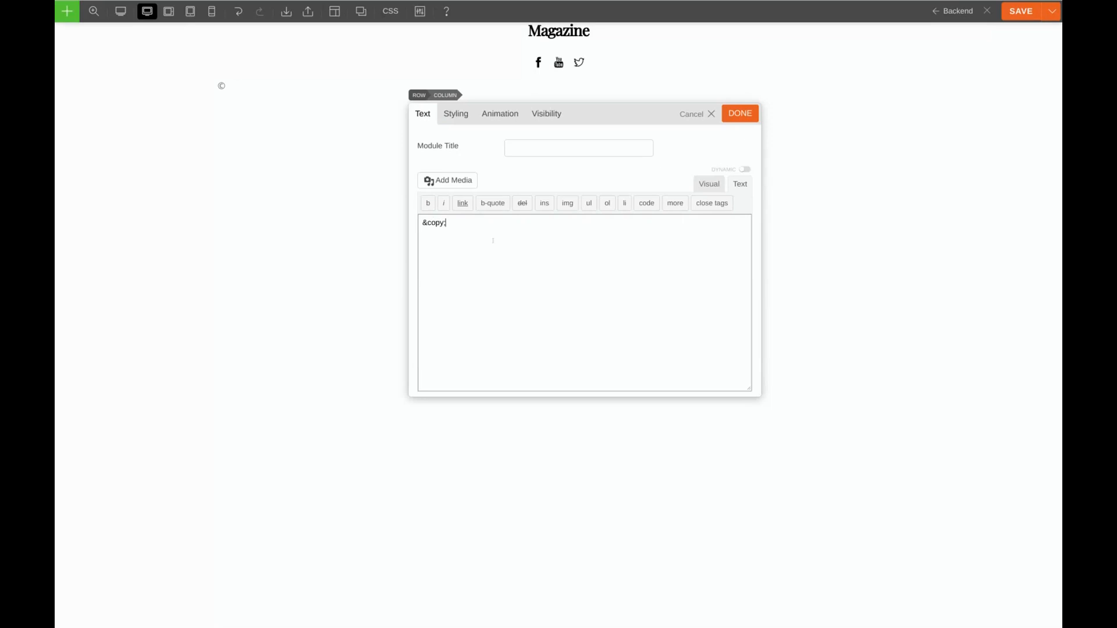
click(708, 183)
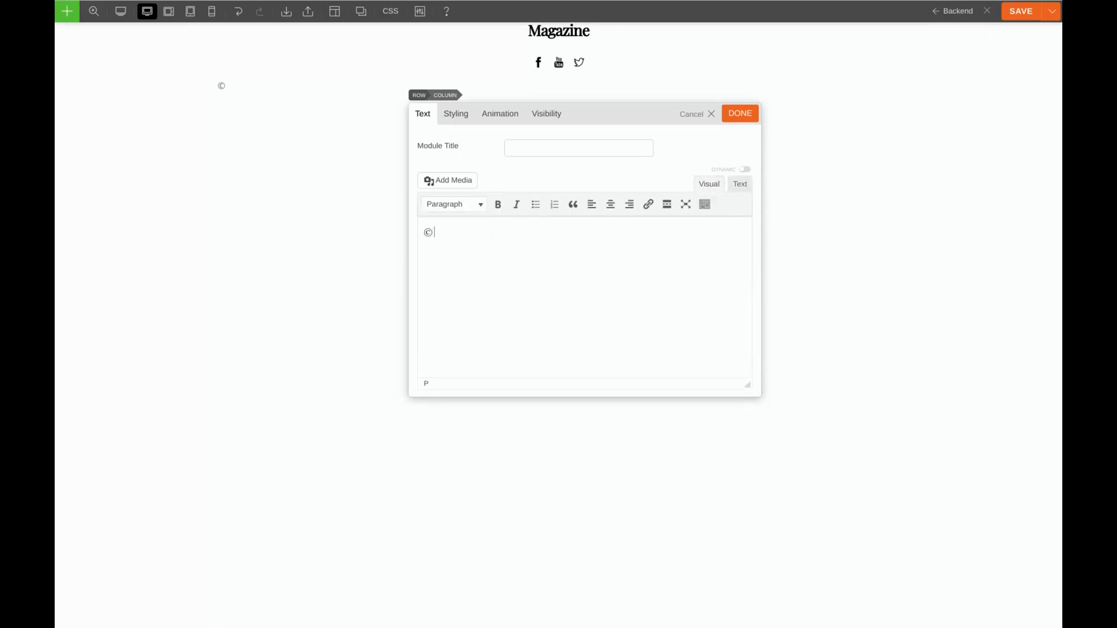
text(Builder Pro T)
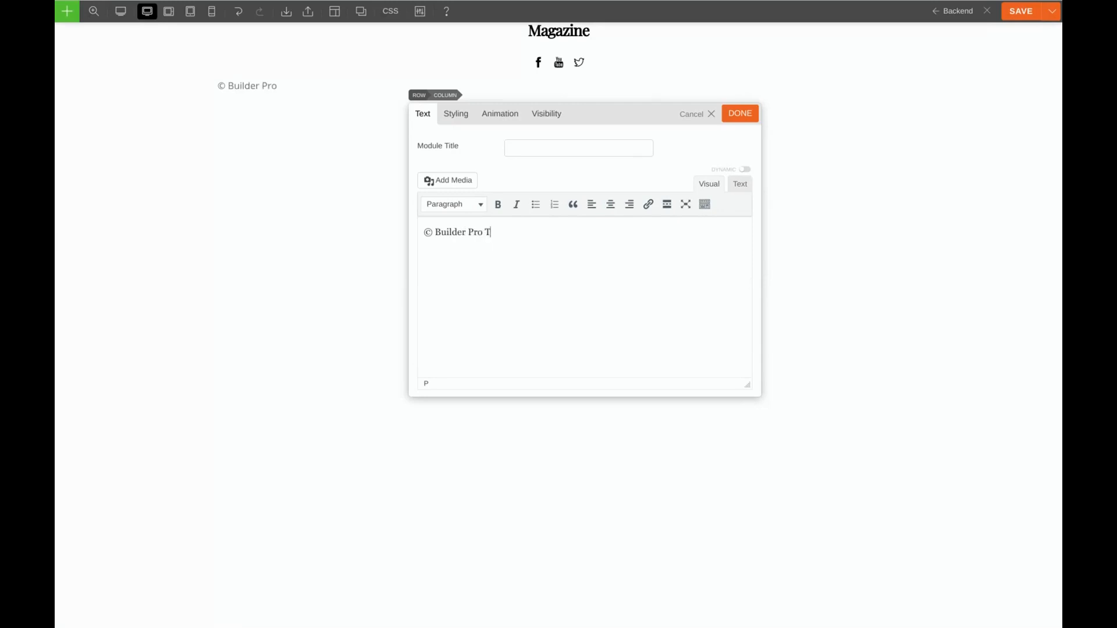
text(hemes 2019)
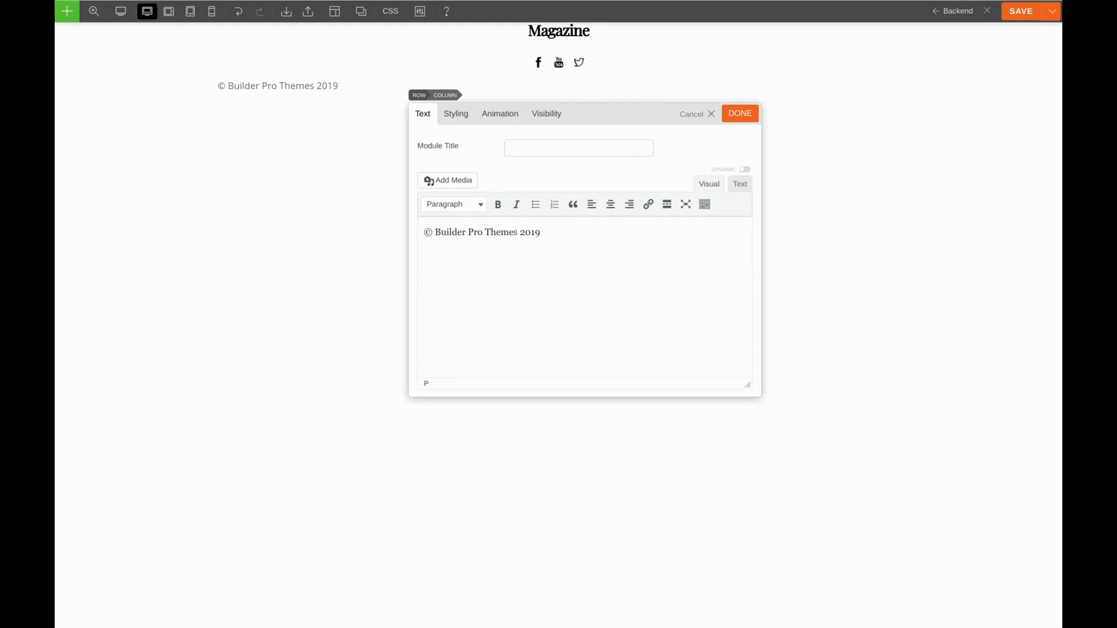
double_click(475, 233)
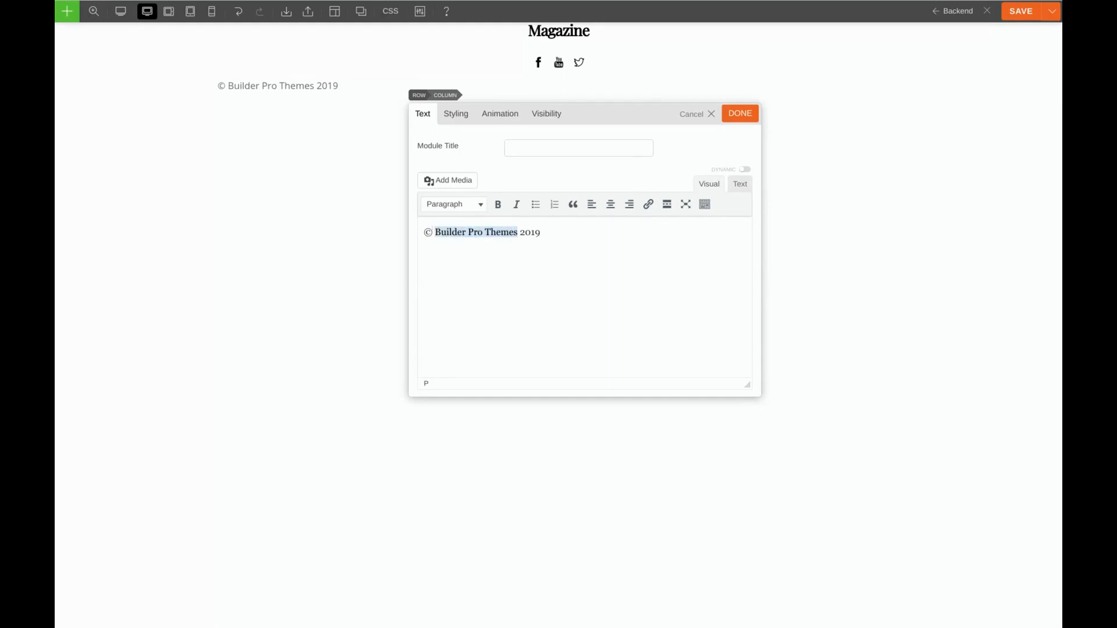
Step: Link the words 'Builder Pro Themes' to a URL and center the copyright line
click(649, 204)
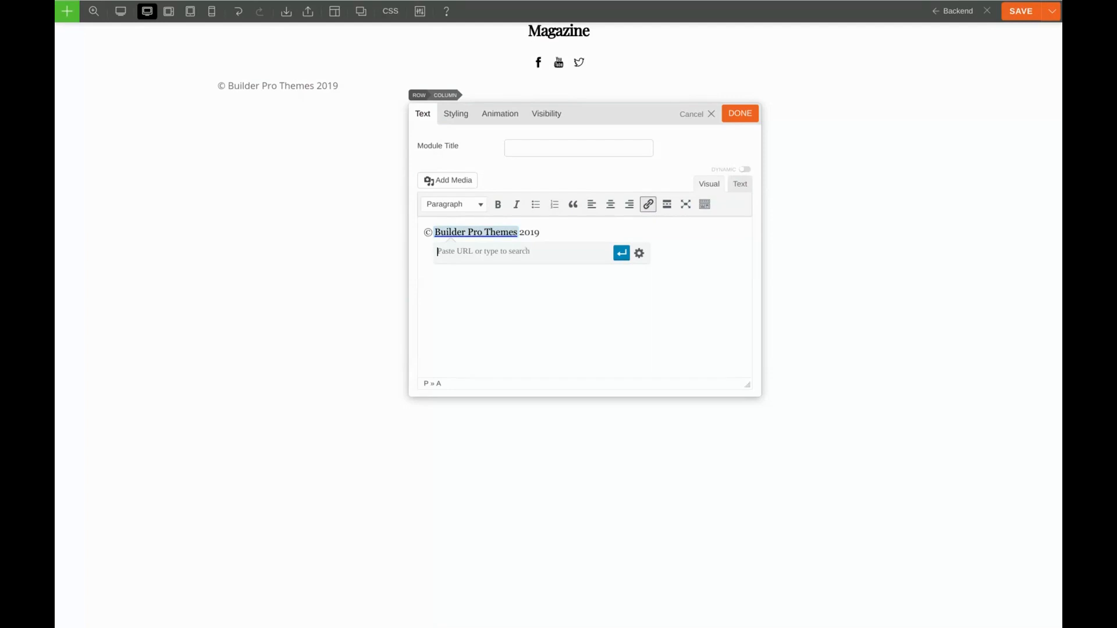
text(http://the)
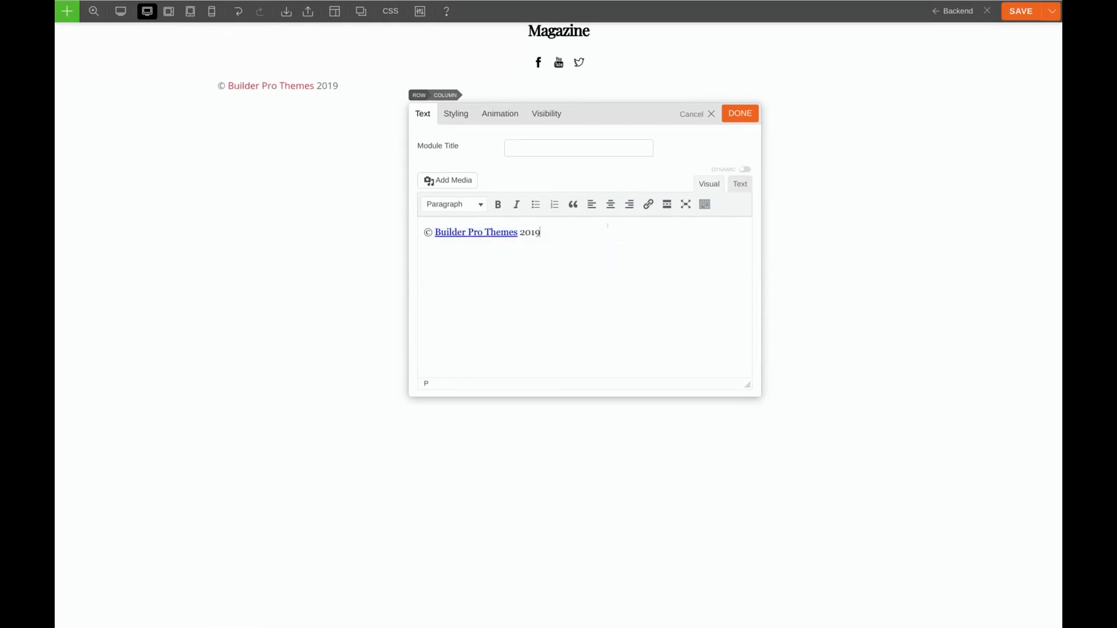
click(610, 205)
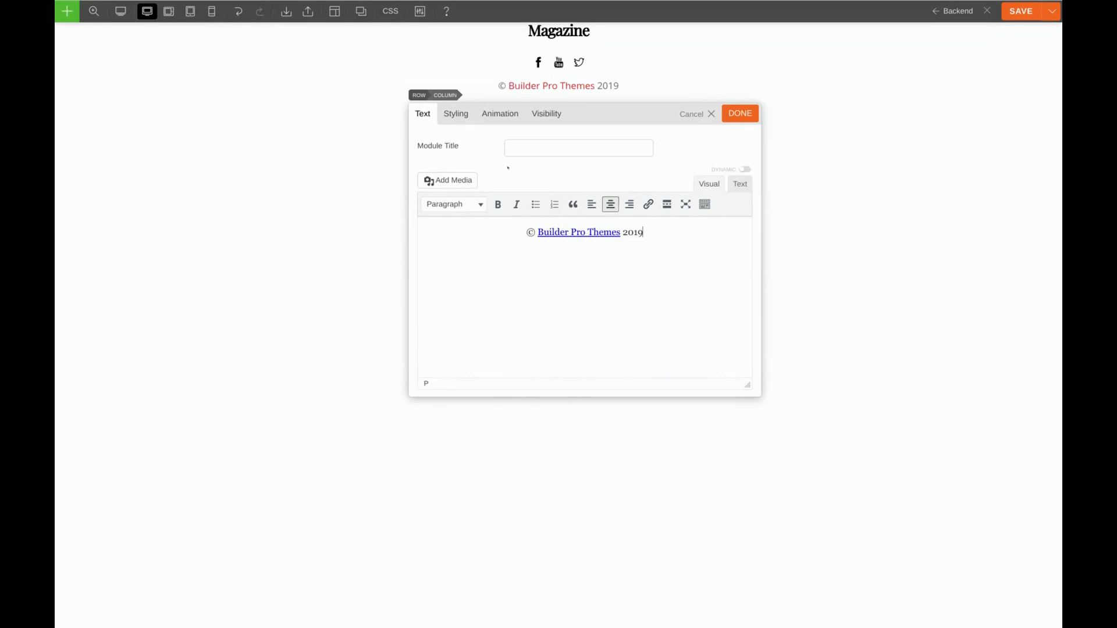
Step: In the text module's Styling > Link options, make the link turn gray on hover
click(455, 113)
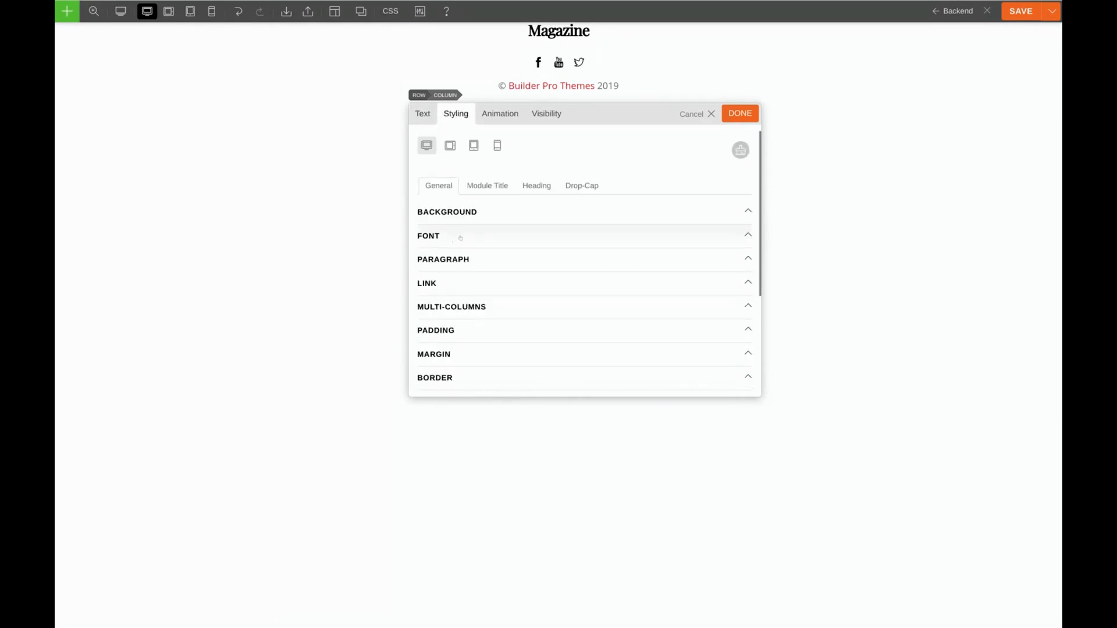
click(428, 237)
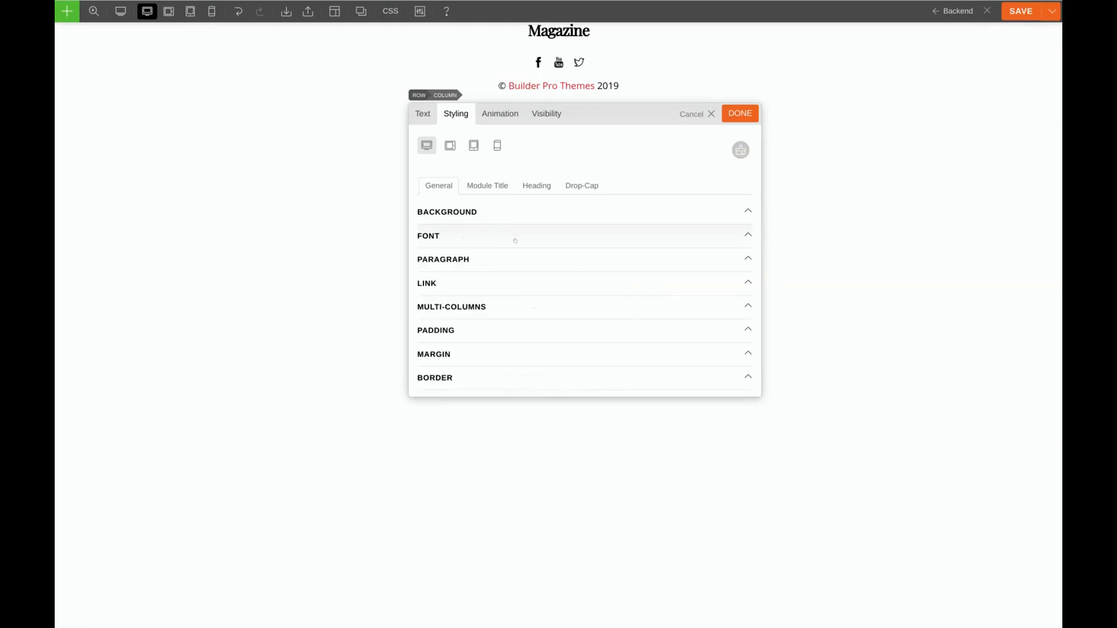
click(427, 282)
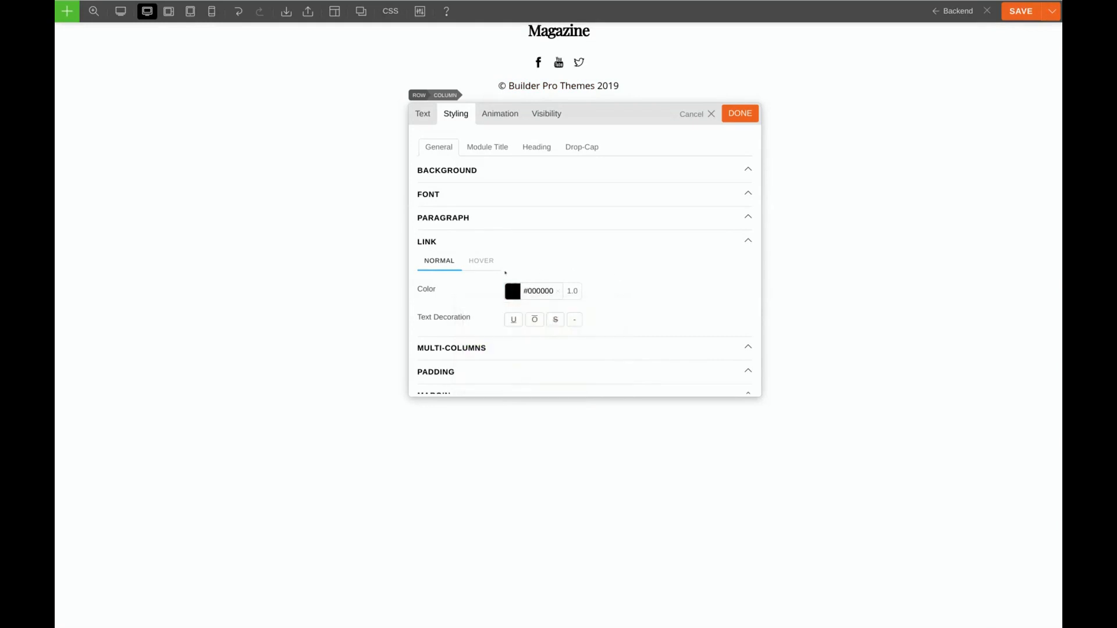
click(480, 261)
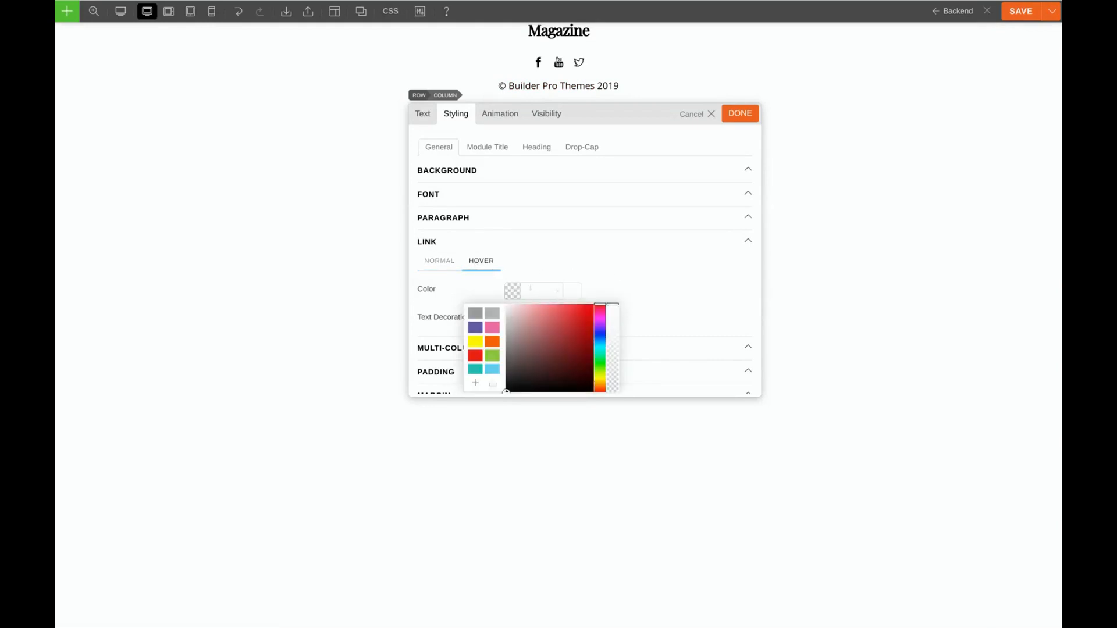
click(506, 339)
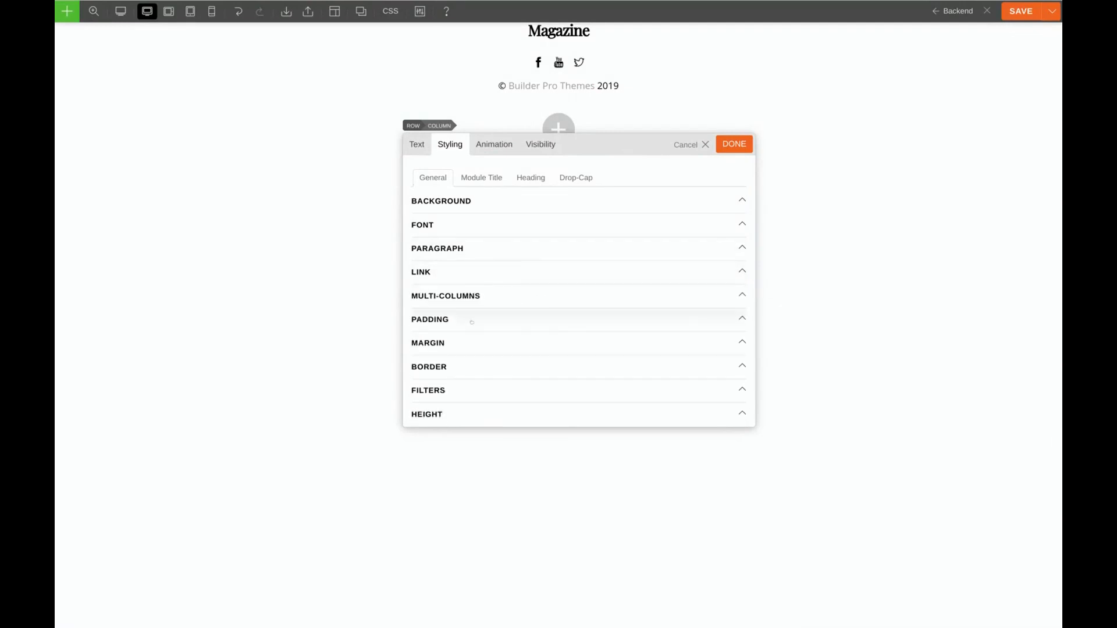
Step: Give the copyright text module 15 px top padding and close its settings
click(430, 319)
text(15)
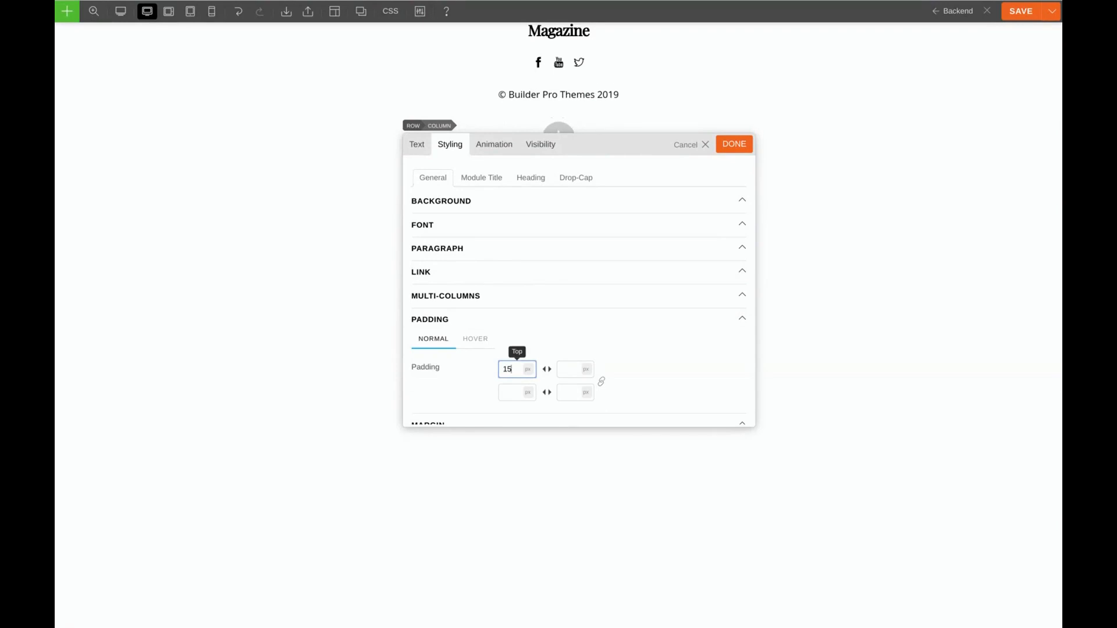
click(734, 145)
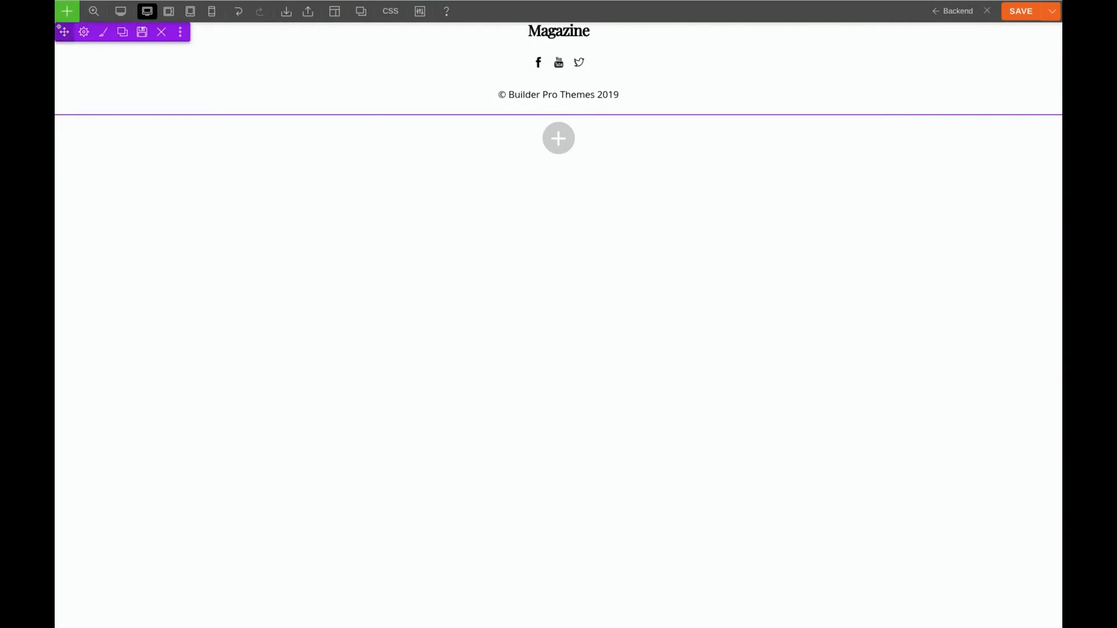
Step: Give the footer row a 1px solid gray (#999999) top border in its Styling options
click(83, 33)
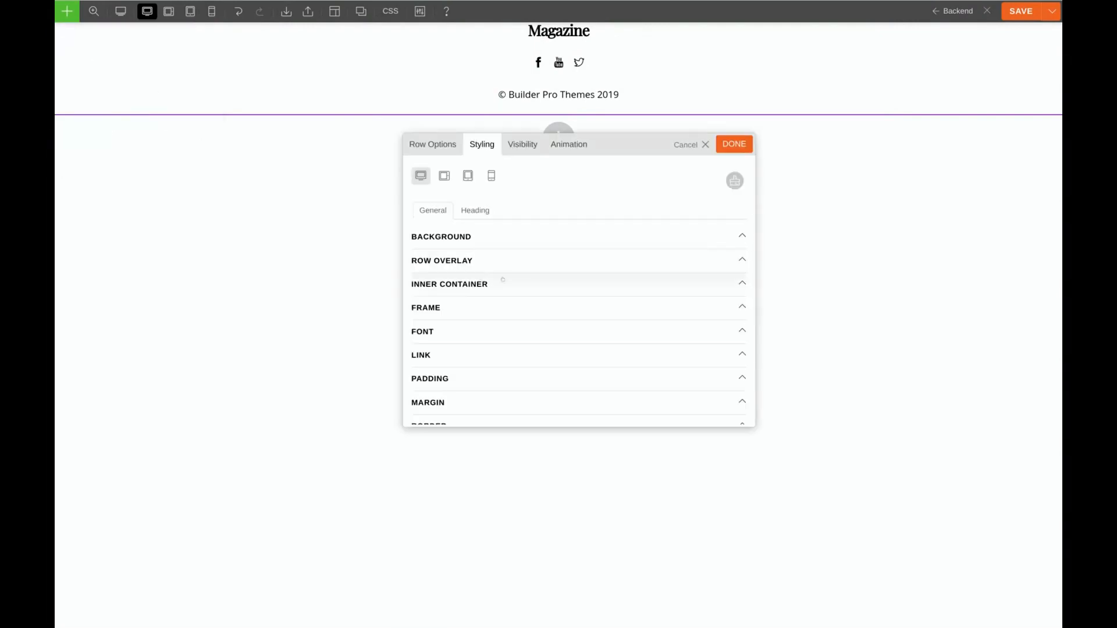
scroll(down, 3)
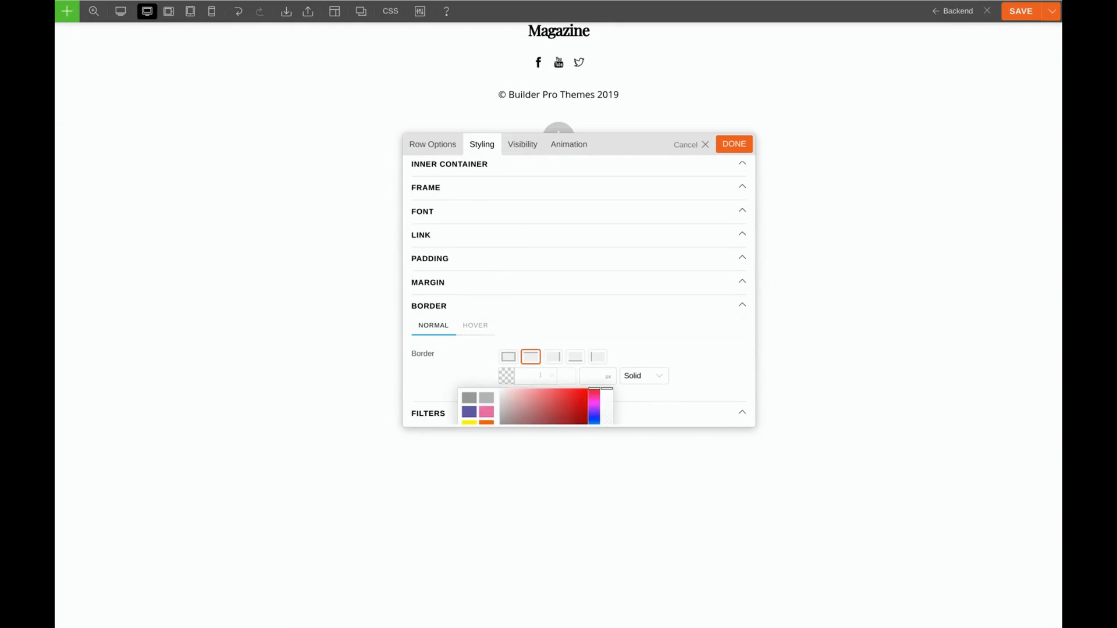
click(469, 405)
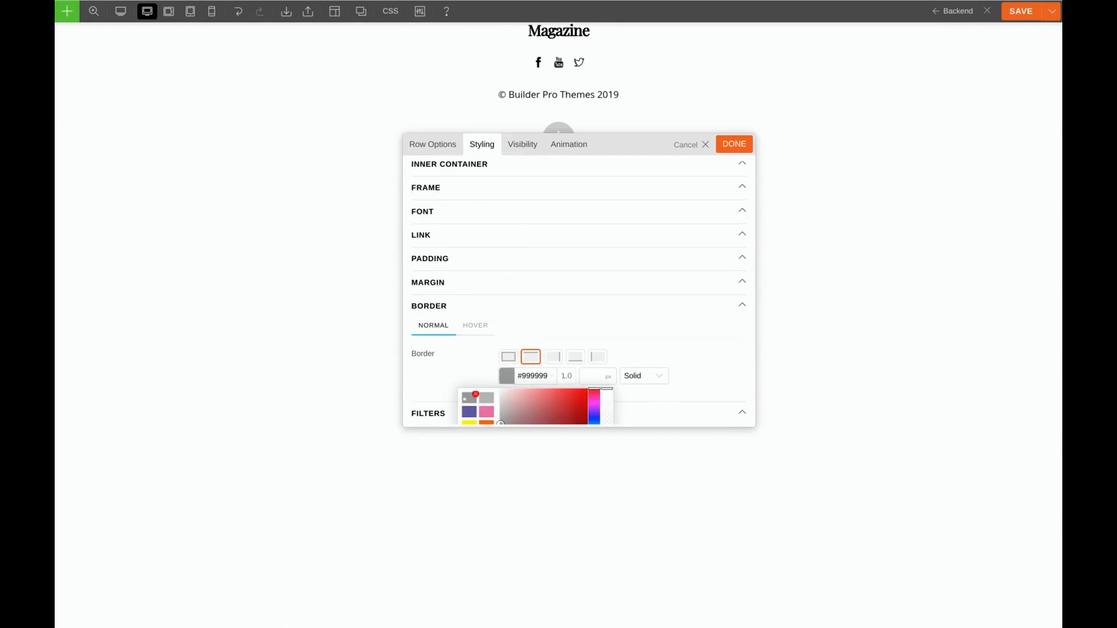
click(597, 375)
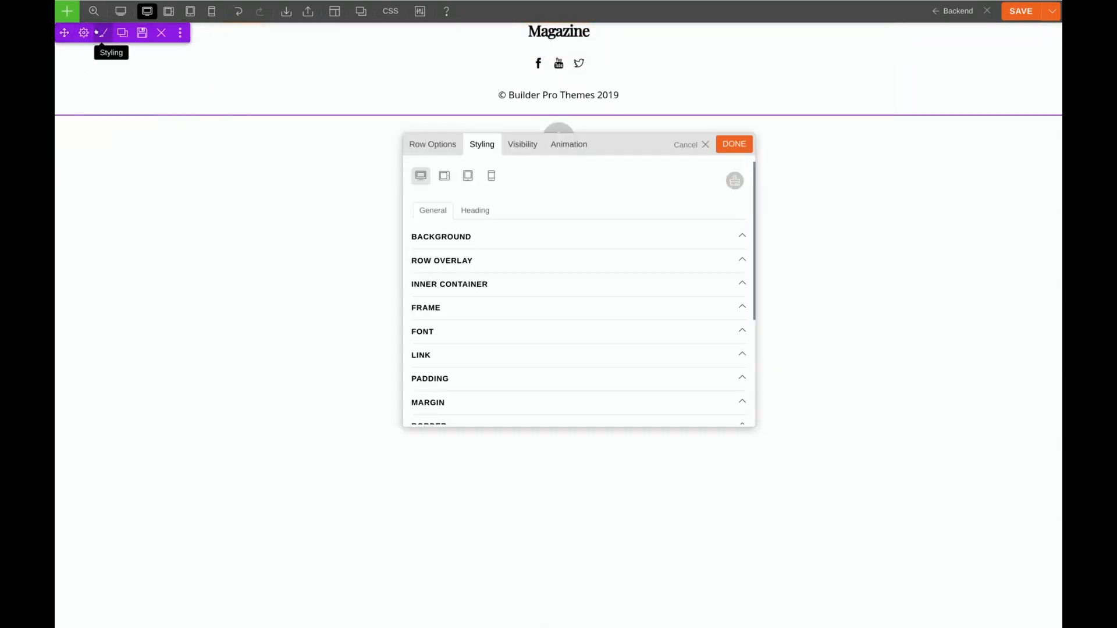
Step: Set the footer row's top padding to 30 px and apply the row styling
click(429, 378)
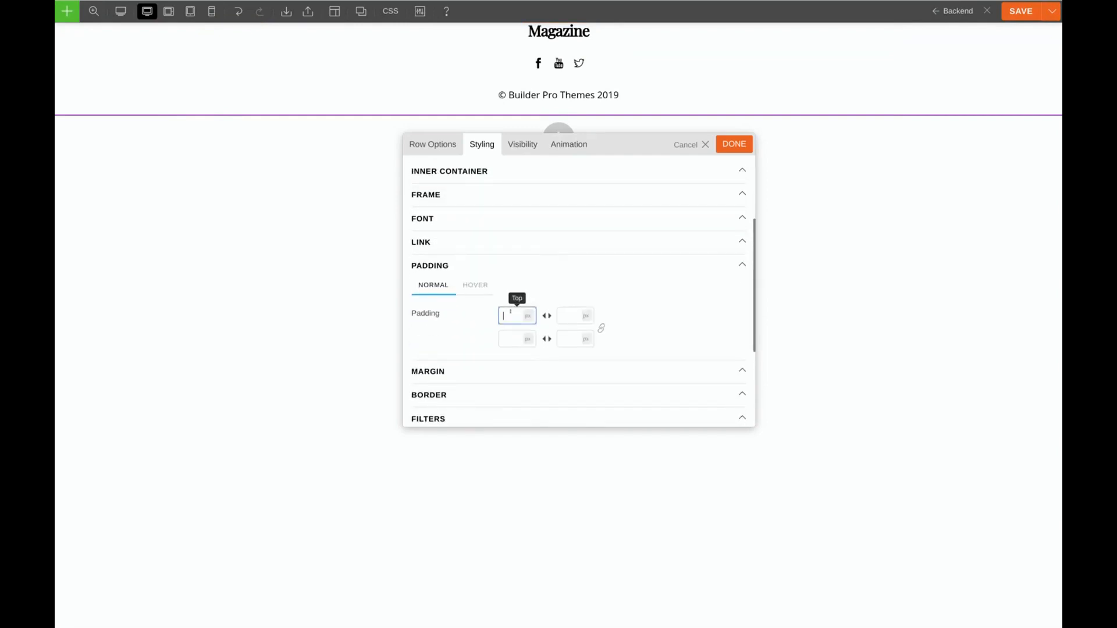
text(30)
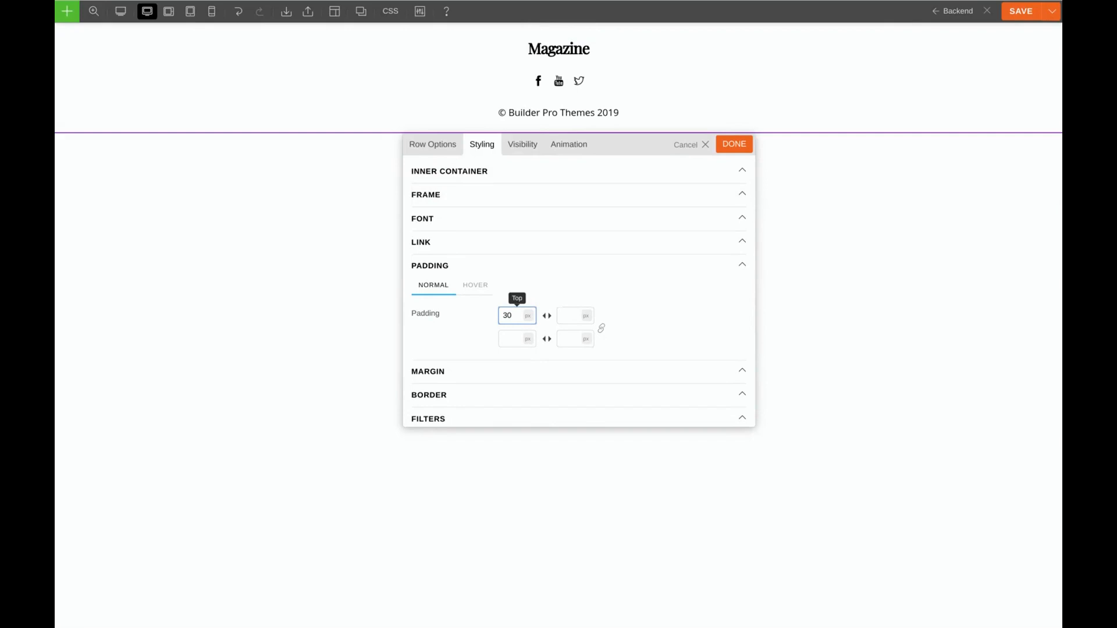
click(733, 144)
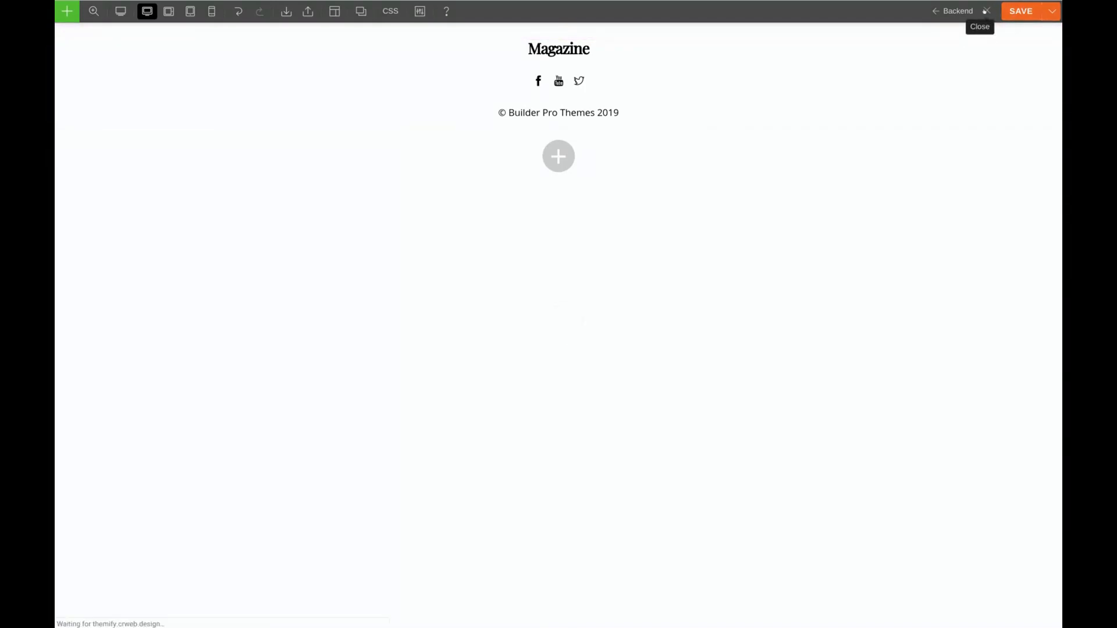
Step: View the custom footer on the live Magazine page, then reopen its template in the builder
click(979, 26)
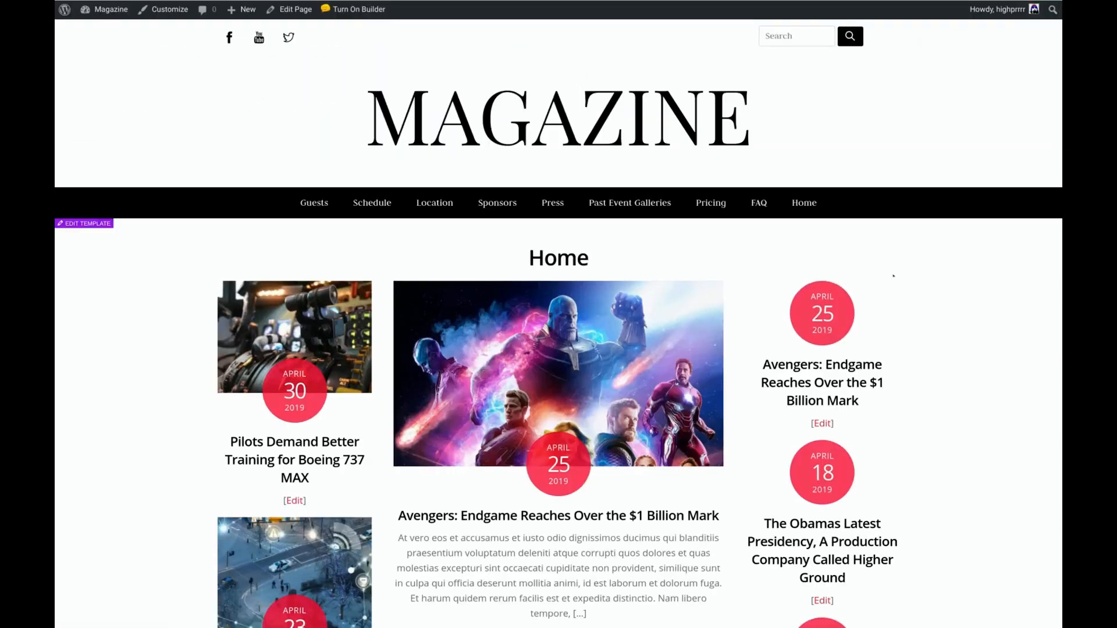
scroll(down, 3)
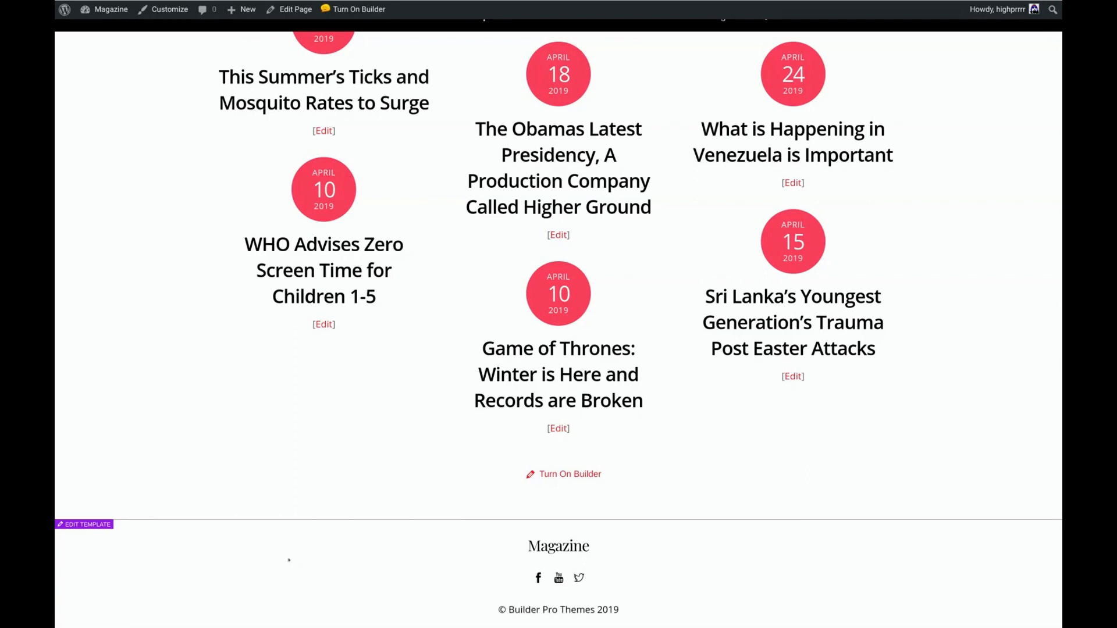
click(84, 525)
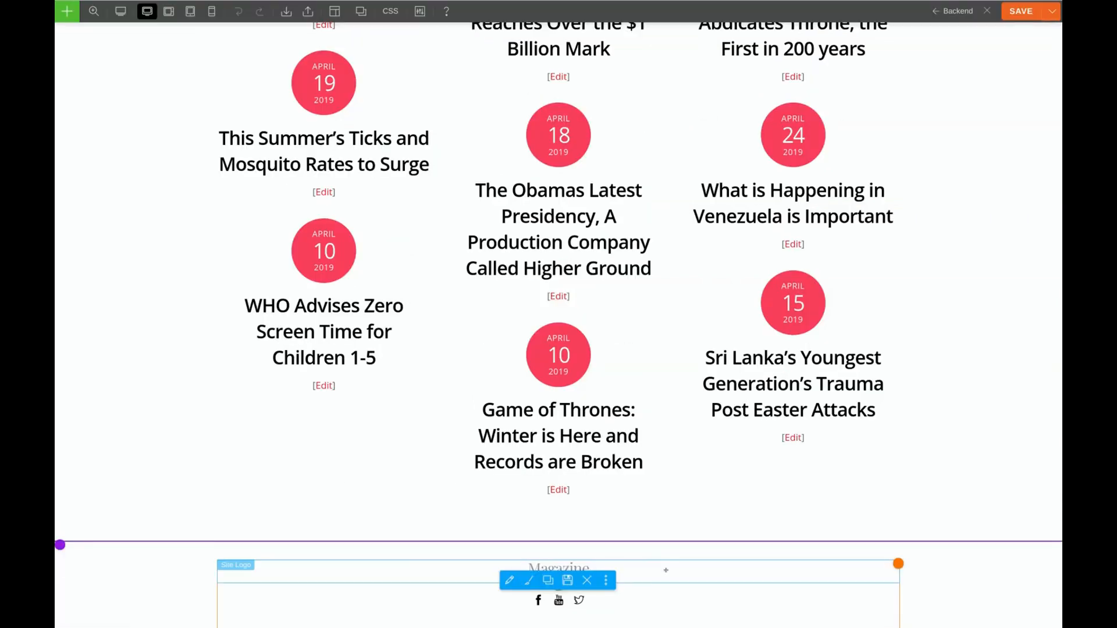
Step: Review the Magazine logo's link styling, then bring up the copyright text module's settings
click(510, 580)
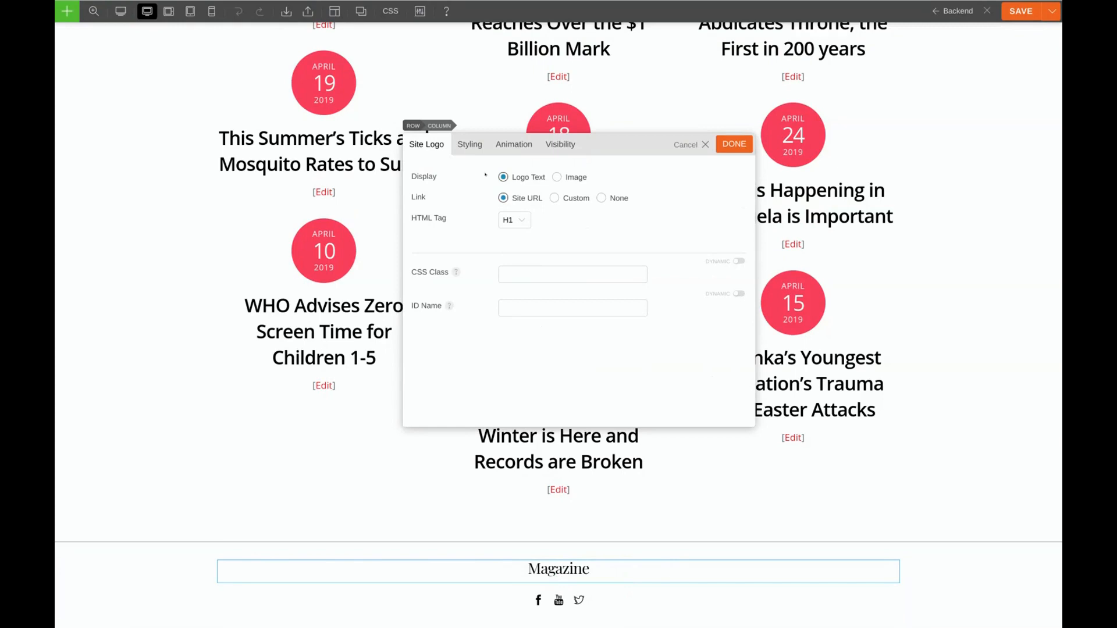
click(469, 144)
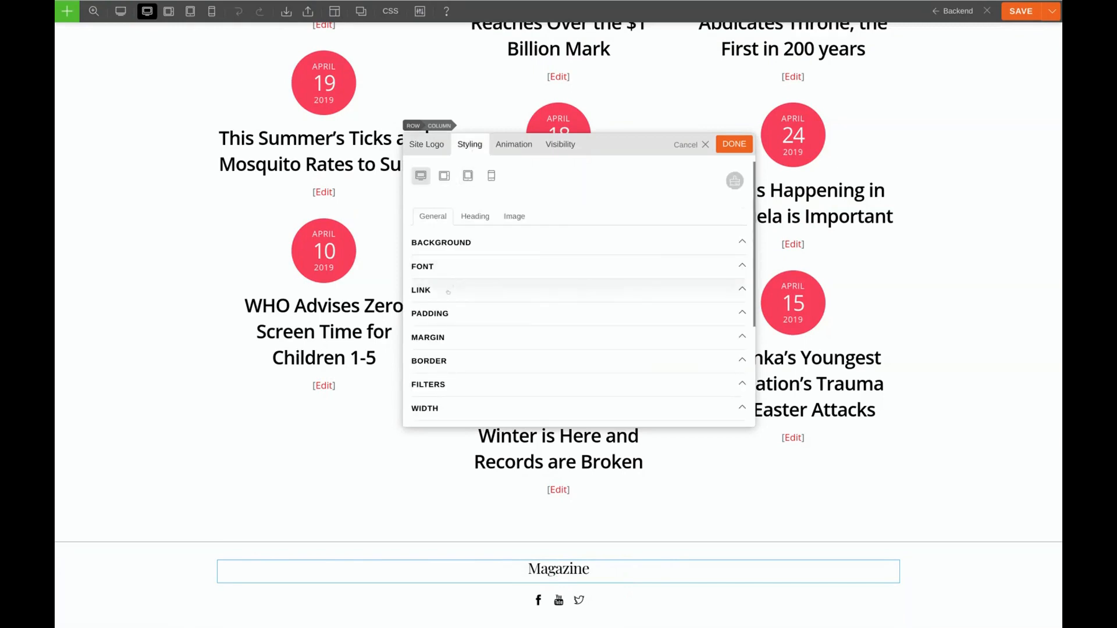
click(421, 289)
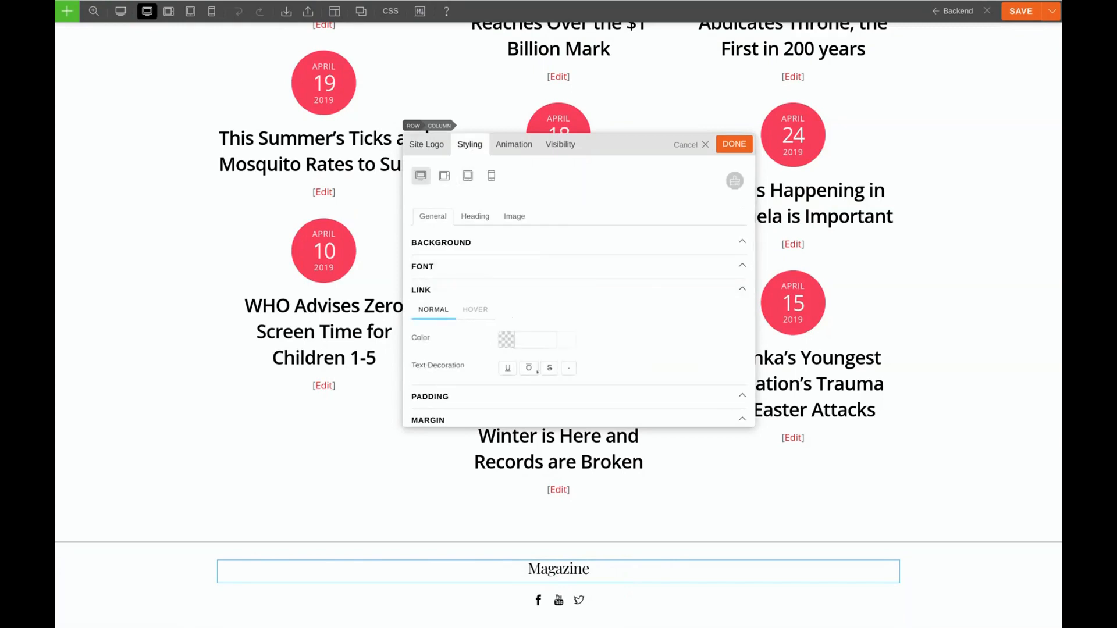
click(474, 309)
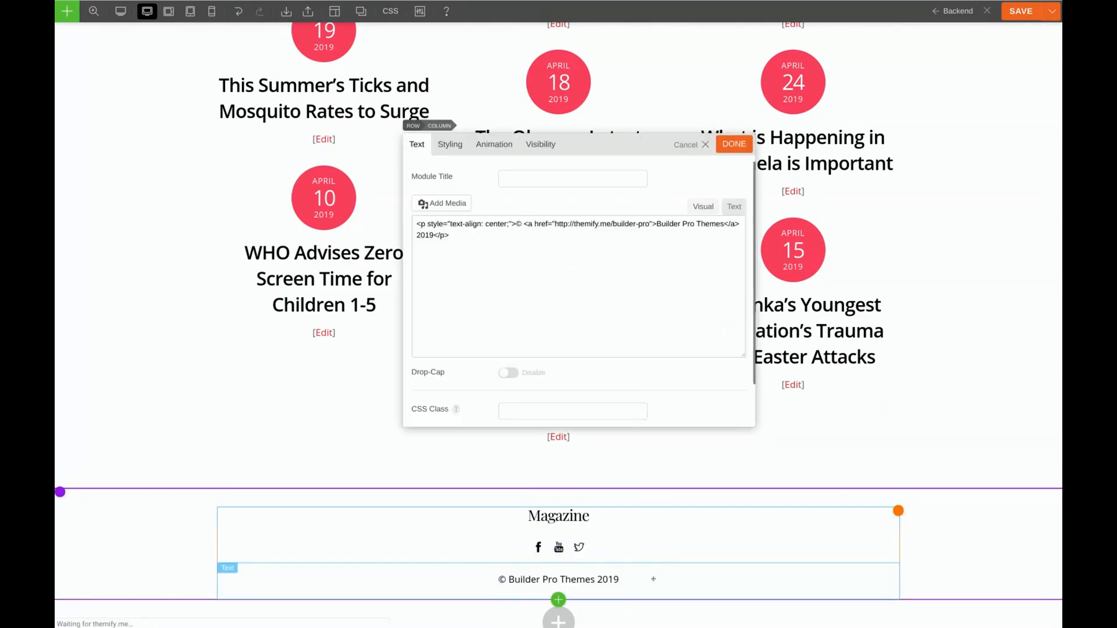
Step: Check the copyright link styling (black, gray on hover, no underline), then save and leave the builder
click(703, 207)
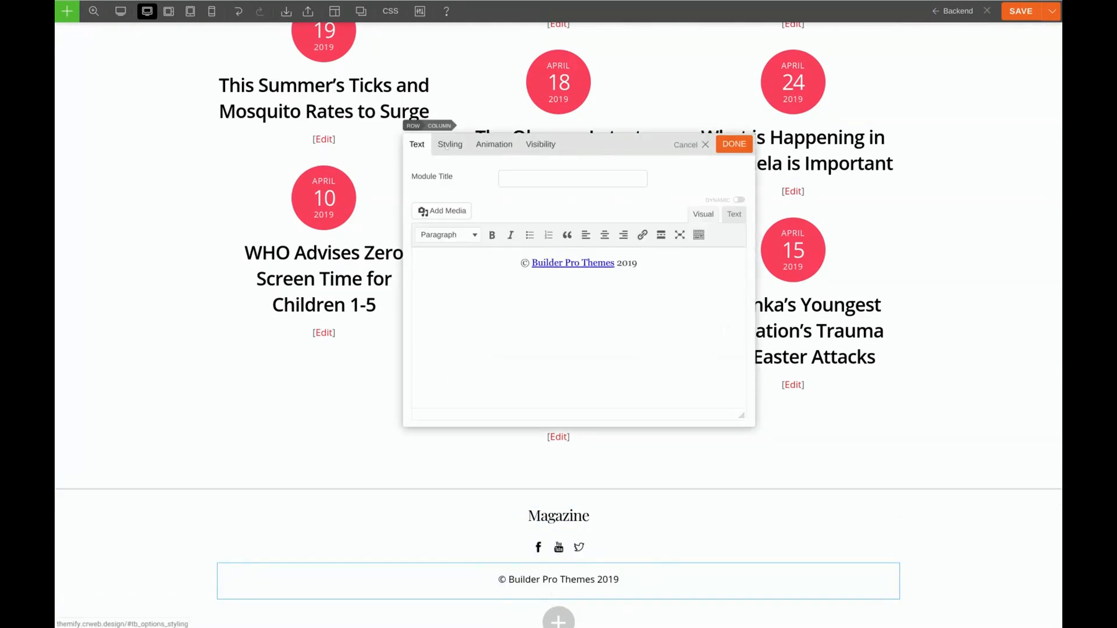
click(449, 144)
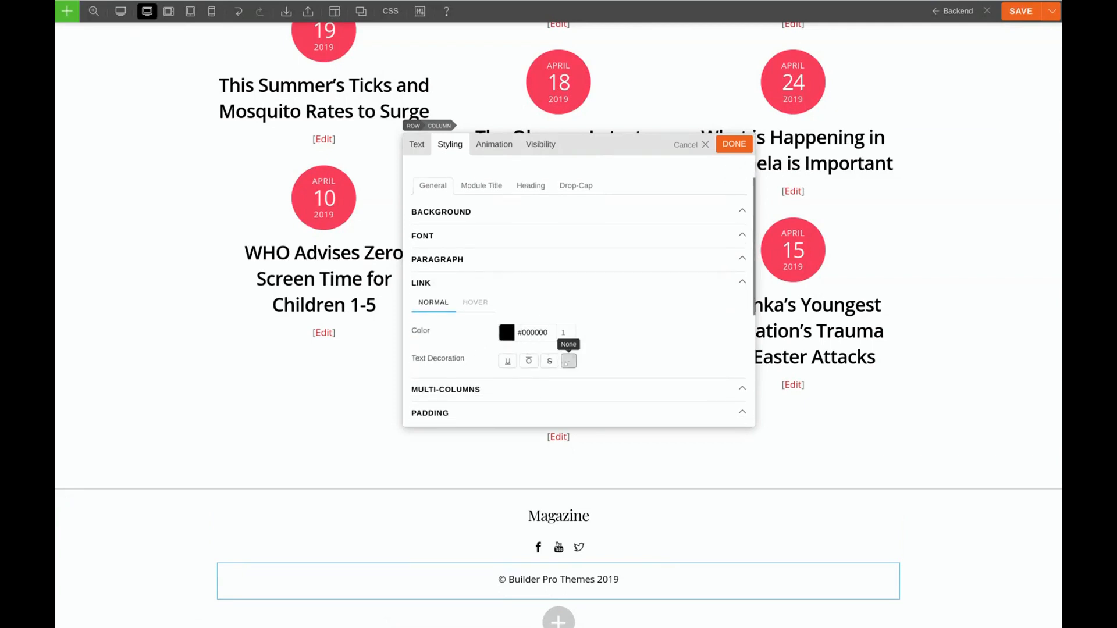
click(475, 302)
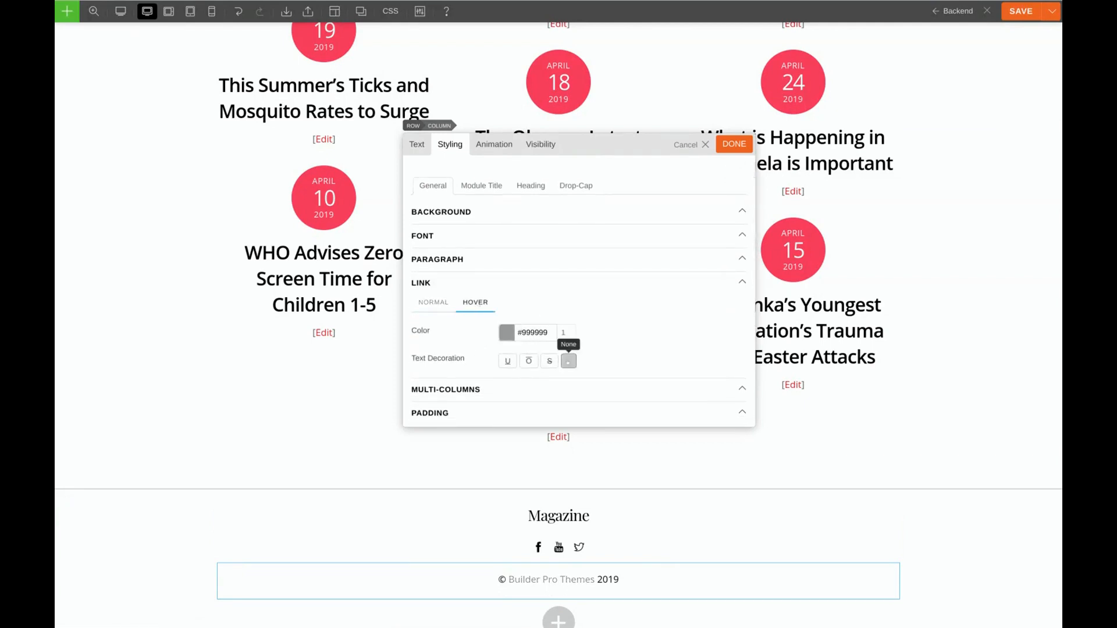
click(733, 144)
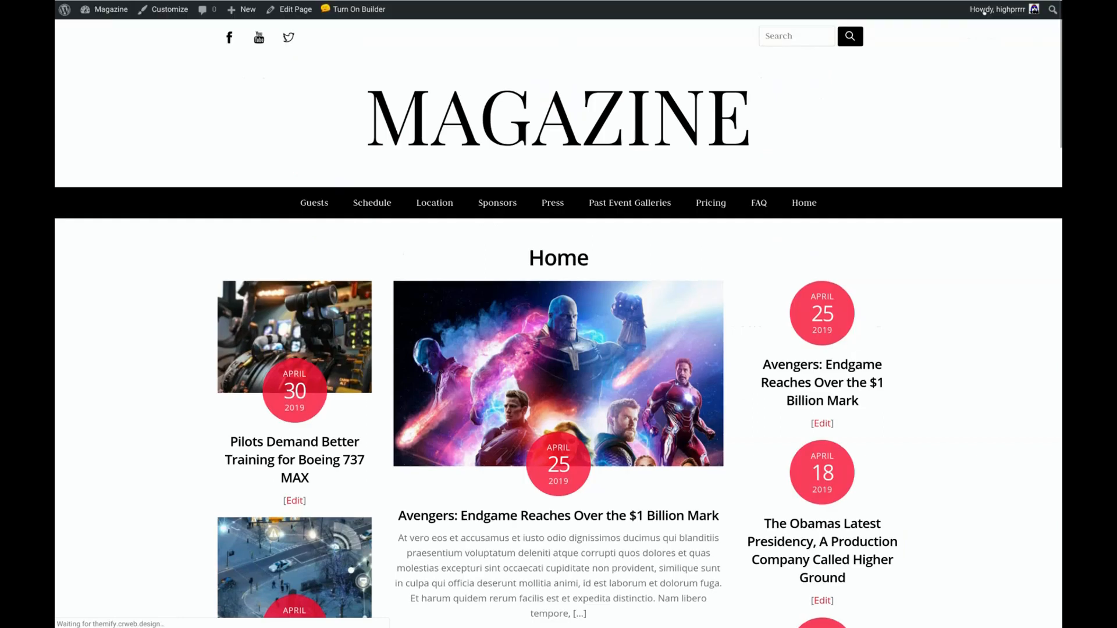
scroll(down, 3)
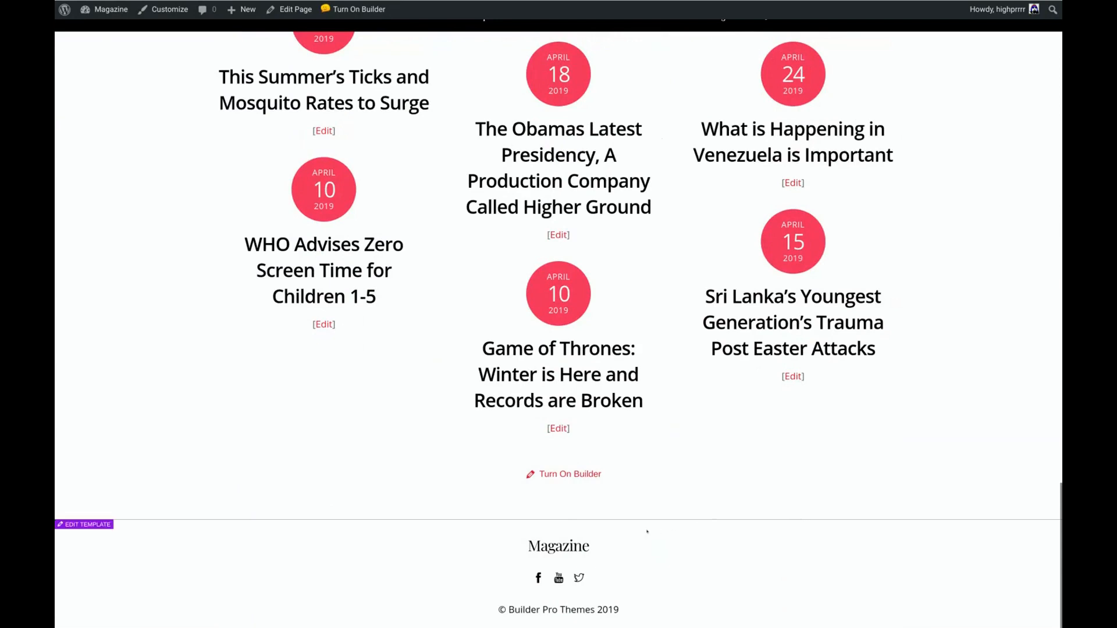
mouse_move(559, 578)
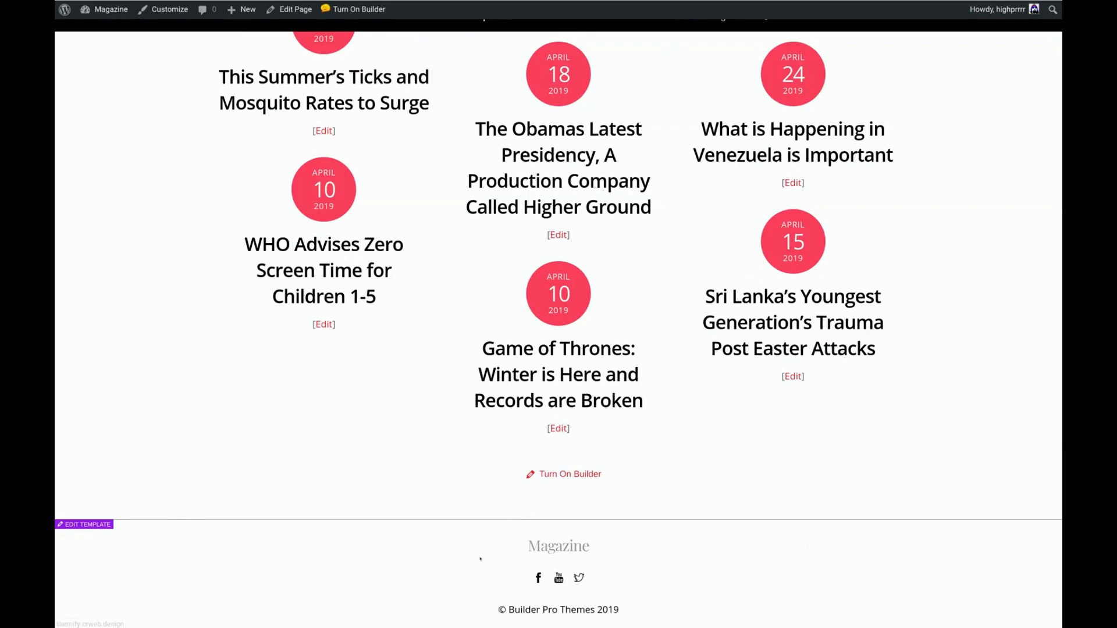
Step: Reopen the footer template, review the row's styling, then view the gray-bordered footer on the live page
click(85, 525)
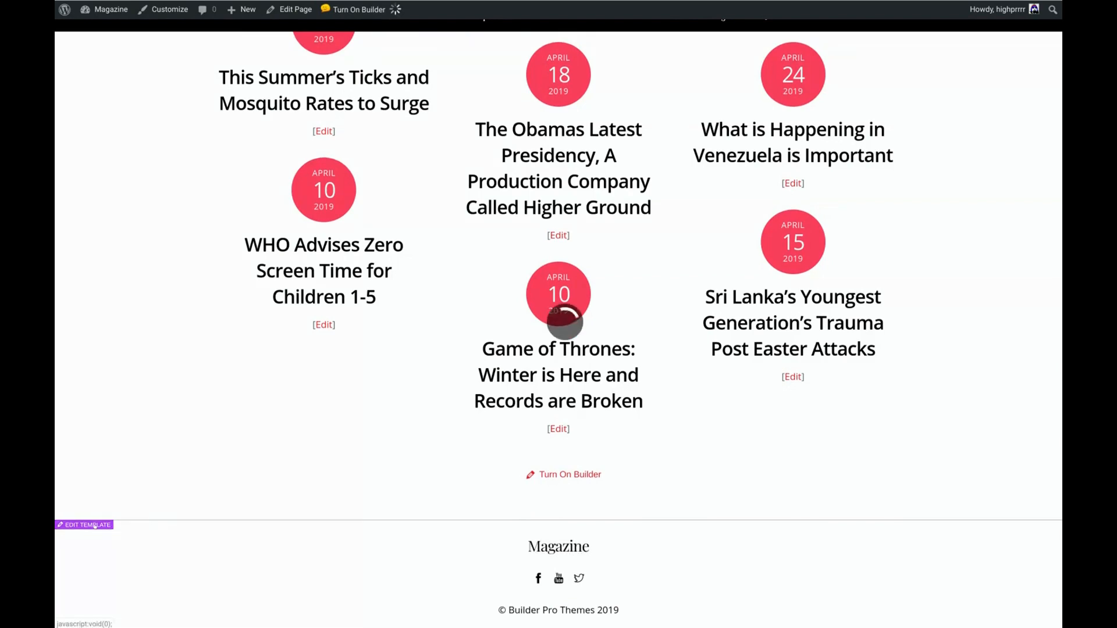
scroll(down, 3)
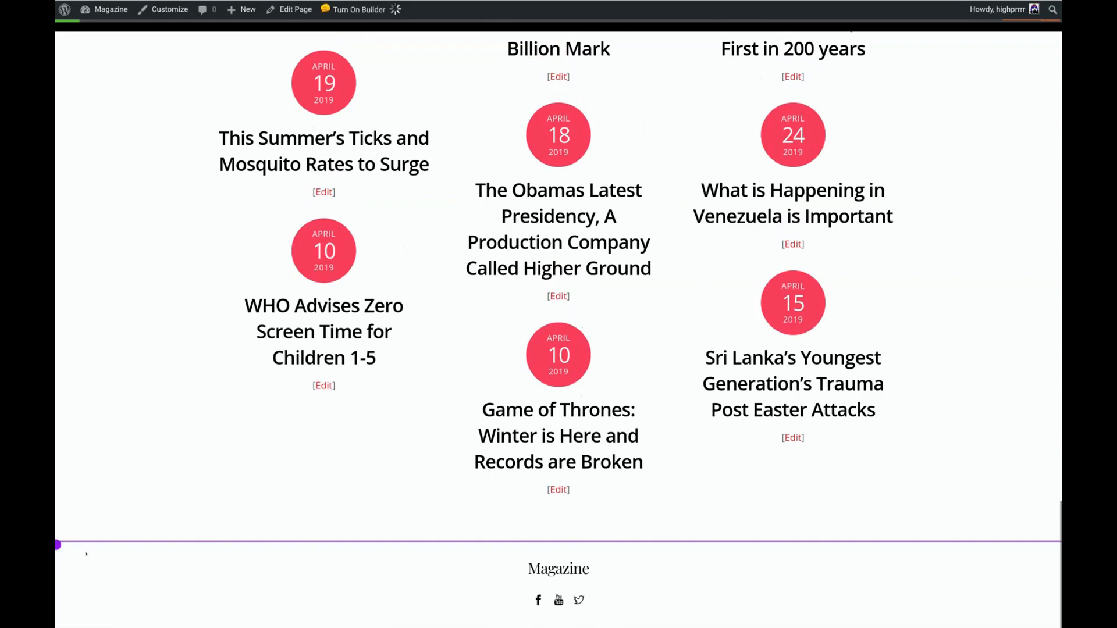
click(102, 552)
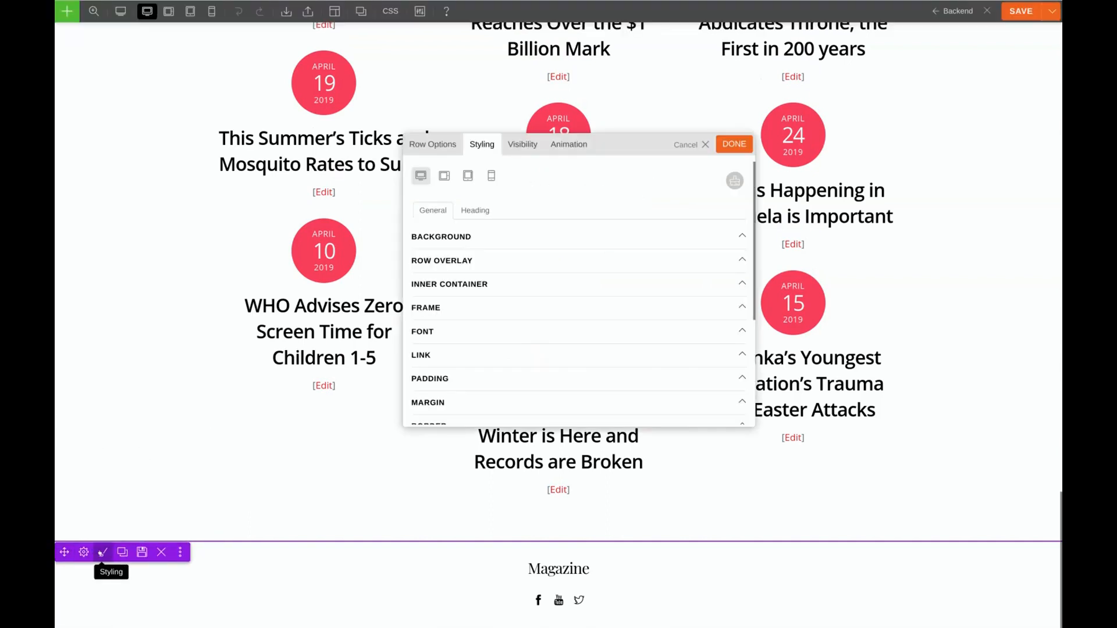
click(430, 378)
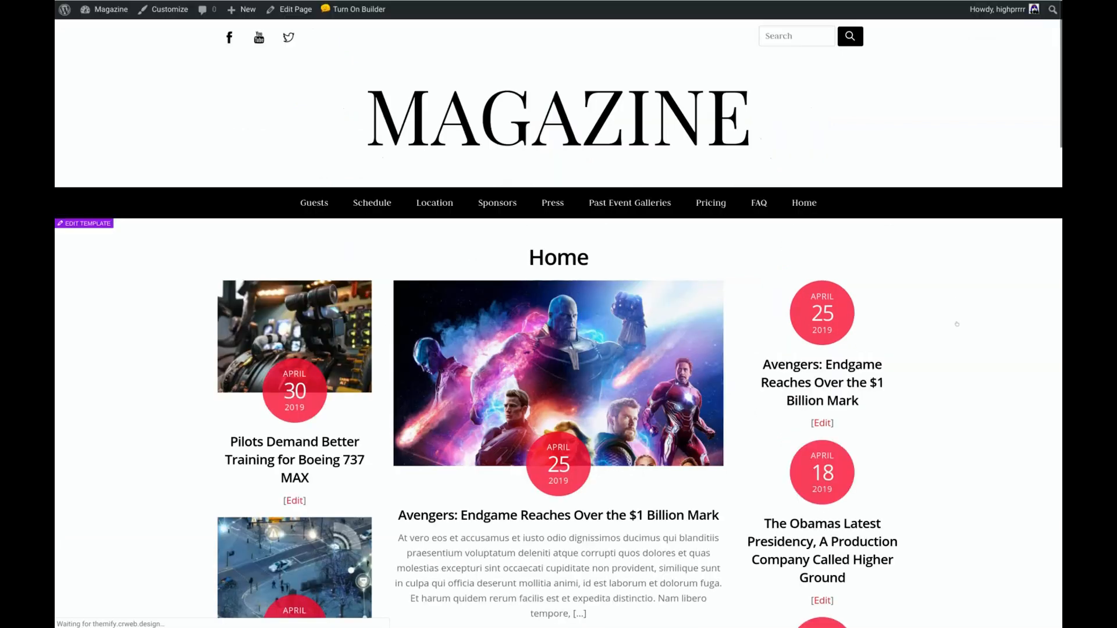
scroll(down, 3)
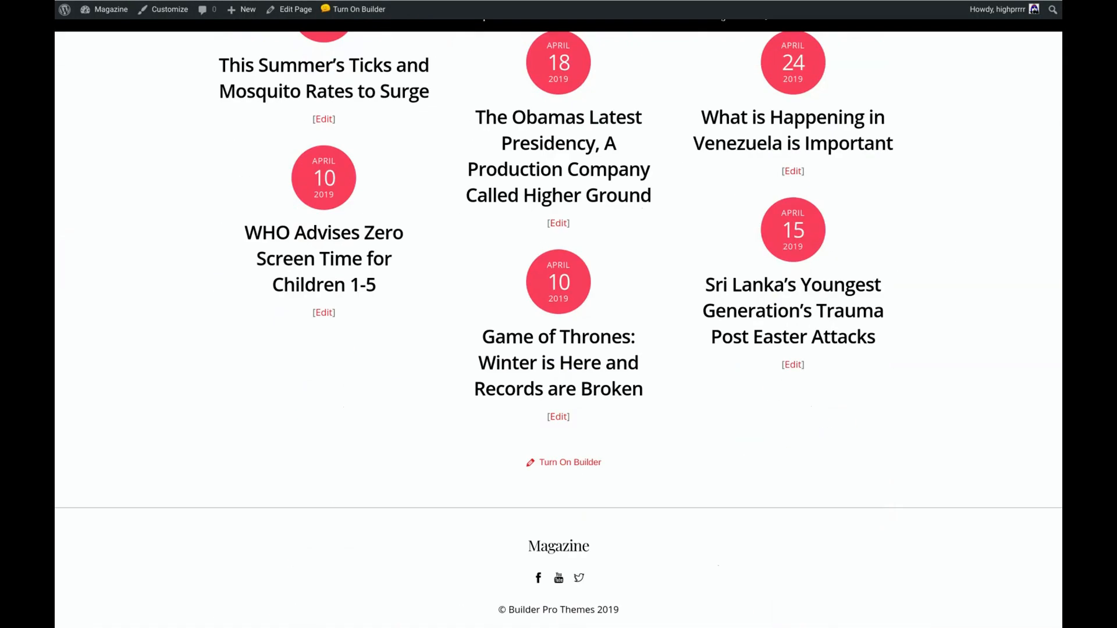